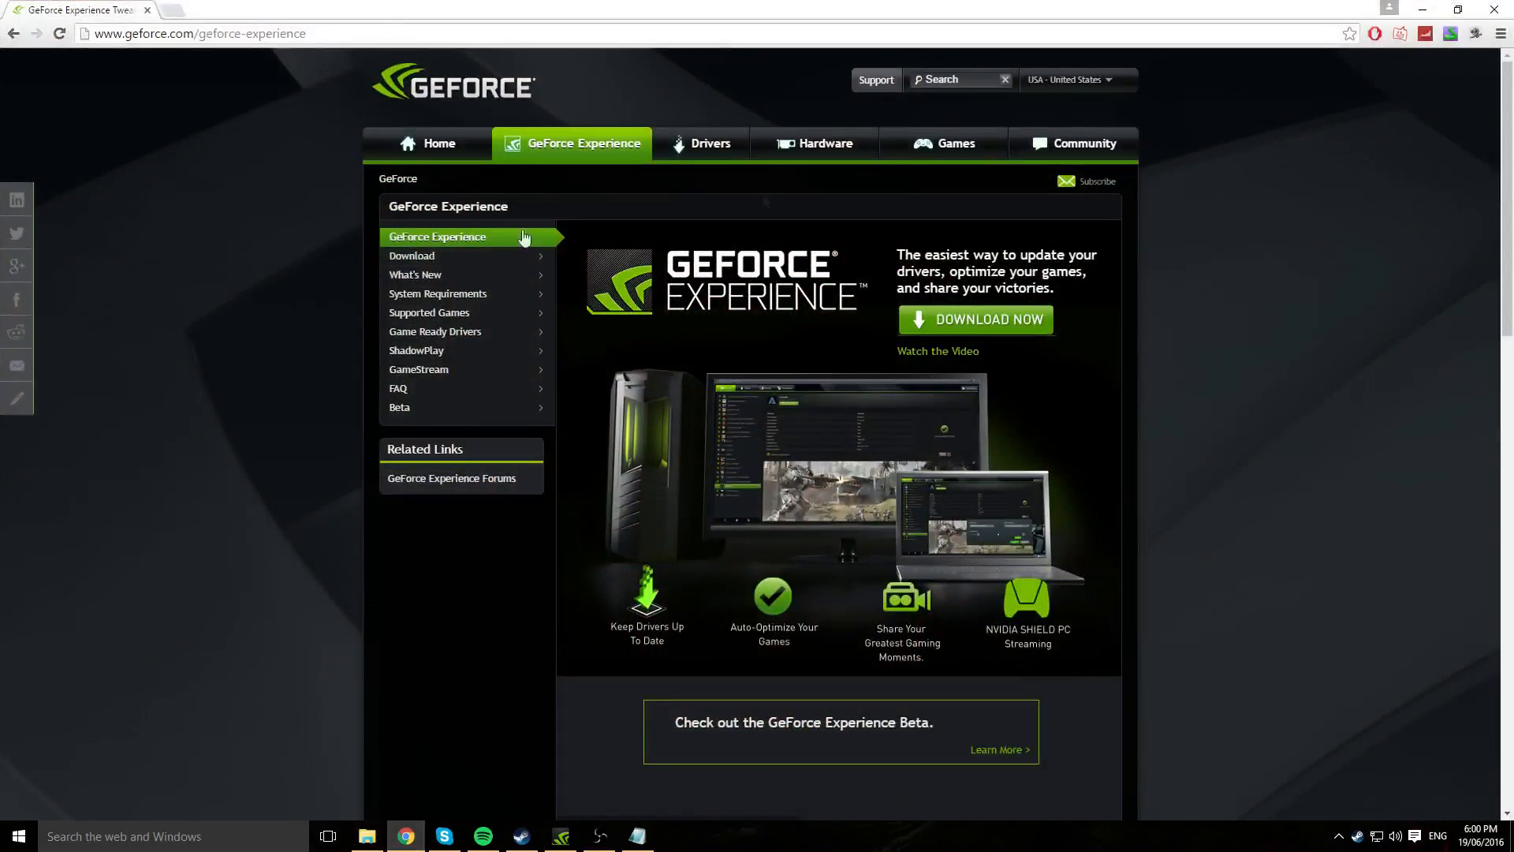
mouse_move(334, 524)
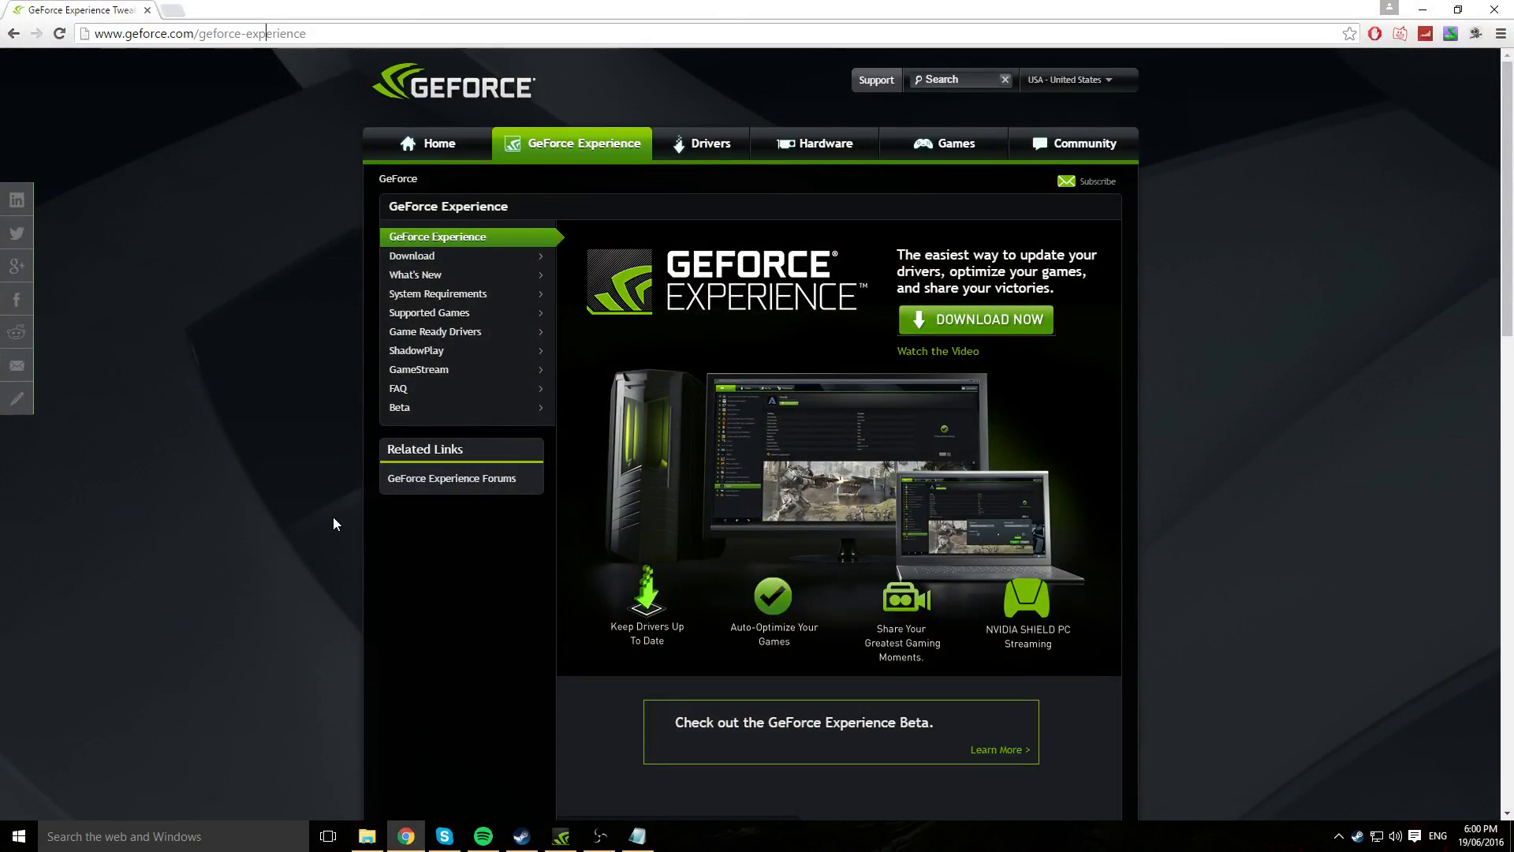
mouse_move(975, 339)
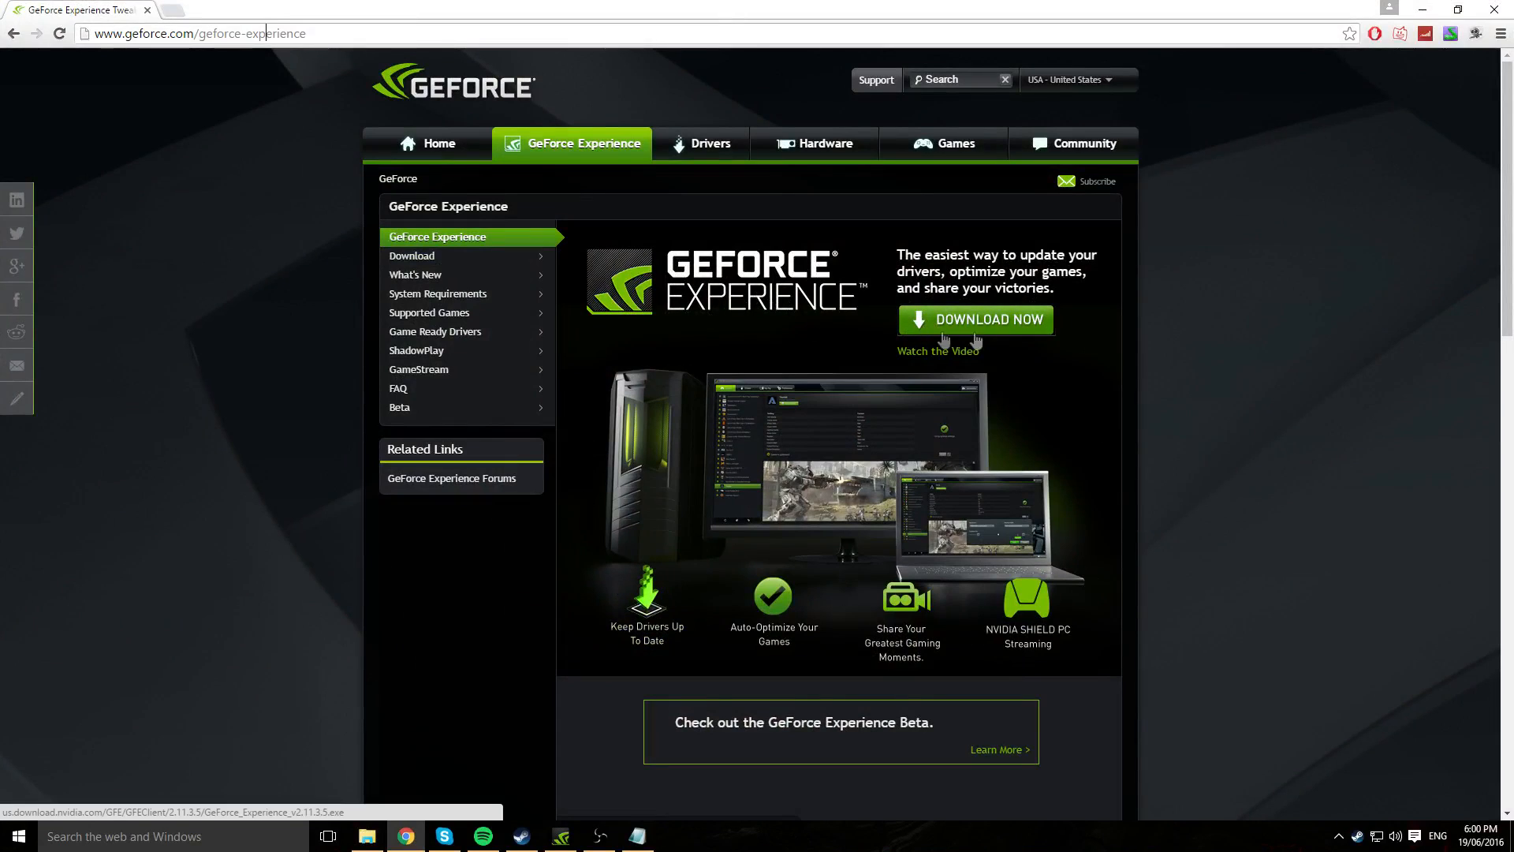
mouse_move(995, 332)
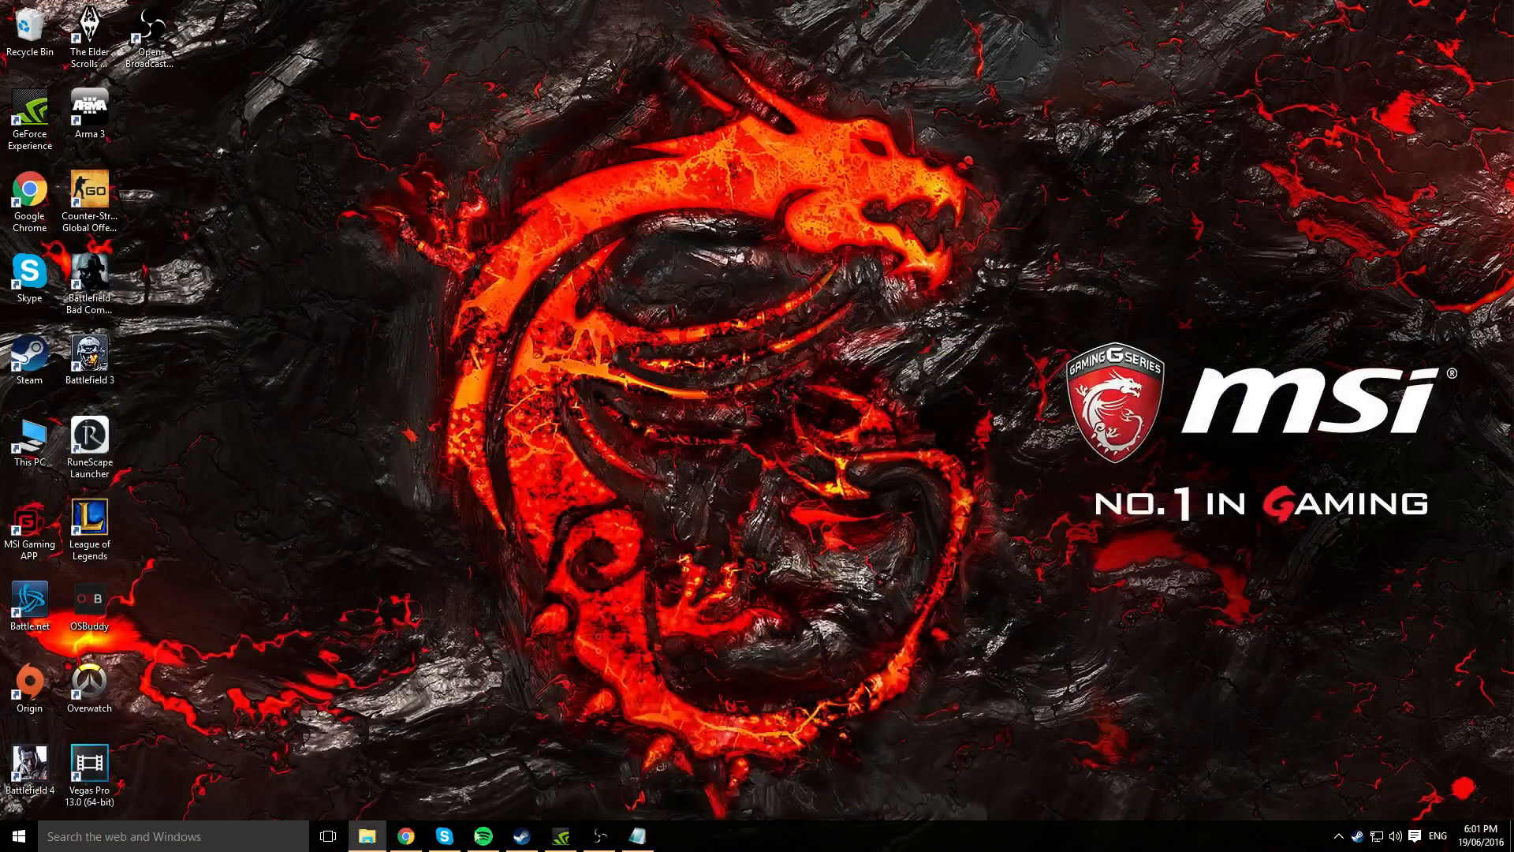
Launch GeForce Experience, tour Games, Drivers, My Rig, SHIELD and Preferences, and return to Games
left_click(560, 835)
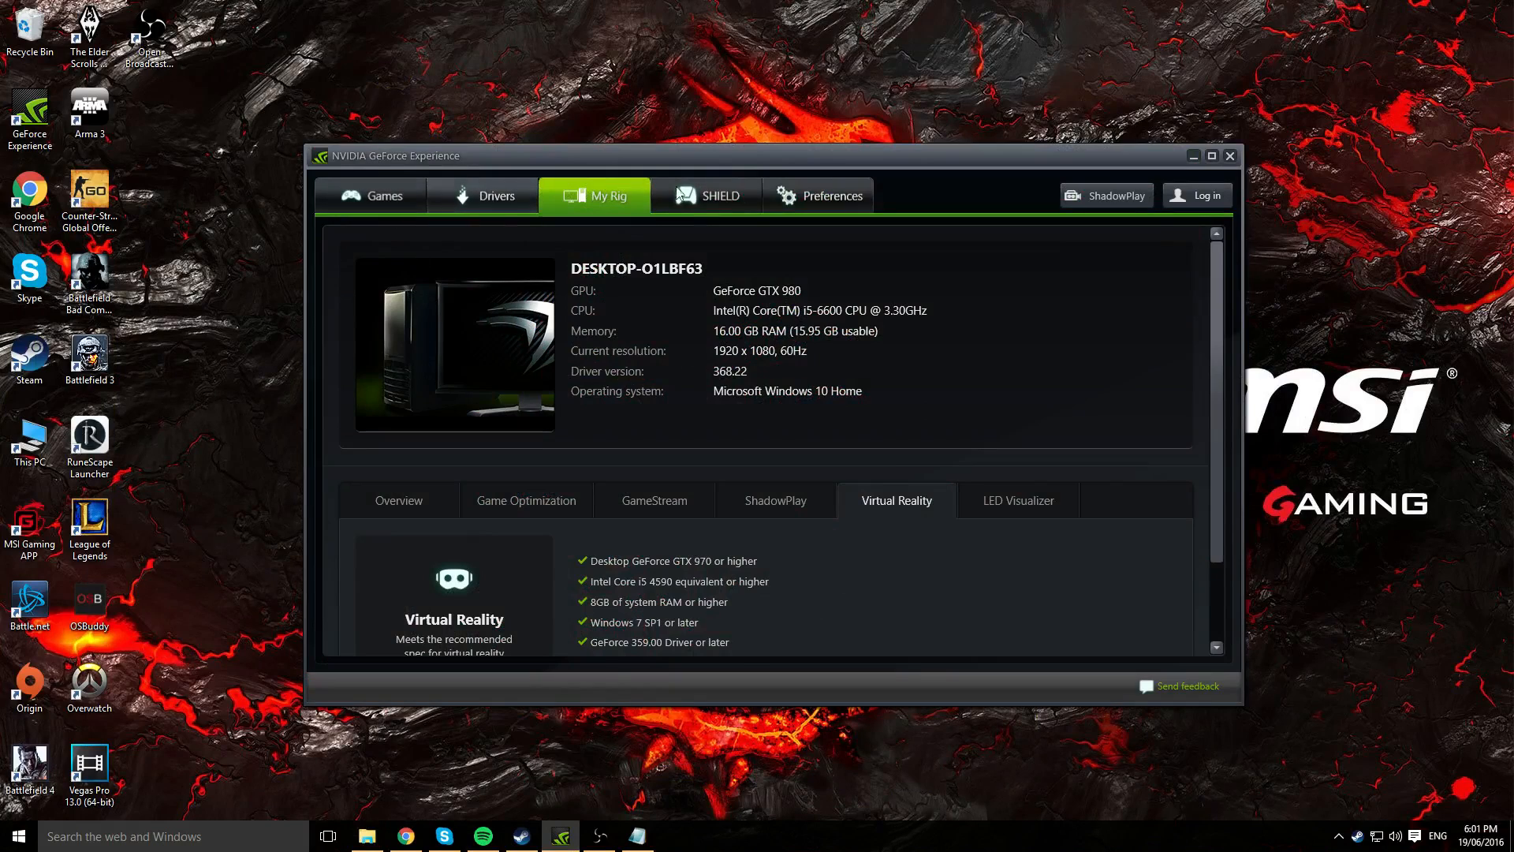
mouse_move(828, 195)
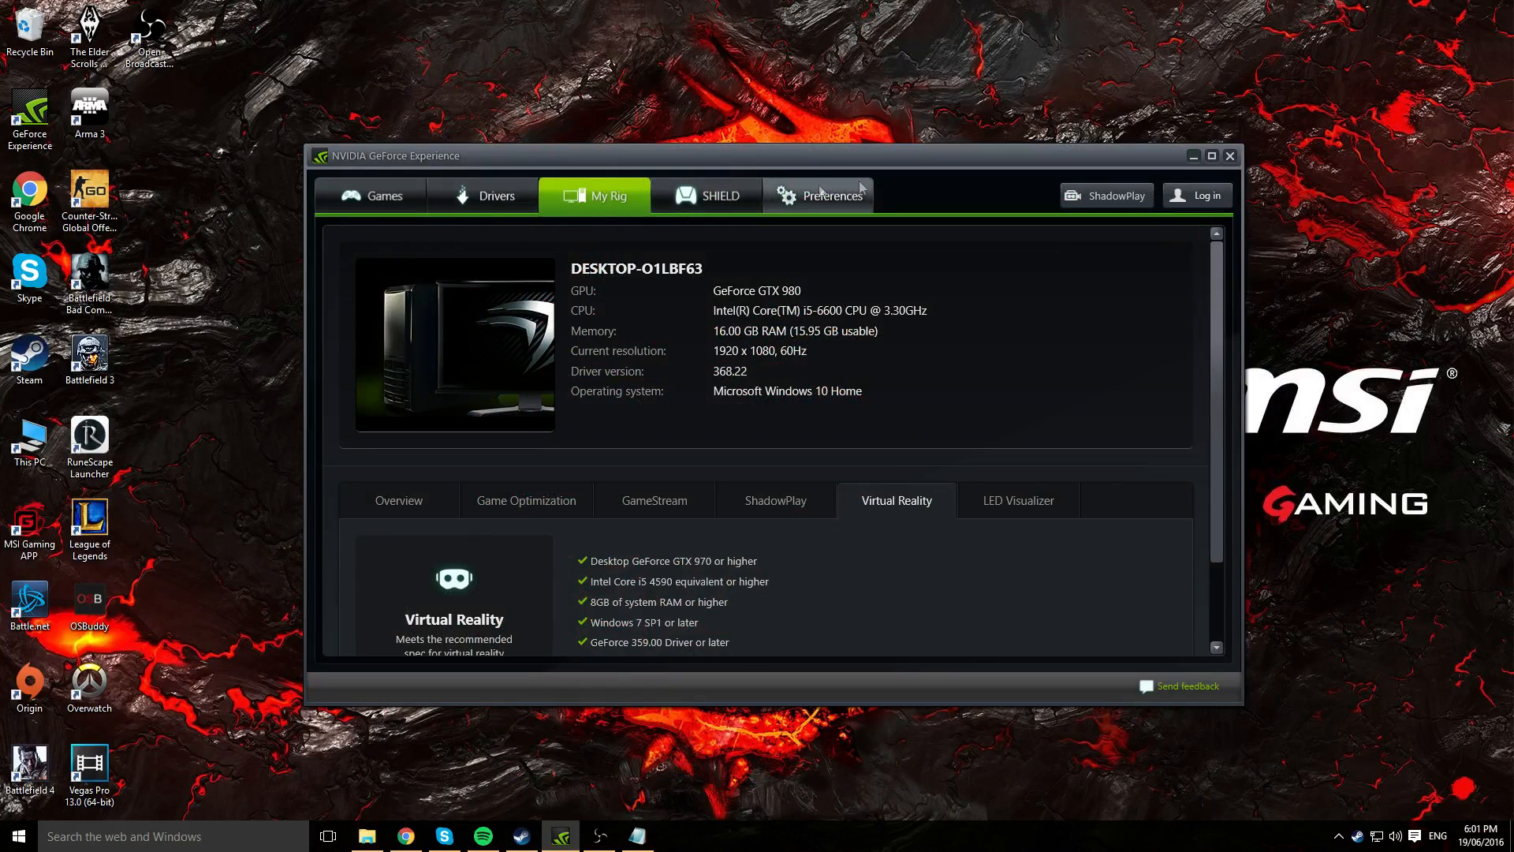
left_click(380, 195)
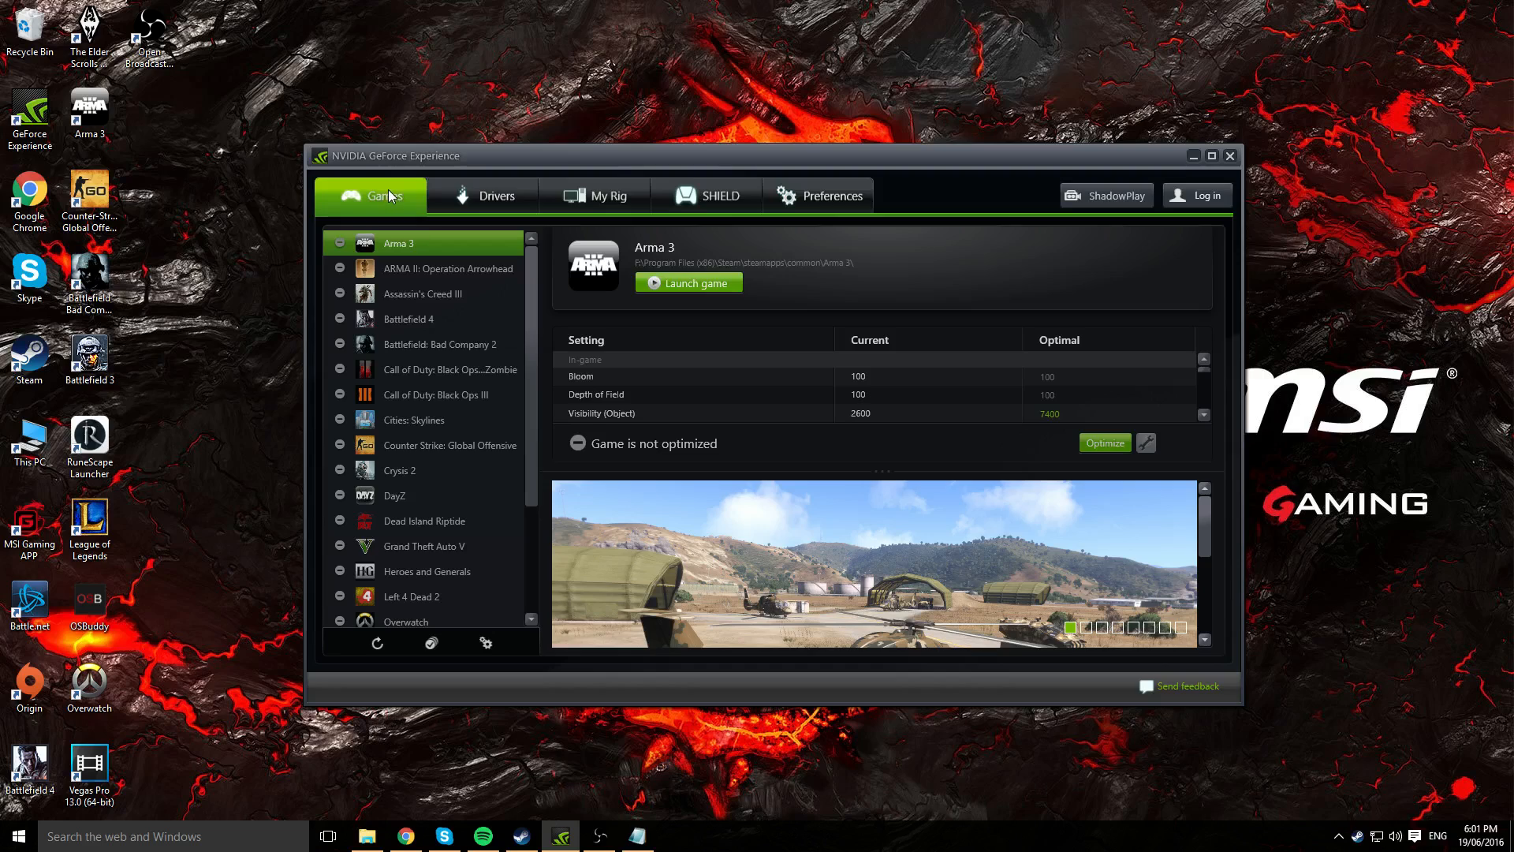
mouse_move(370, 214)
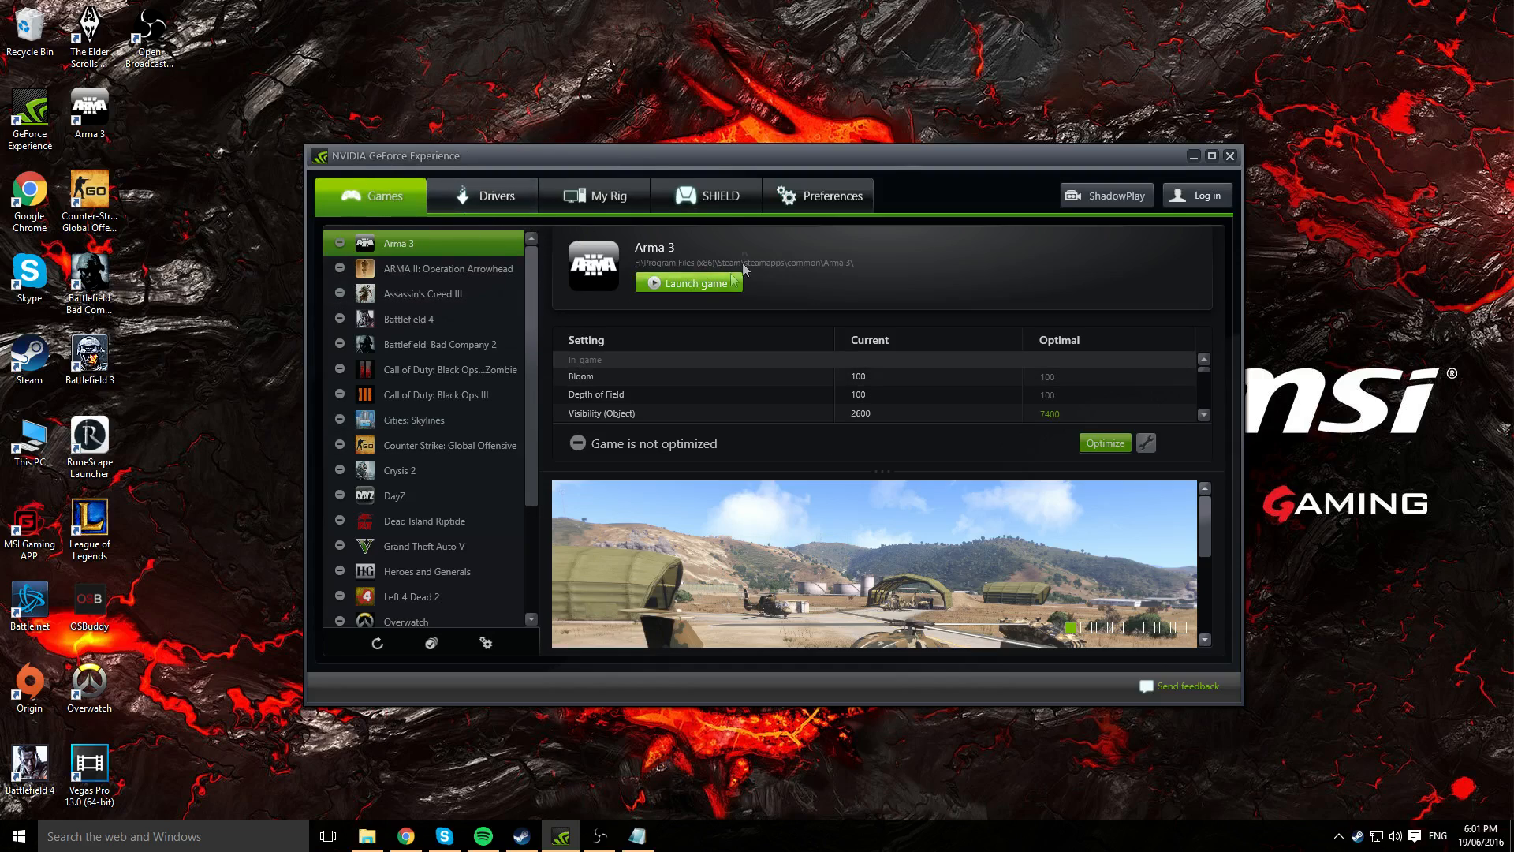
mouse_move(396, 283)
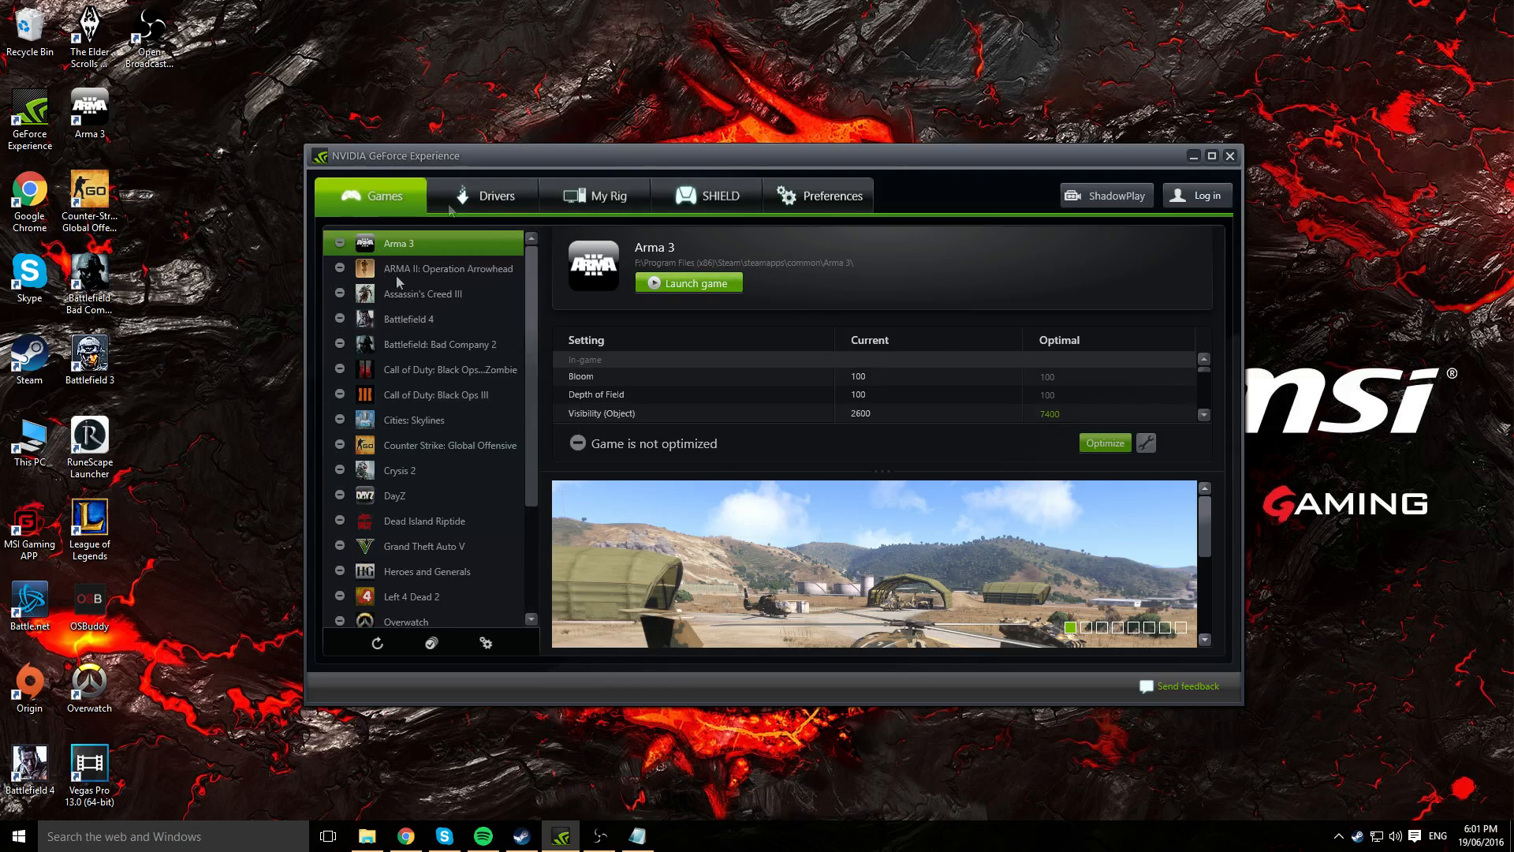
left_click(493, 195)
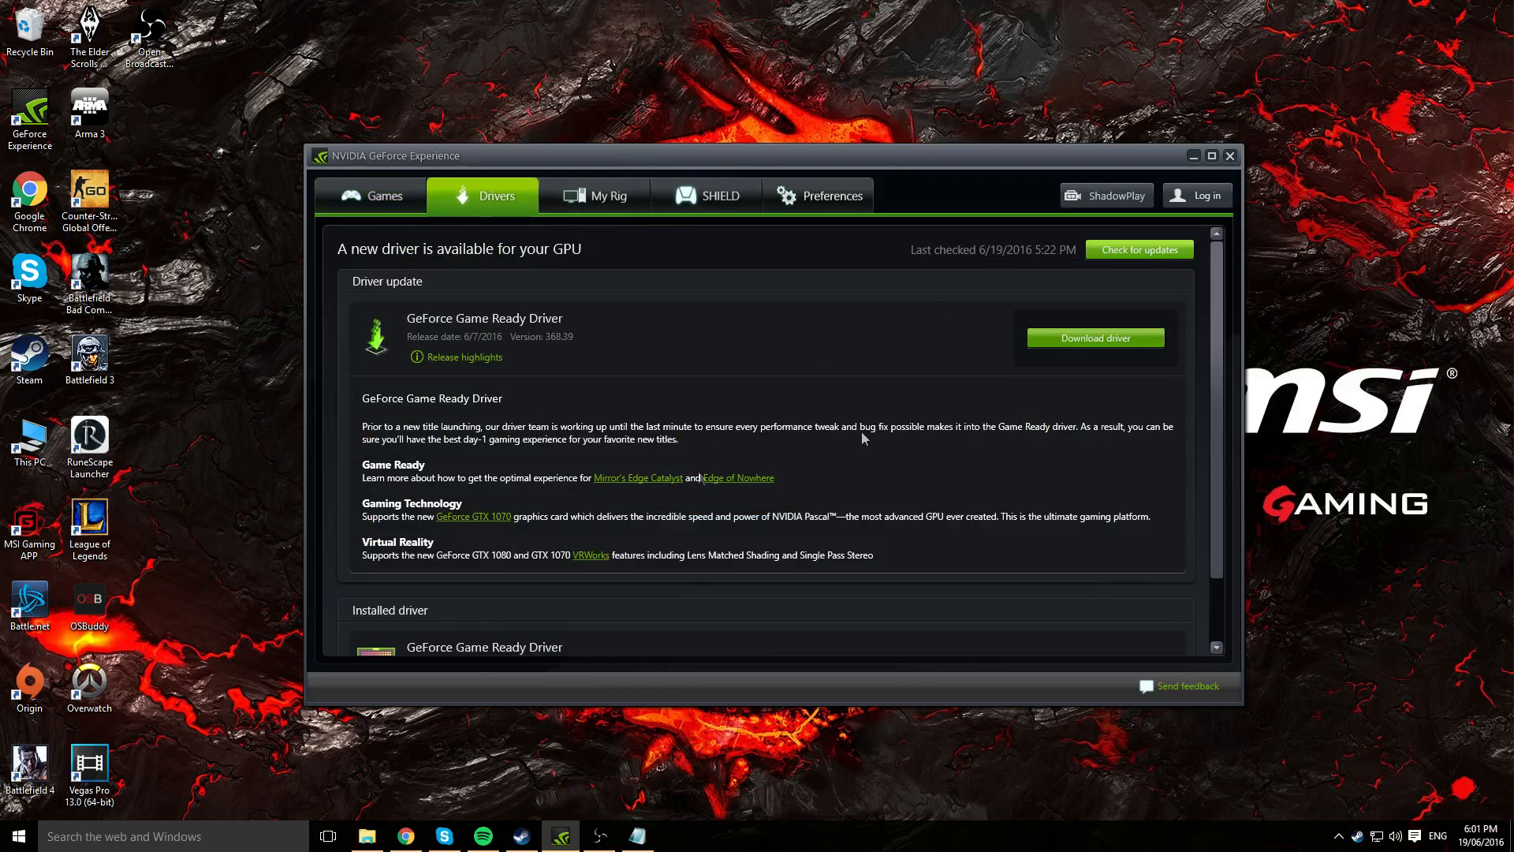
mouse_move(972, 280)
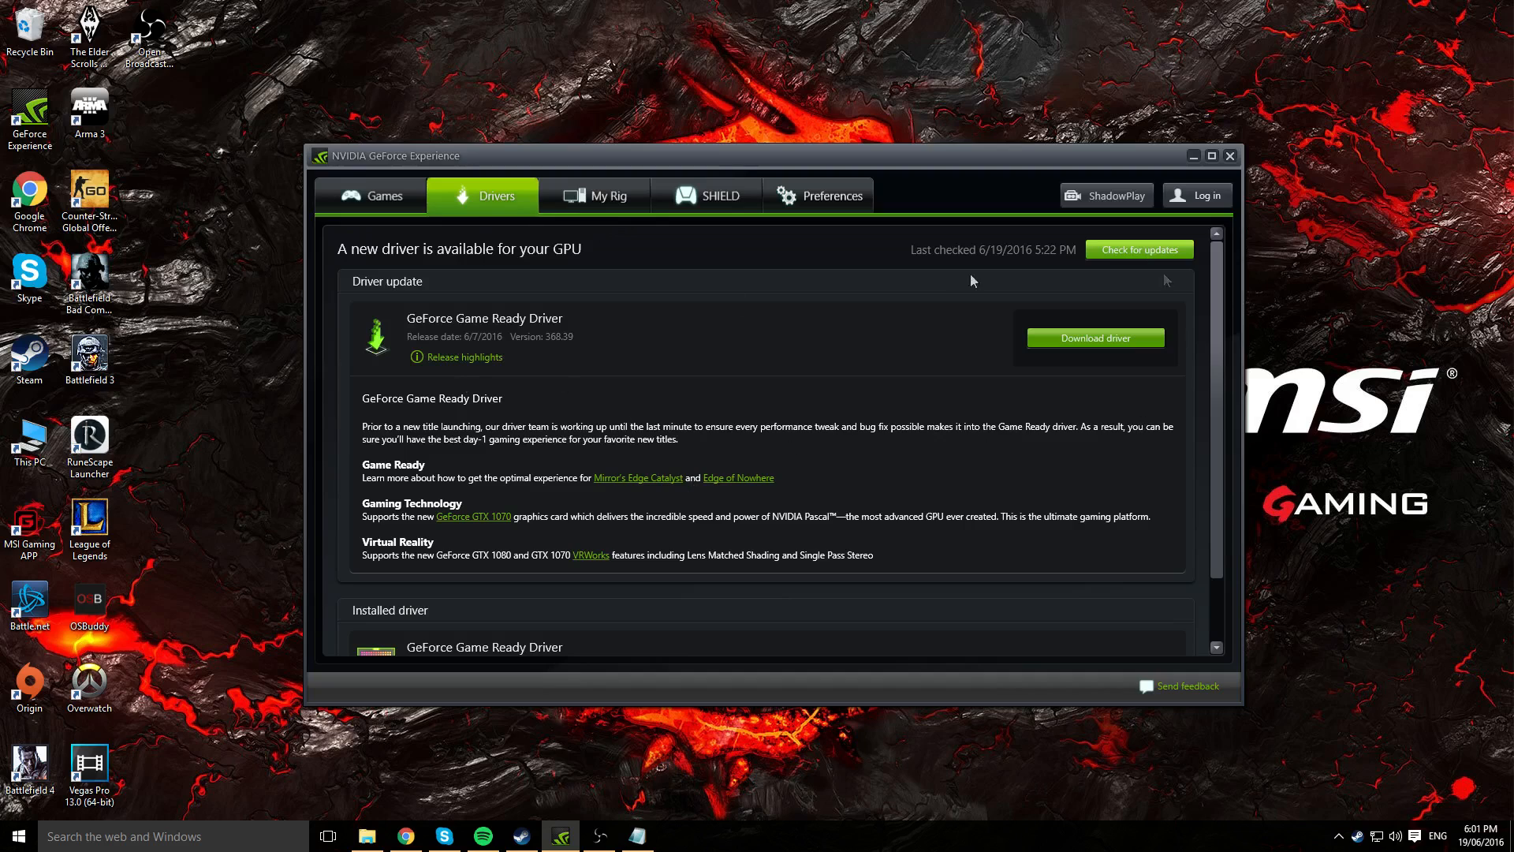
left_click(606, 195)
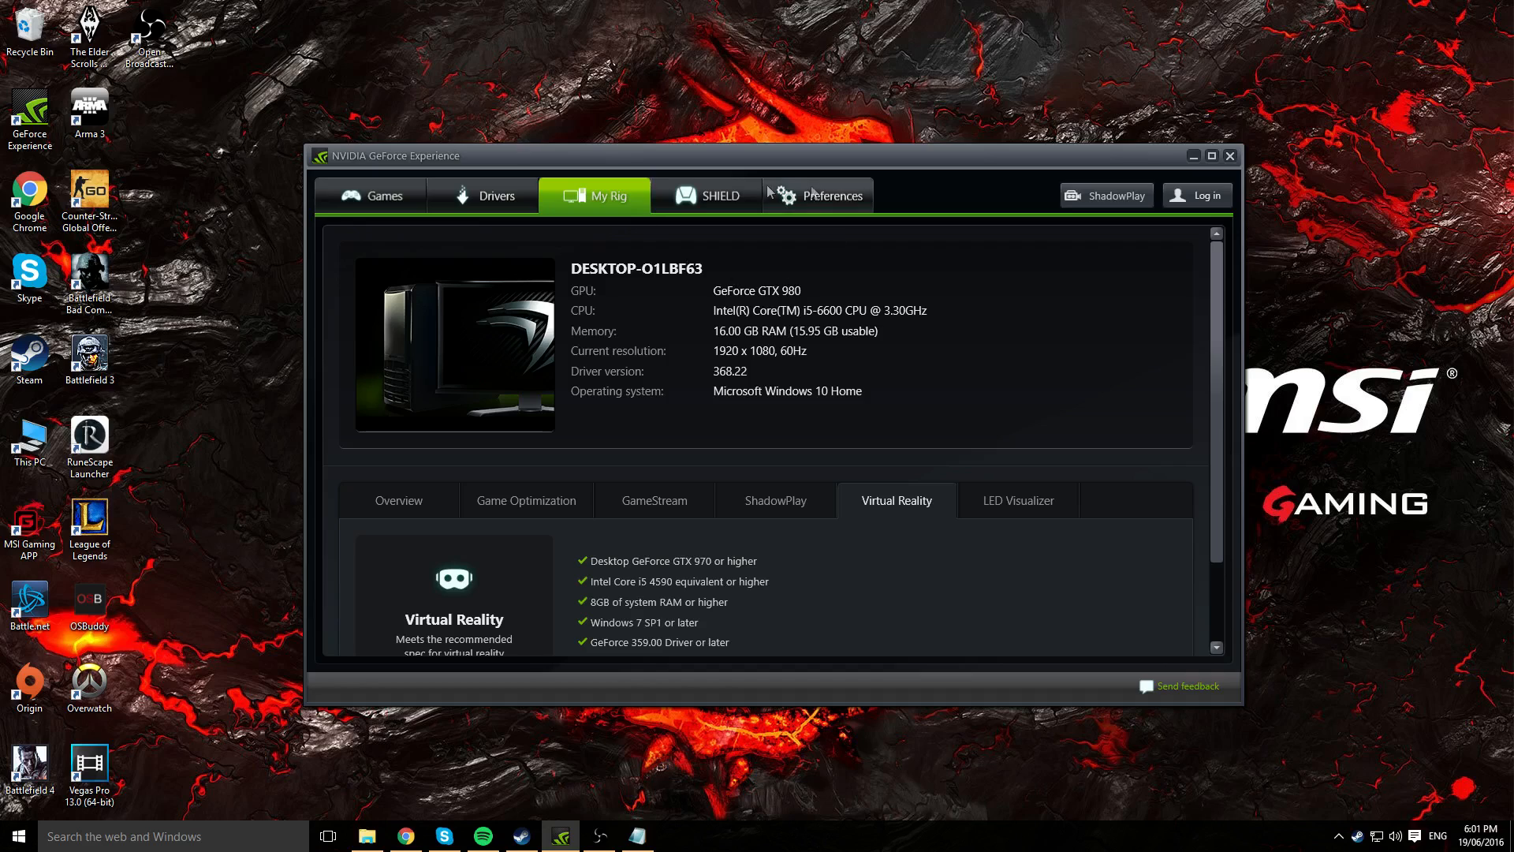
left_click(706, 195)
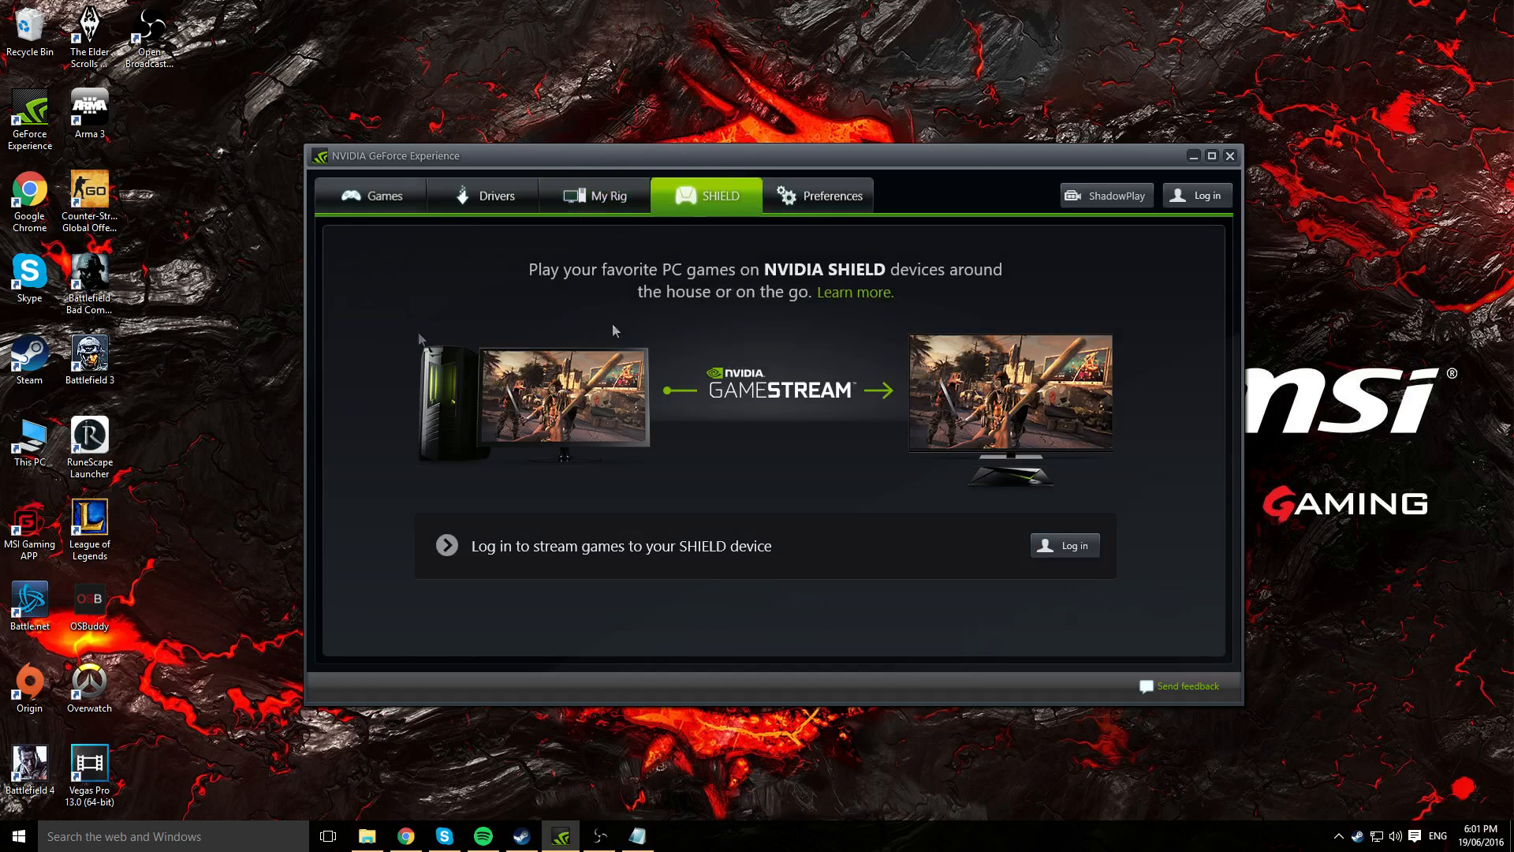
left_click(827, 195)
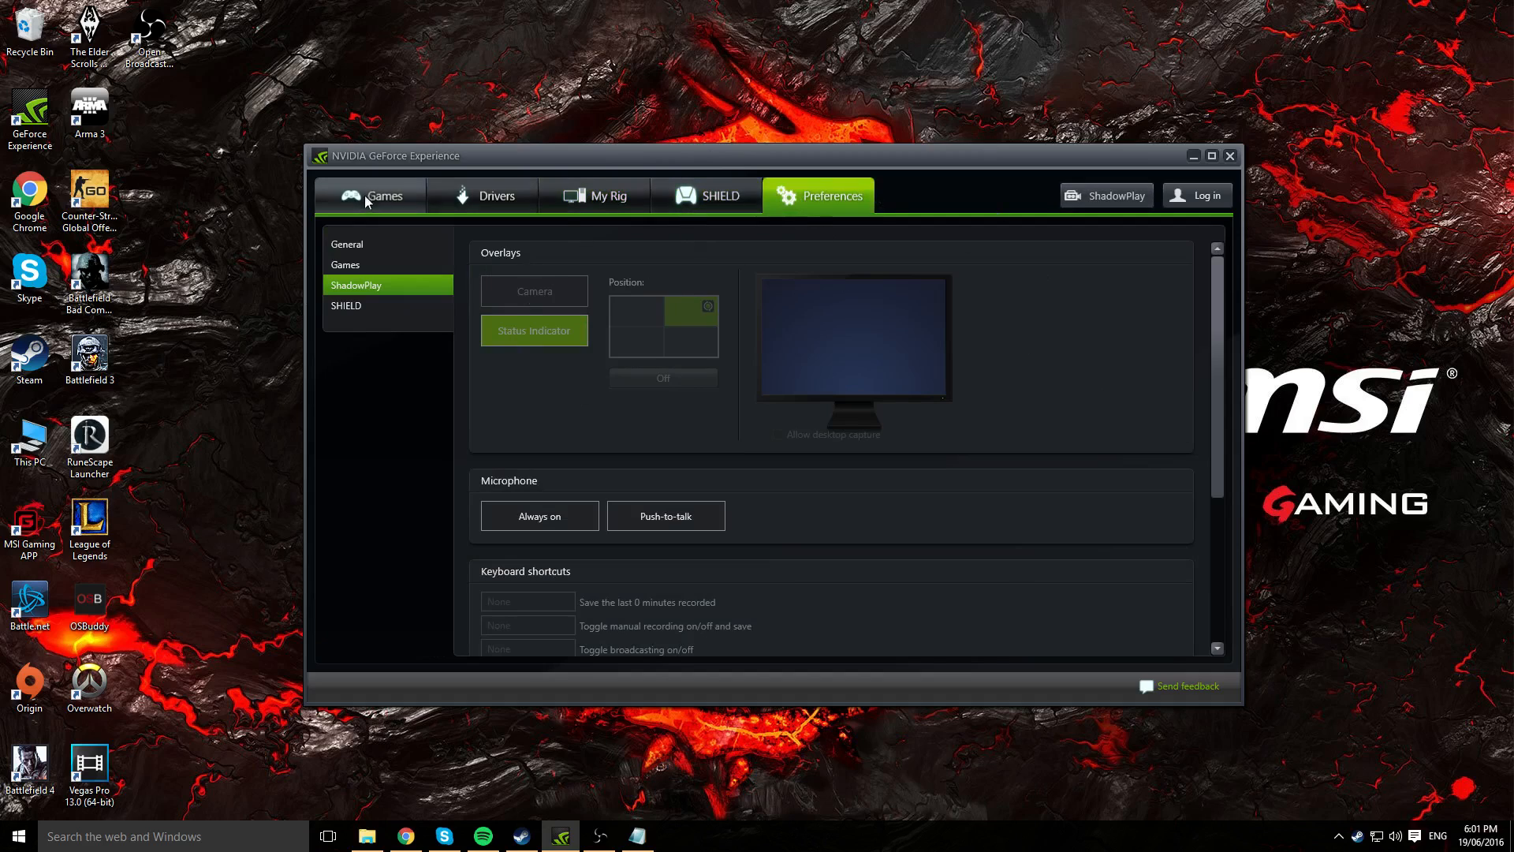
left_click(375, 195)
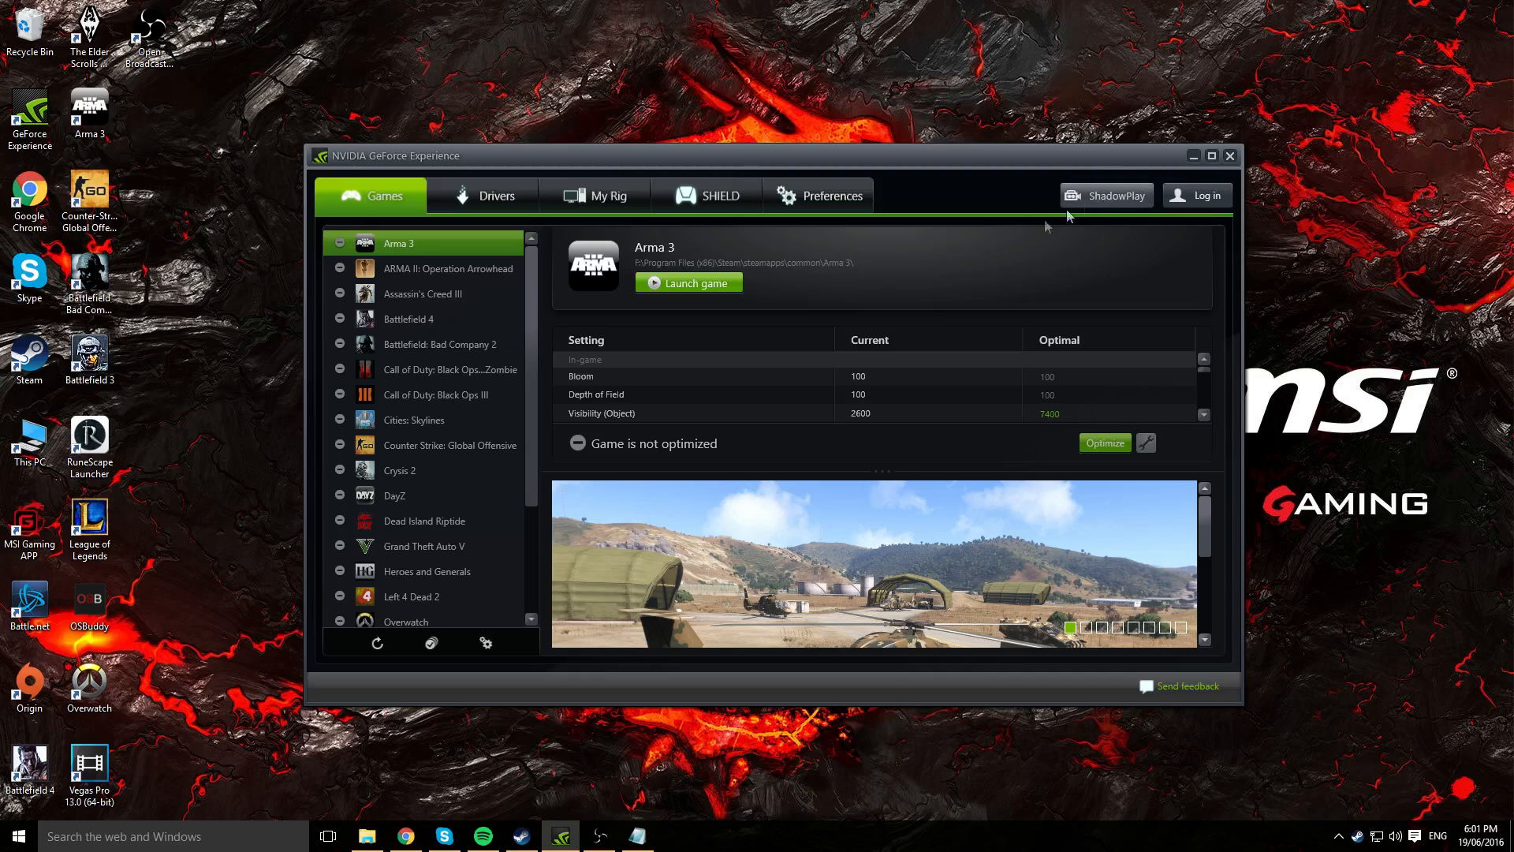
mouse_move(1120, 199)
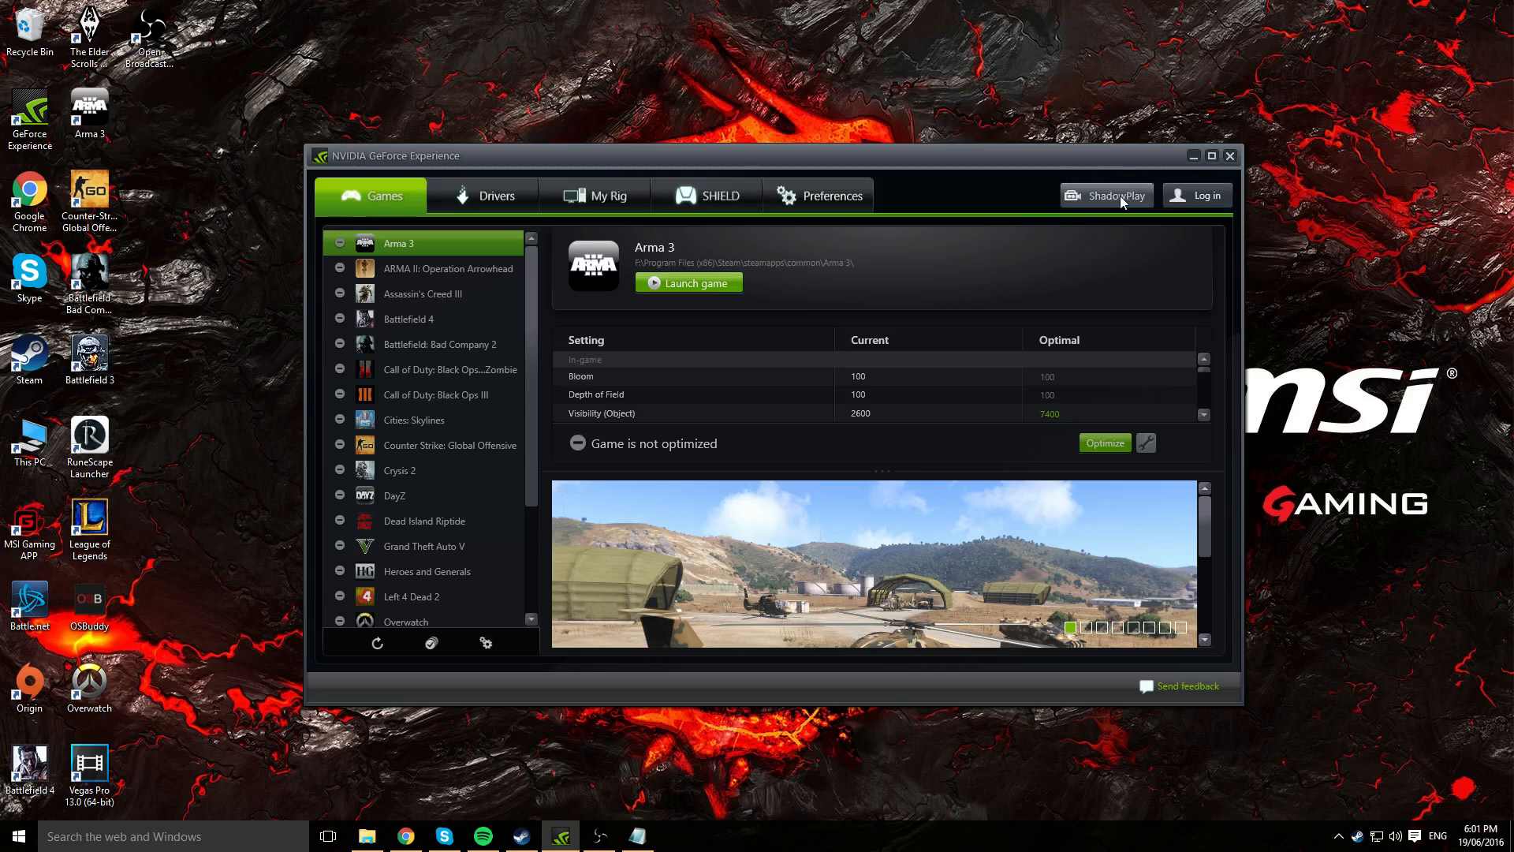
Turn ShadowPlay on to record in-game at 60 FPS with a 20-minute shadow time
left_click(1107, 195)
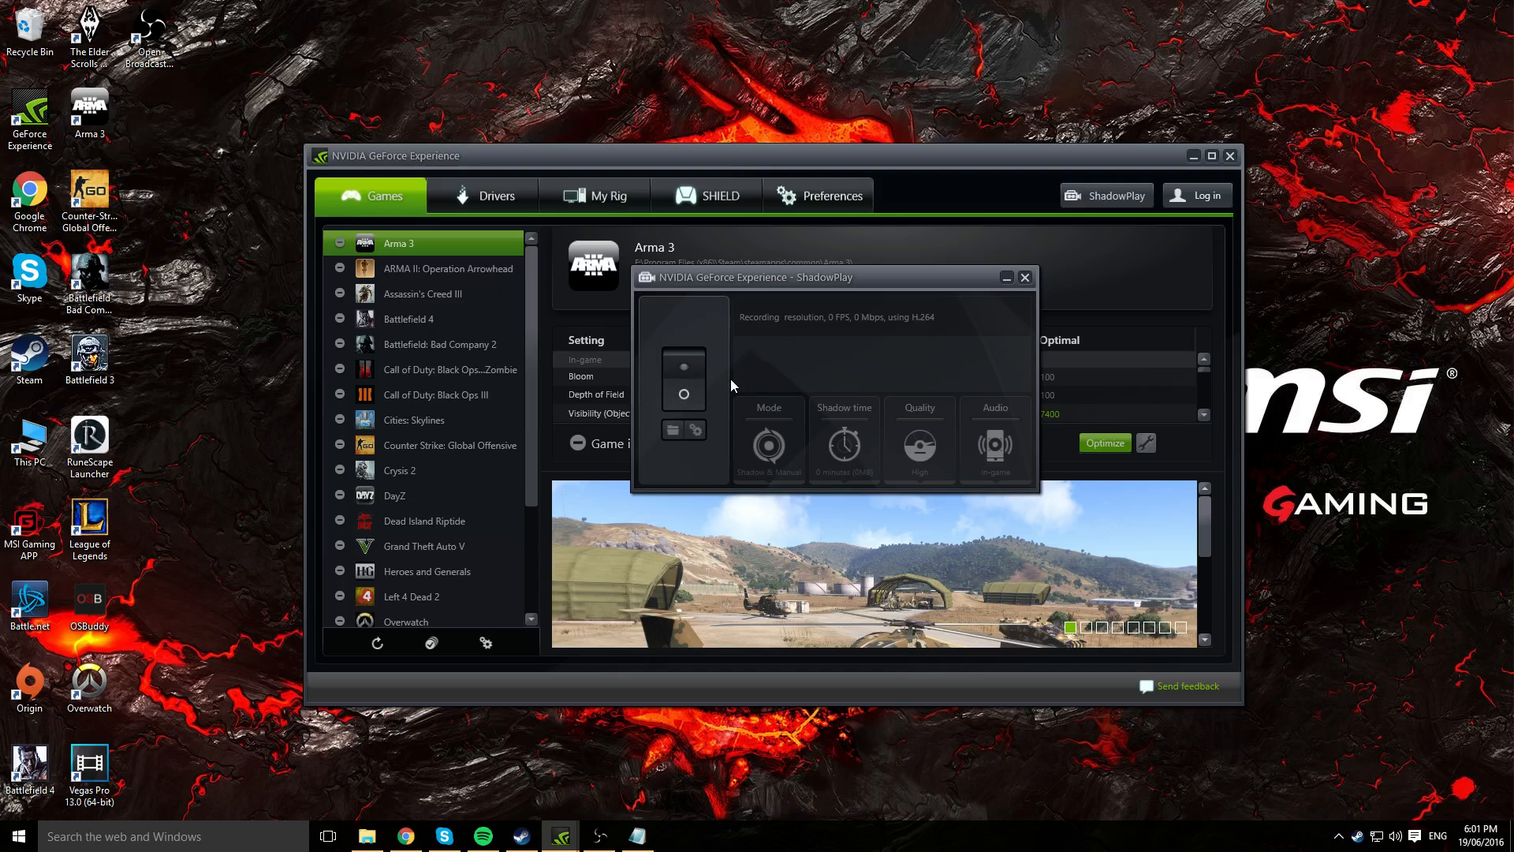
mouse_move(772, 388)
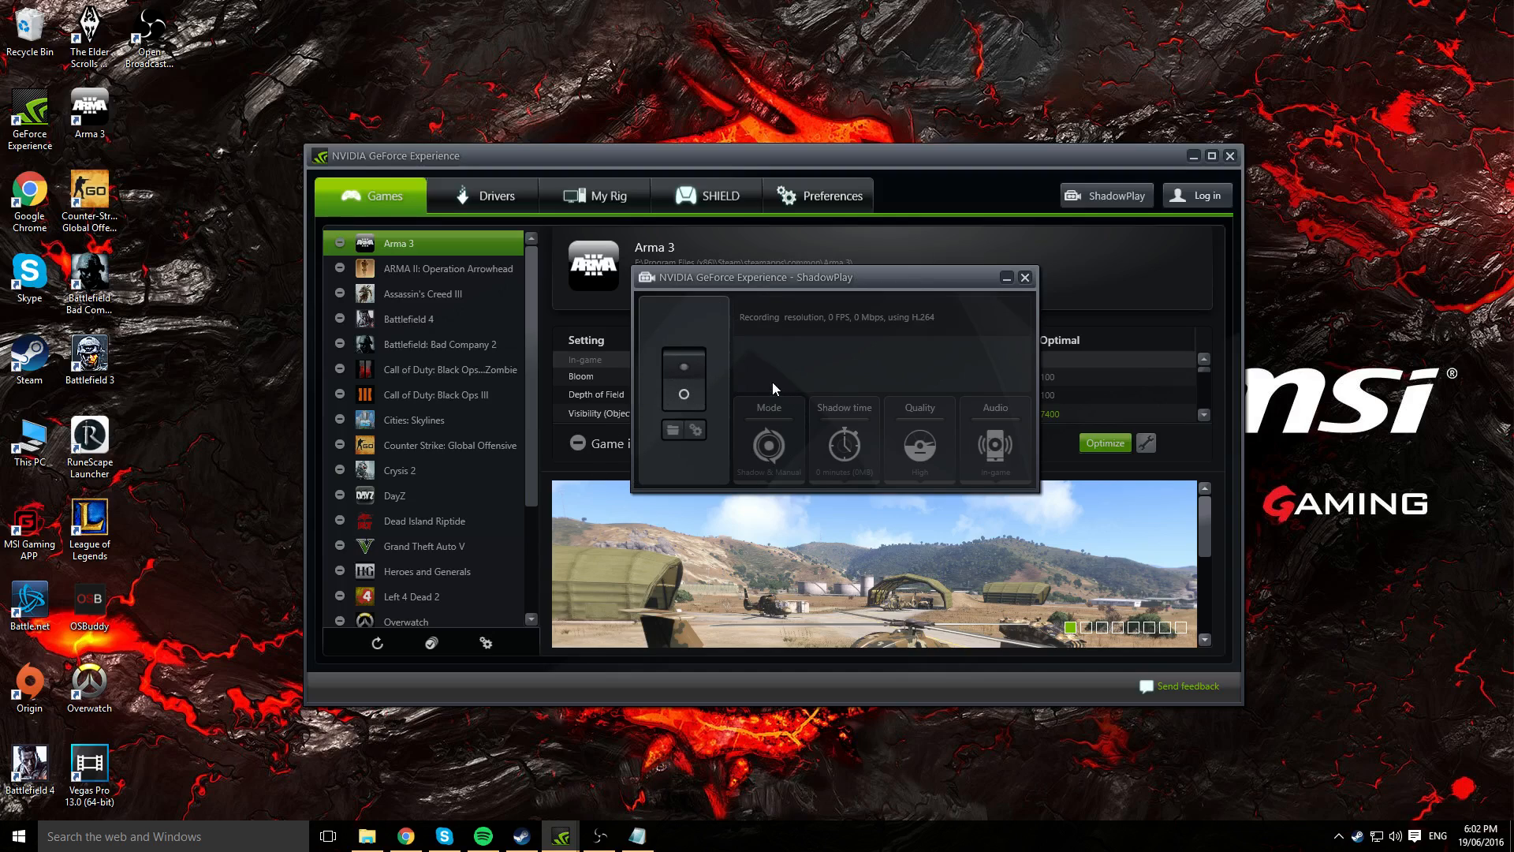
left_click(683, 366)
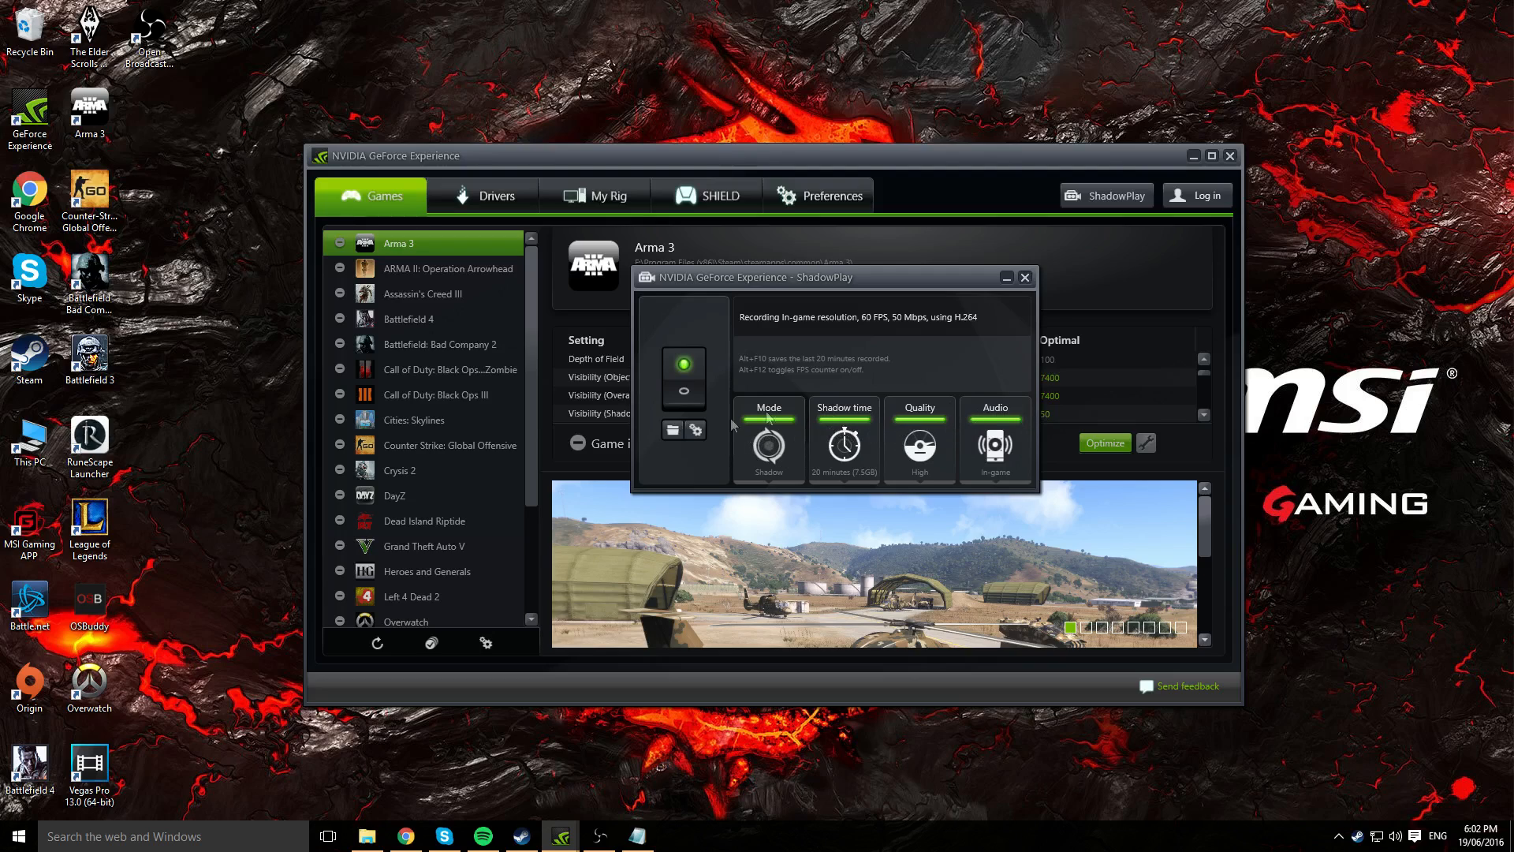
mouse_move(890, 471)
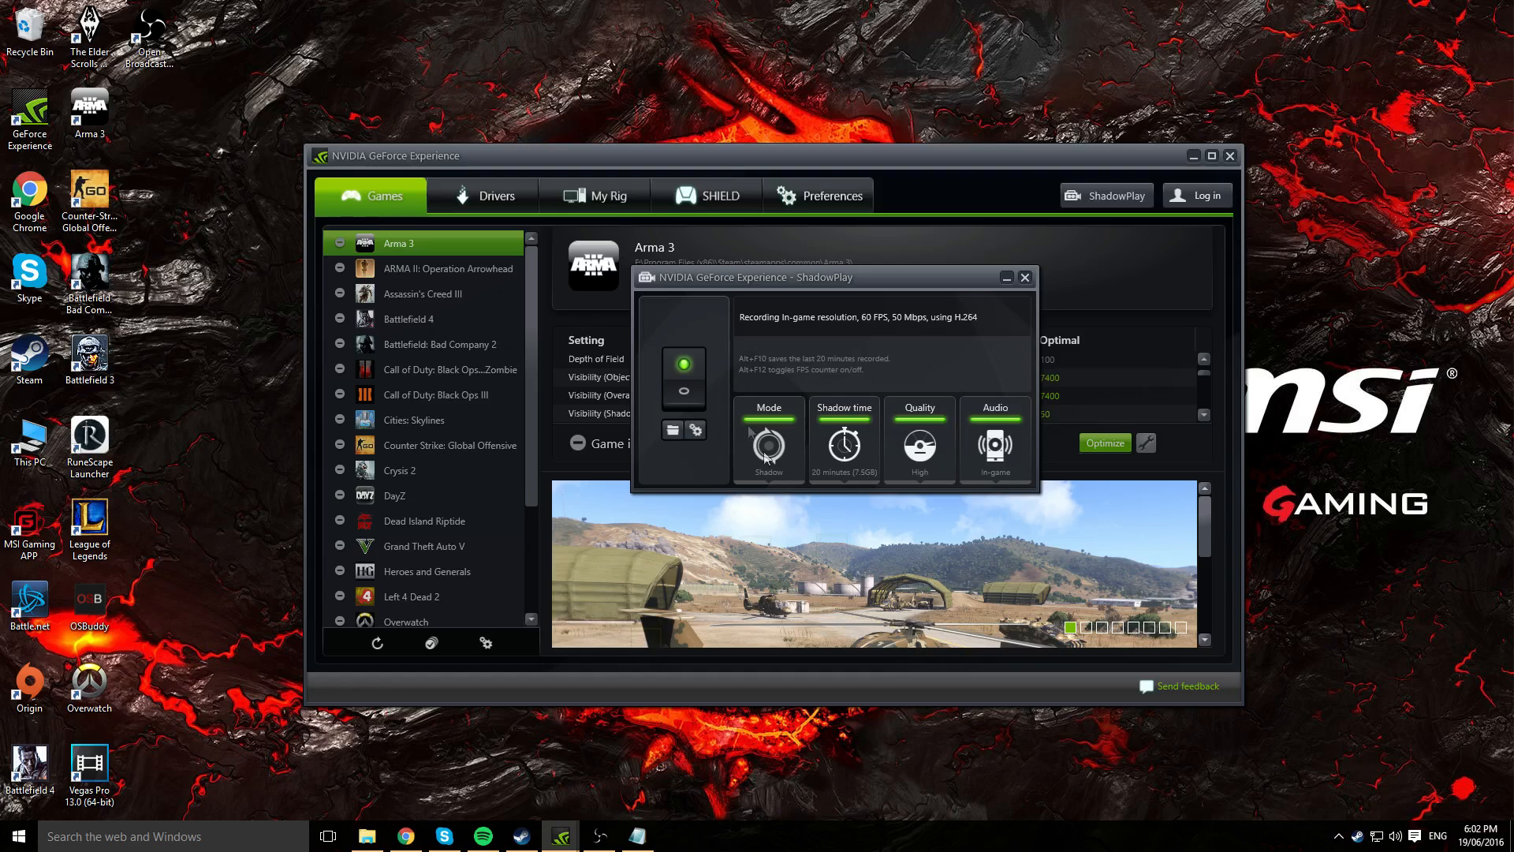
Show the ShadowPlay Mode options: Shadow & Manual, Shadow, Manual and Twitch
left_click(767, 439)
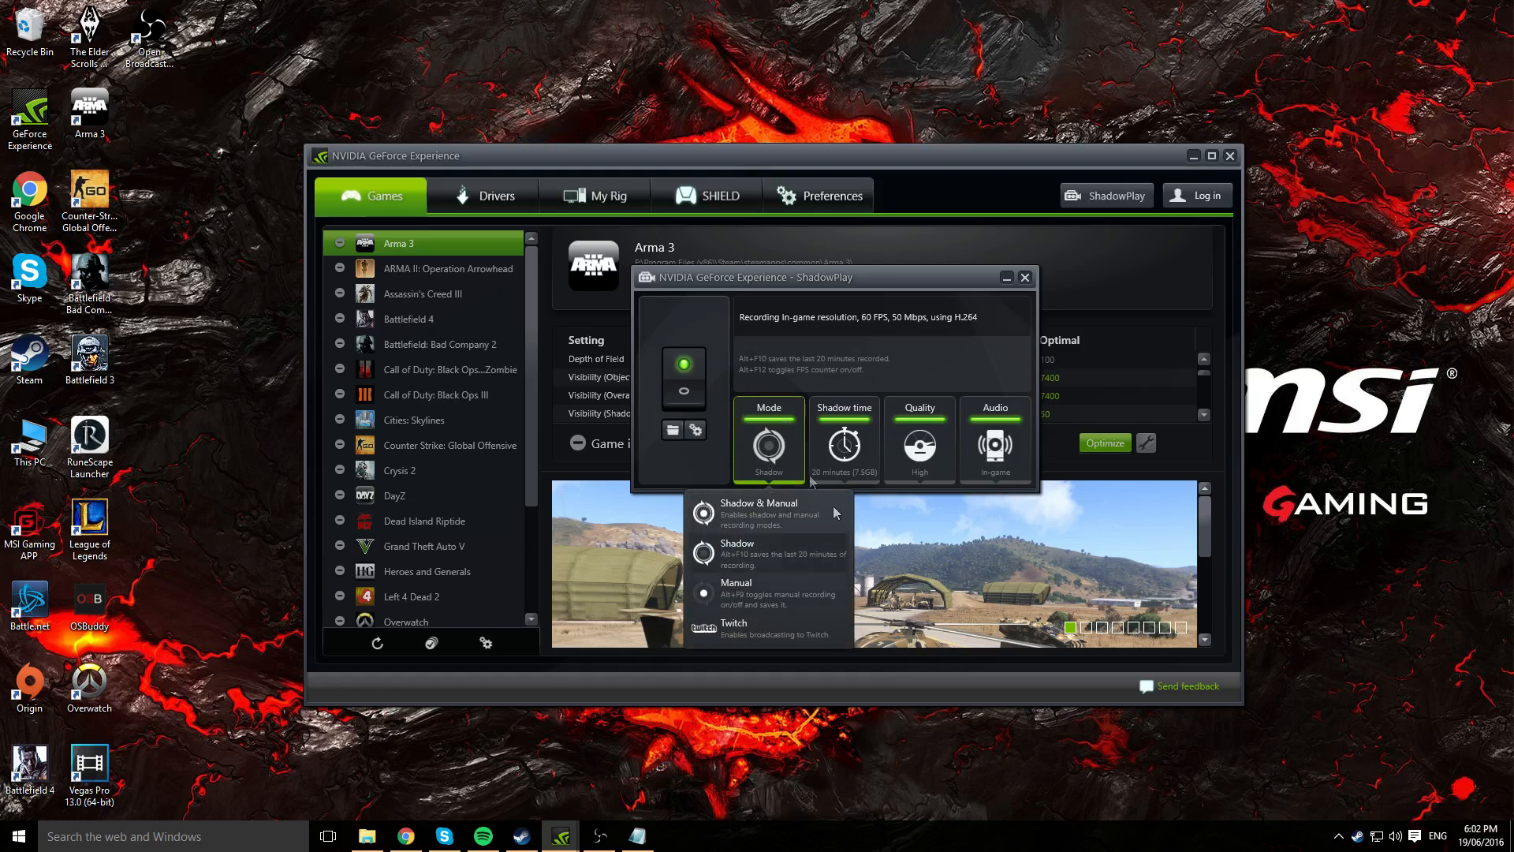
mouse_move(748, 572)
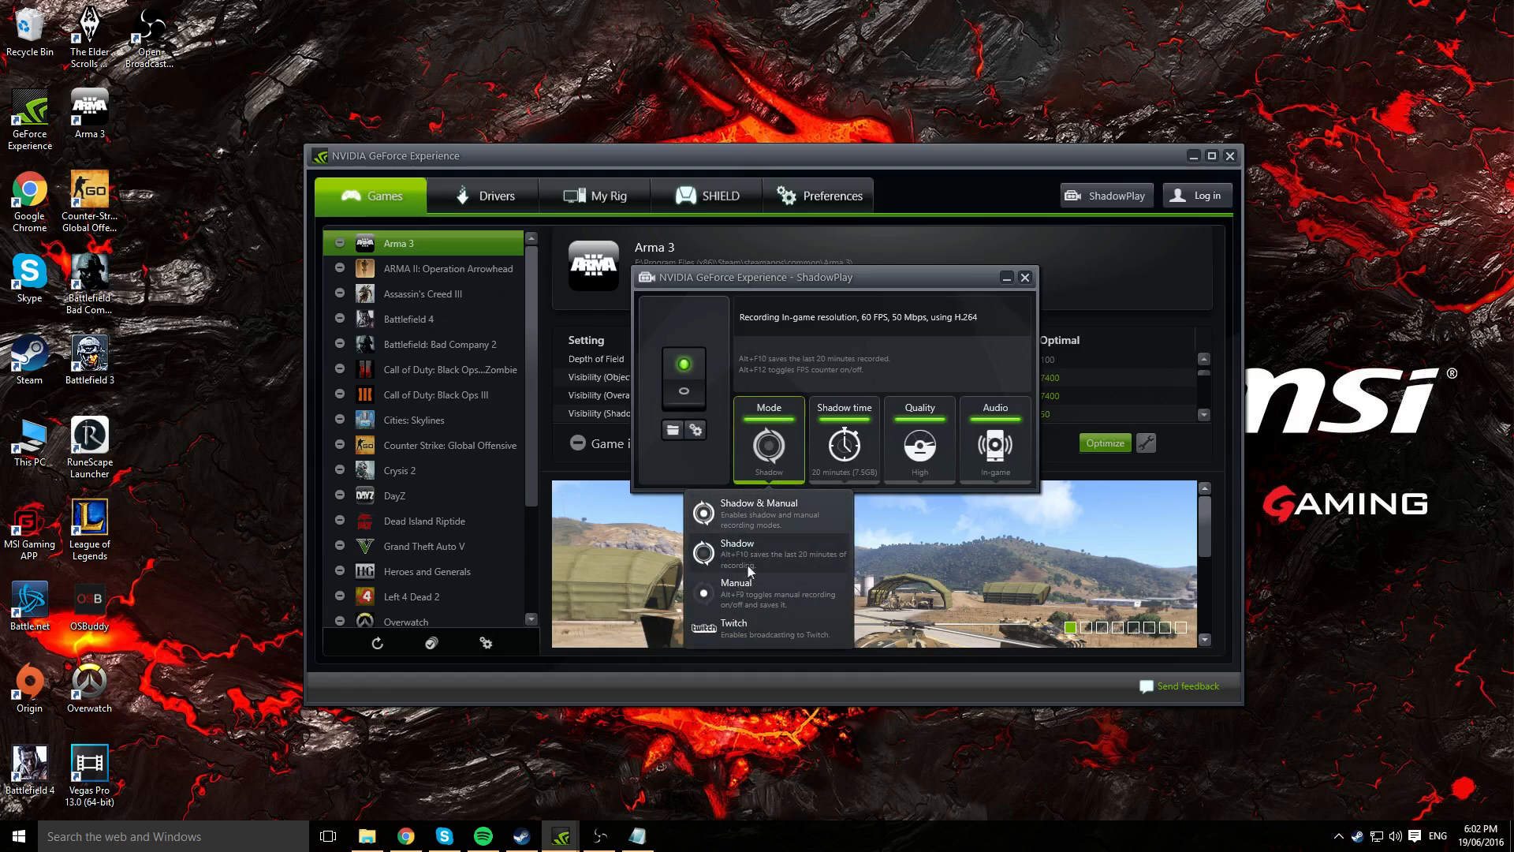
mouse_move(748, 519)
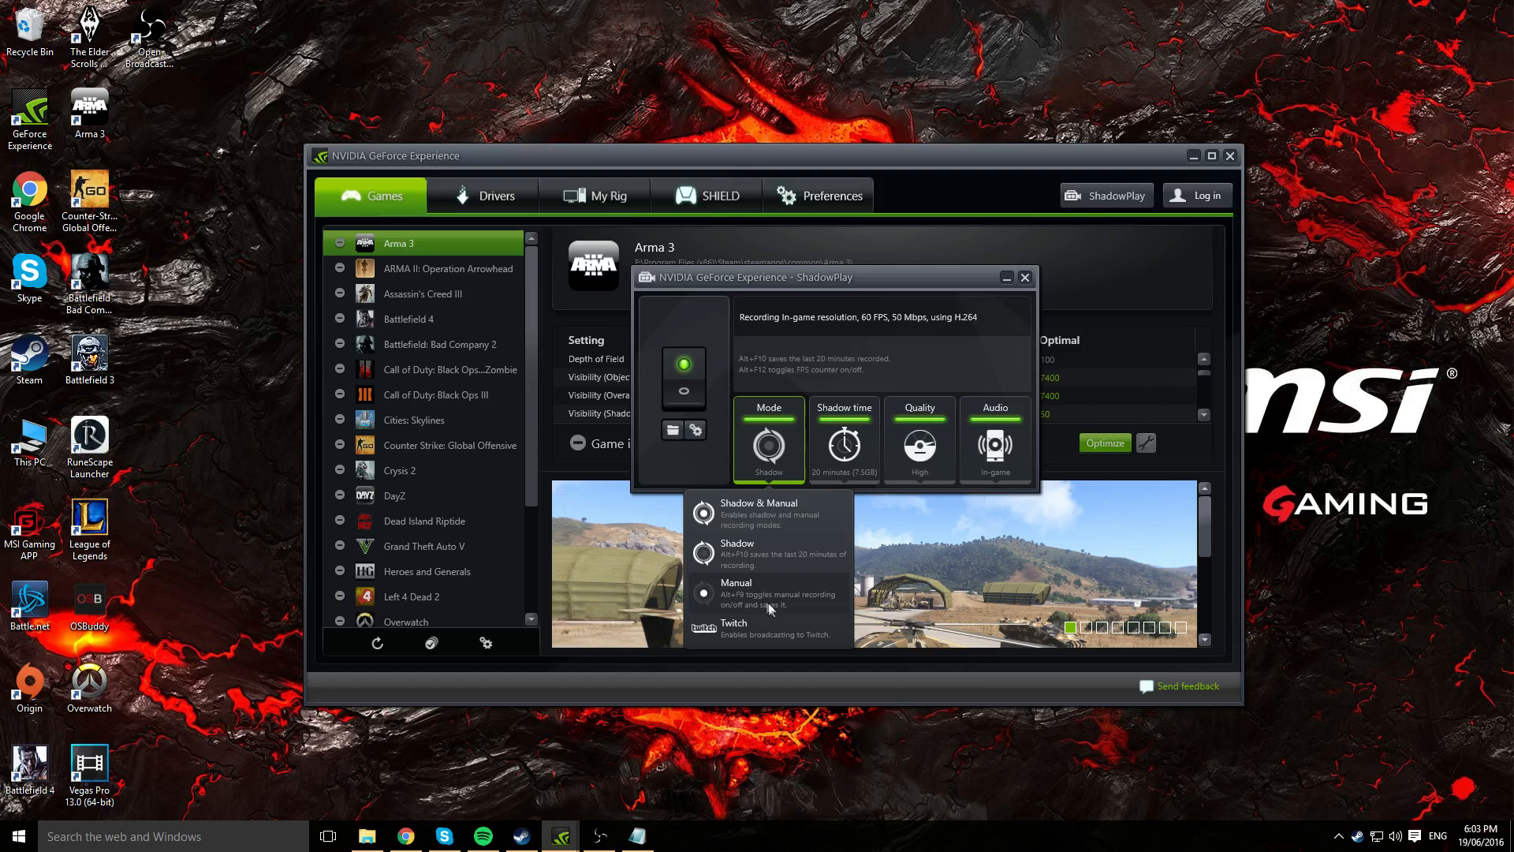
mouse_move(766, 584)
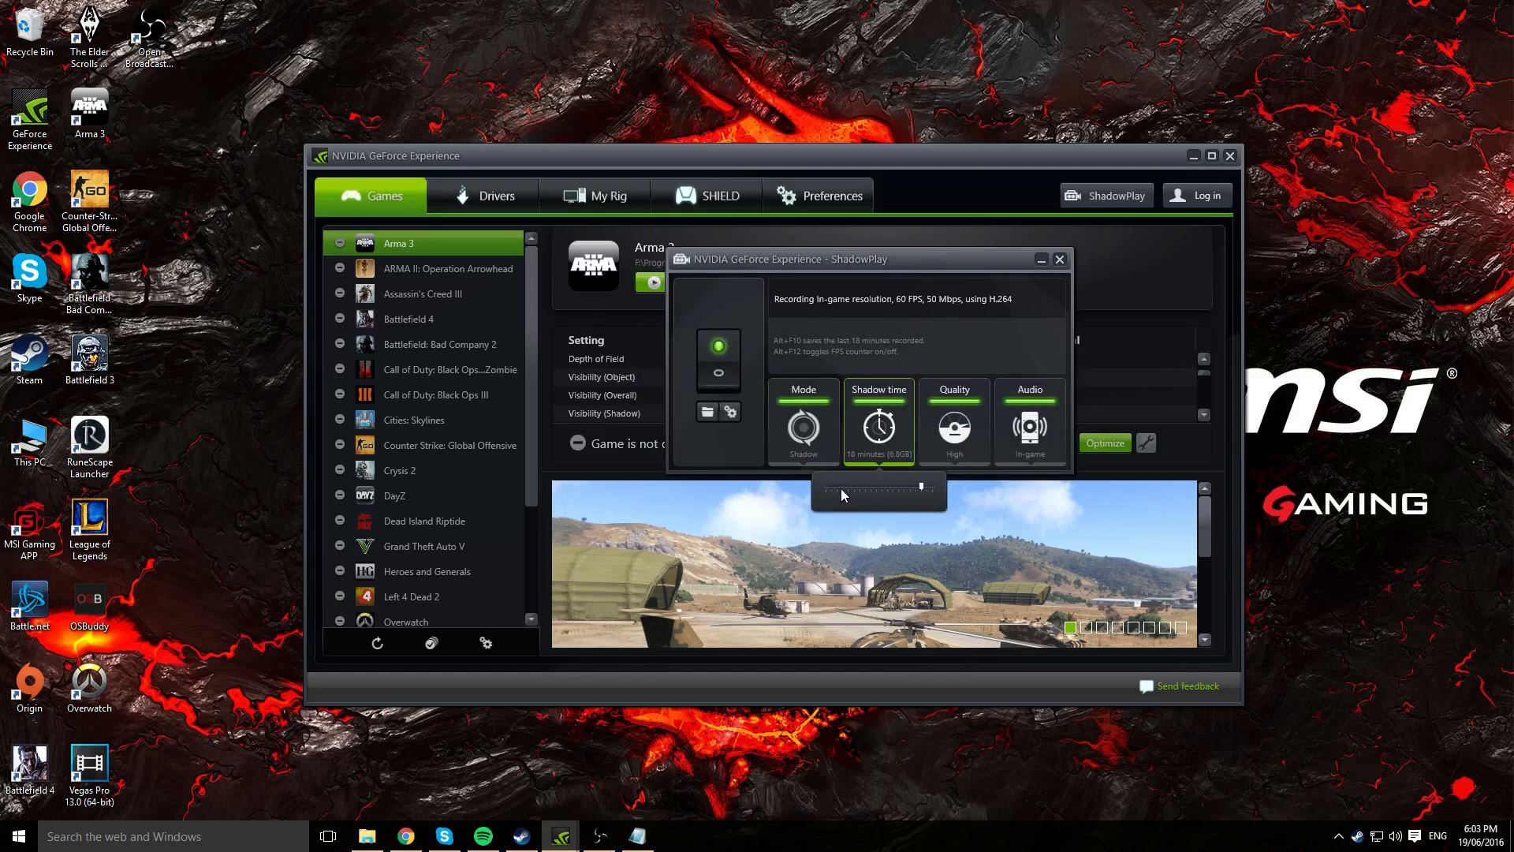
left_click_drag(920, 487, 887, 488)
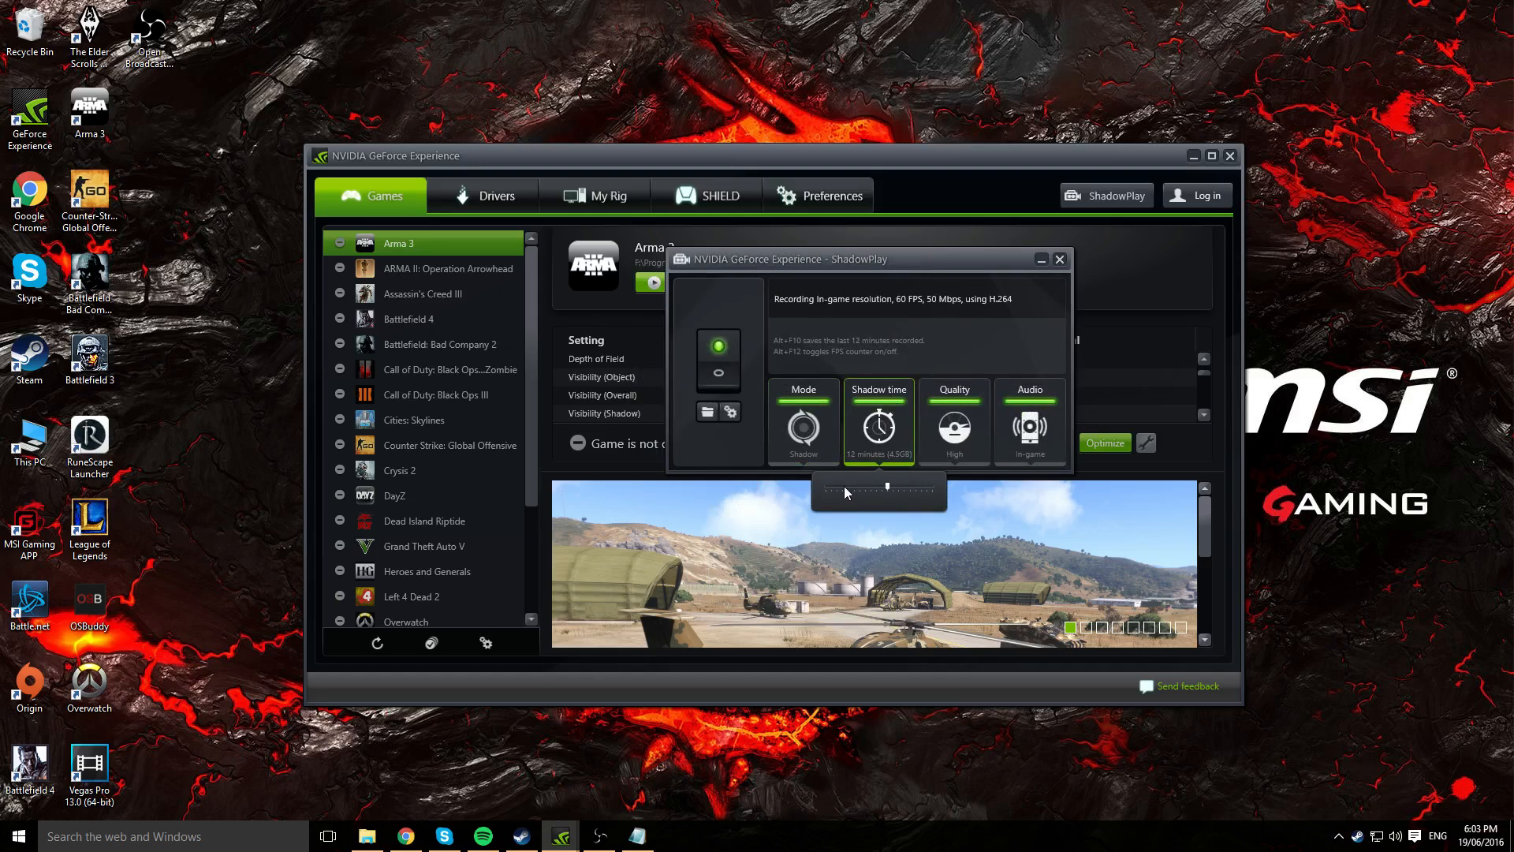
left_click_drag(886, 485, 850, 486)
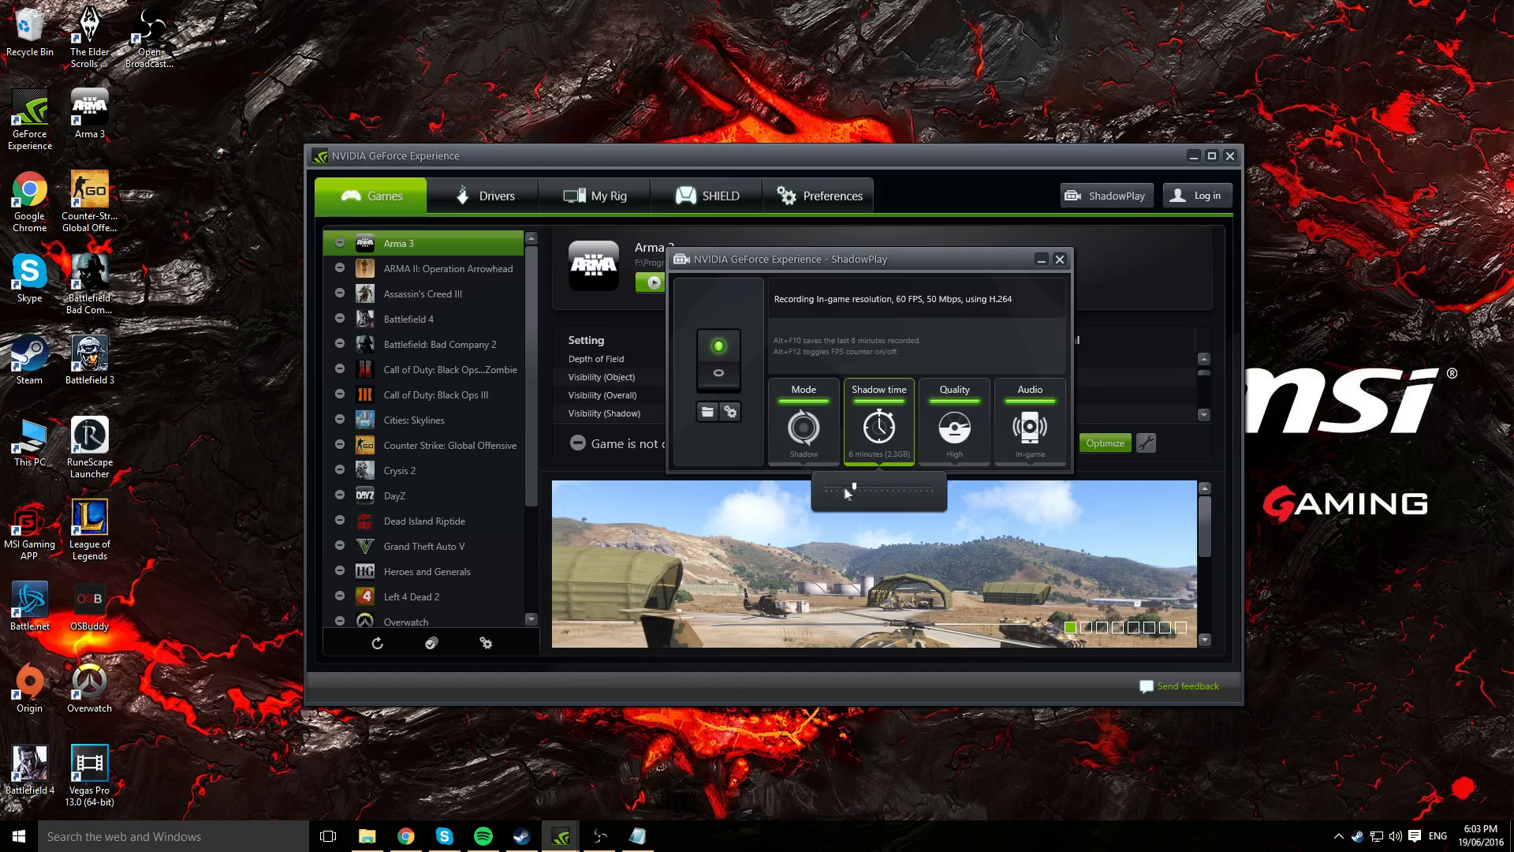
left_click_drag(852, 487, 840, 487)
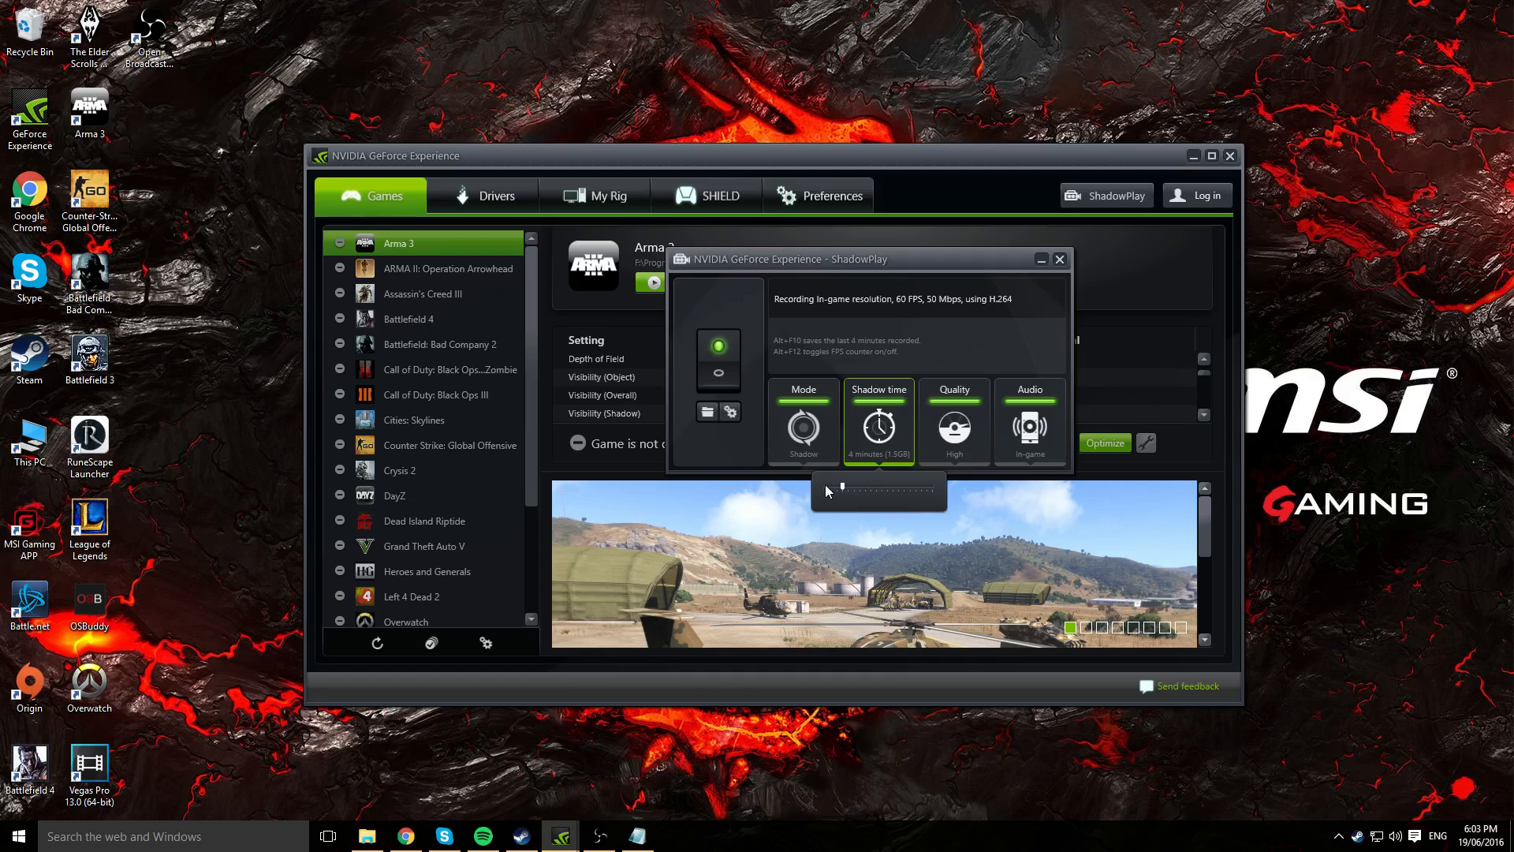
left_click_drag(878, 492, 826, 492)
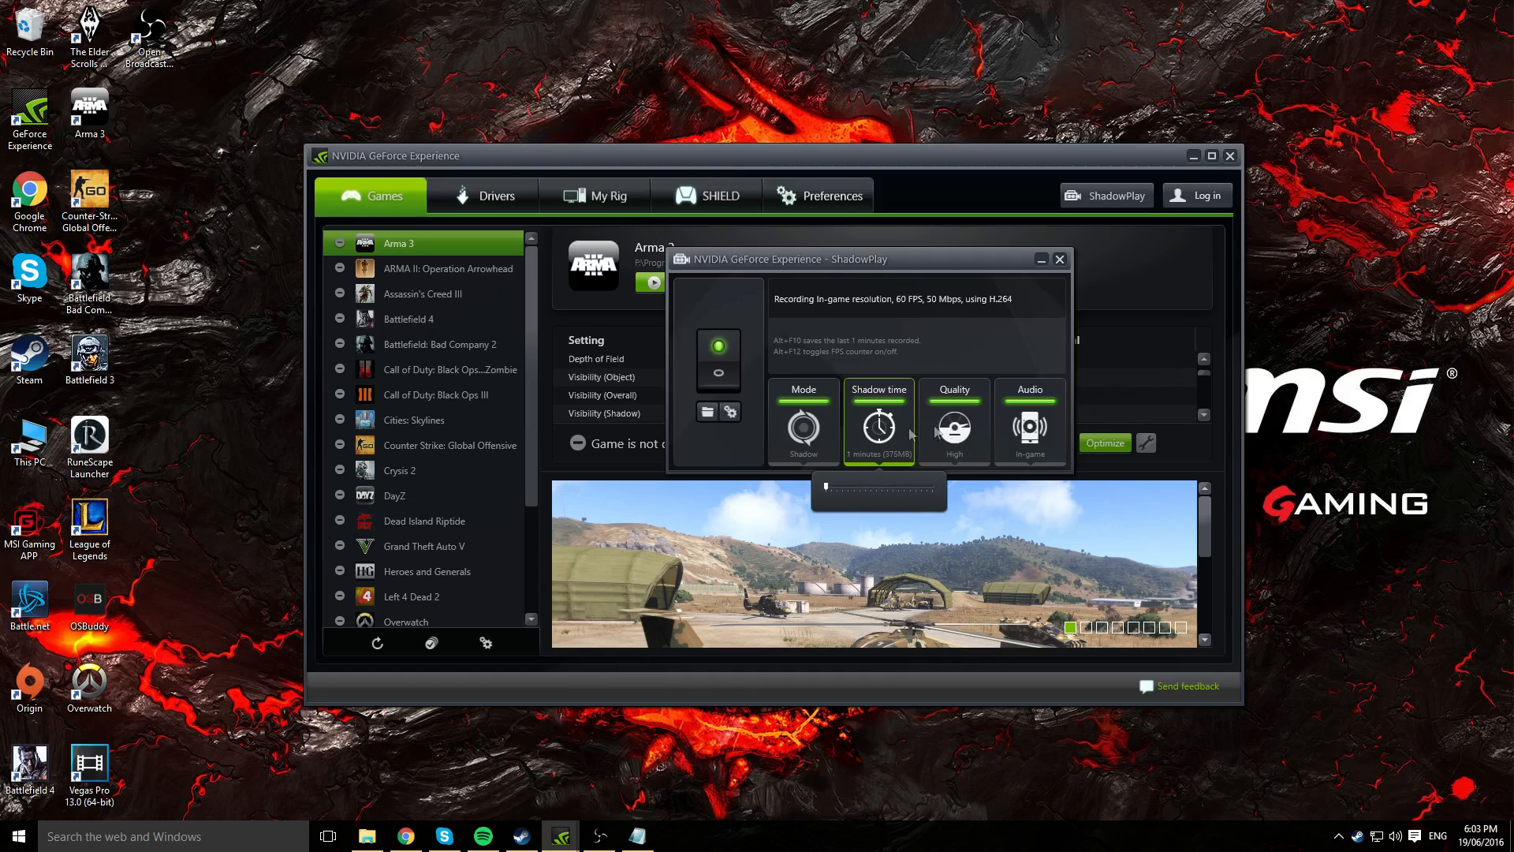
mouse_move(898, 491)
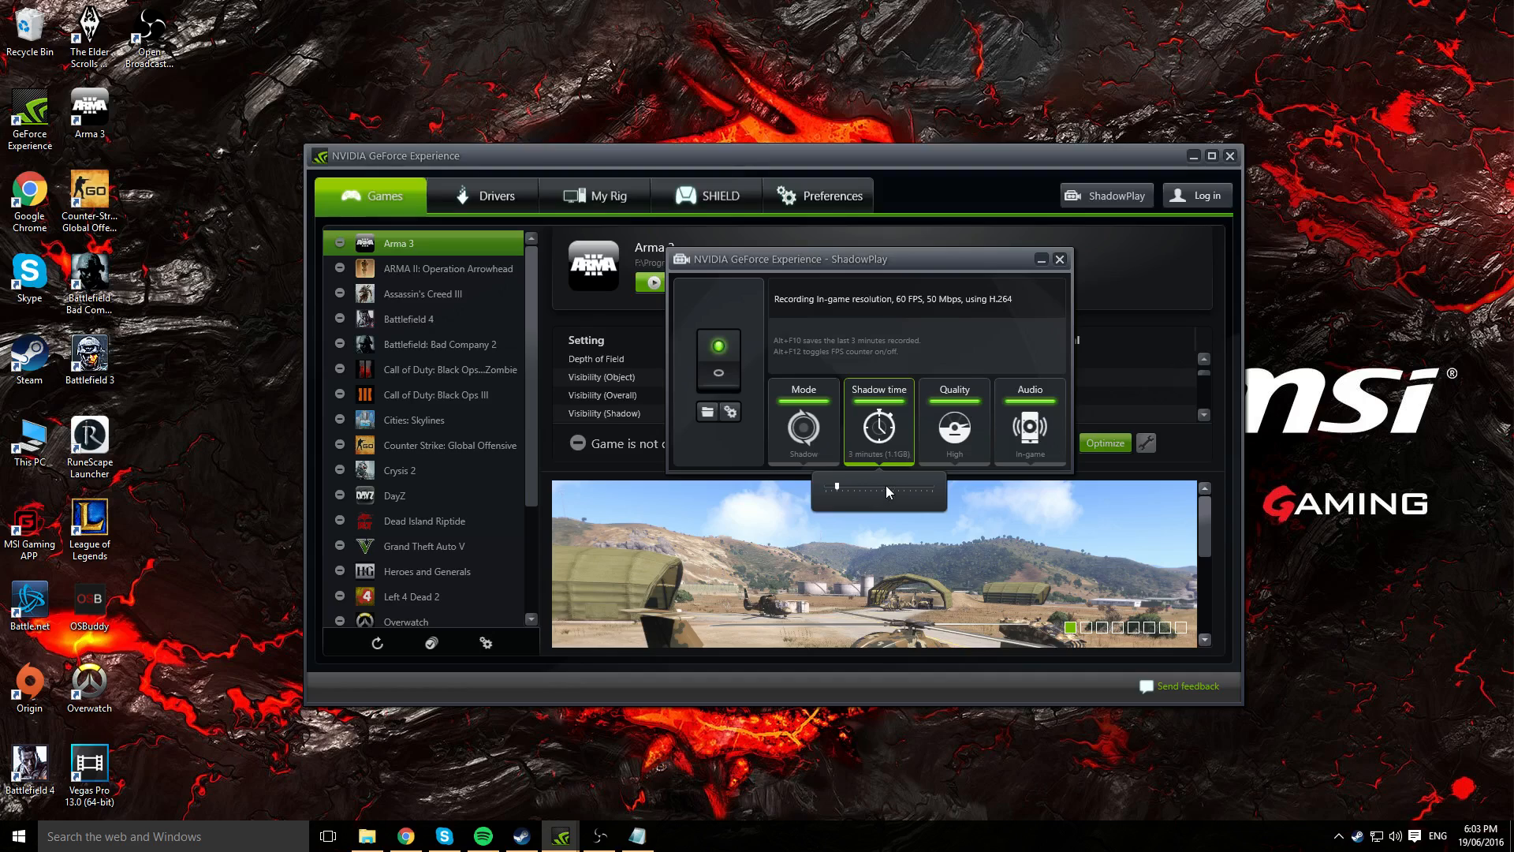
left_click_drag(838, 486, 869, 486)
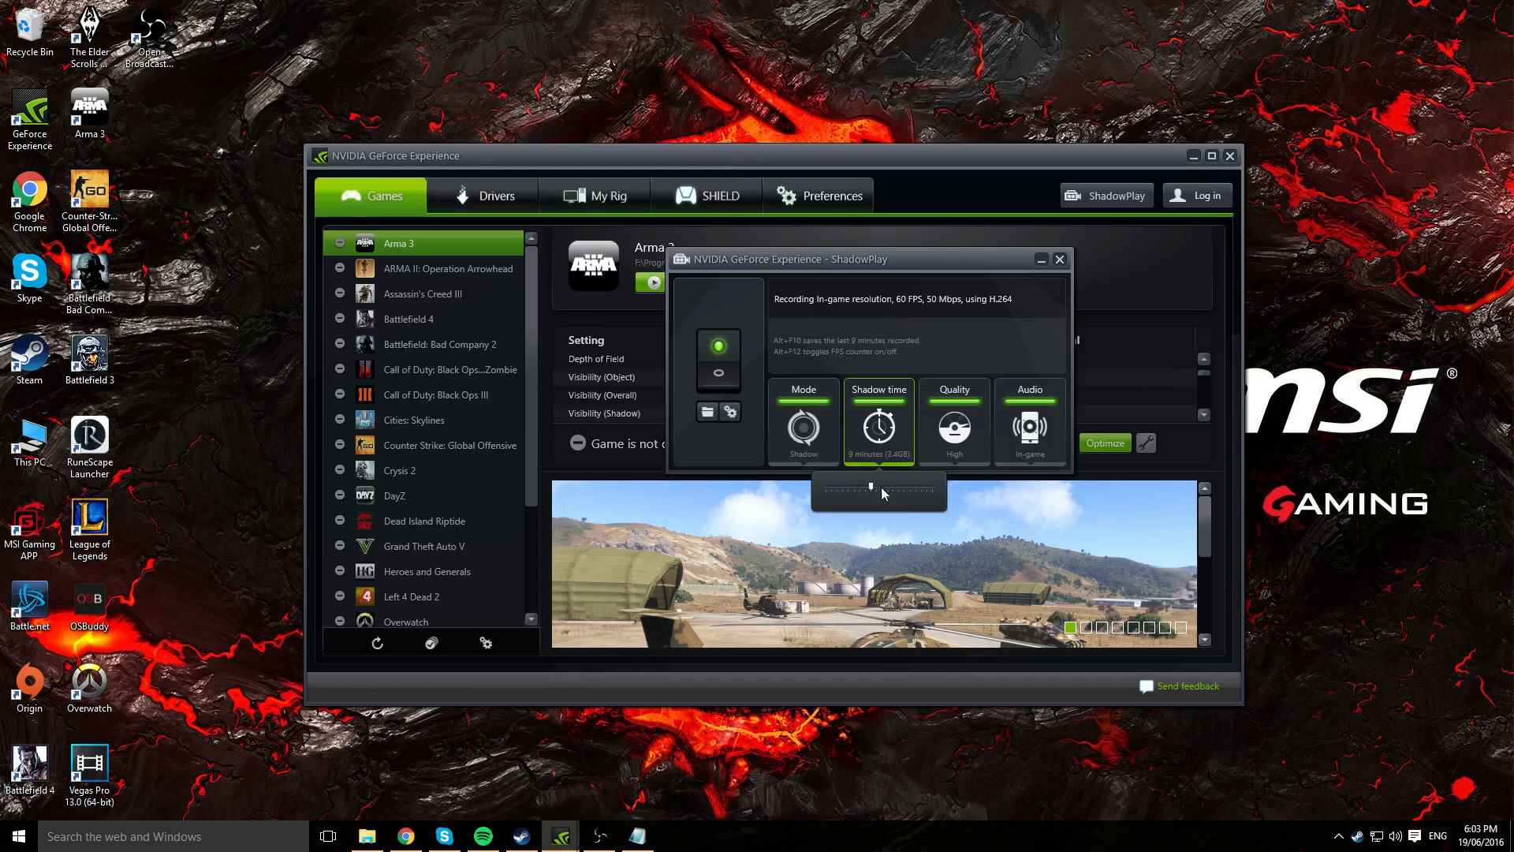
mouse_move(894, 480)
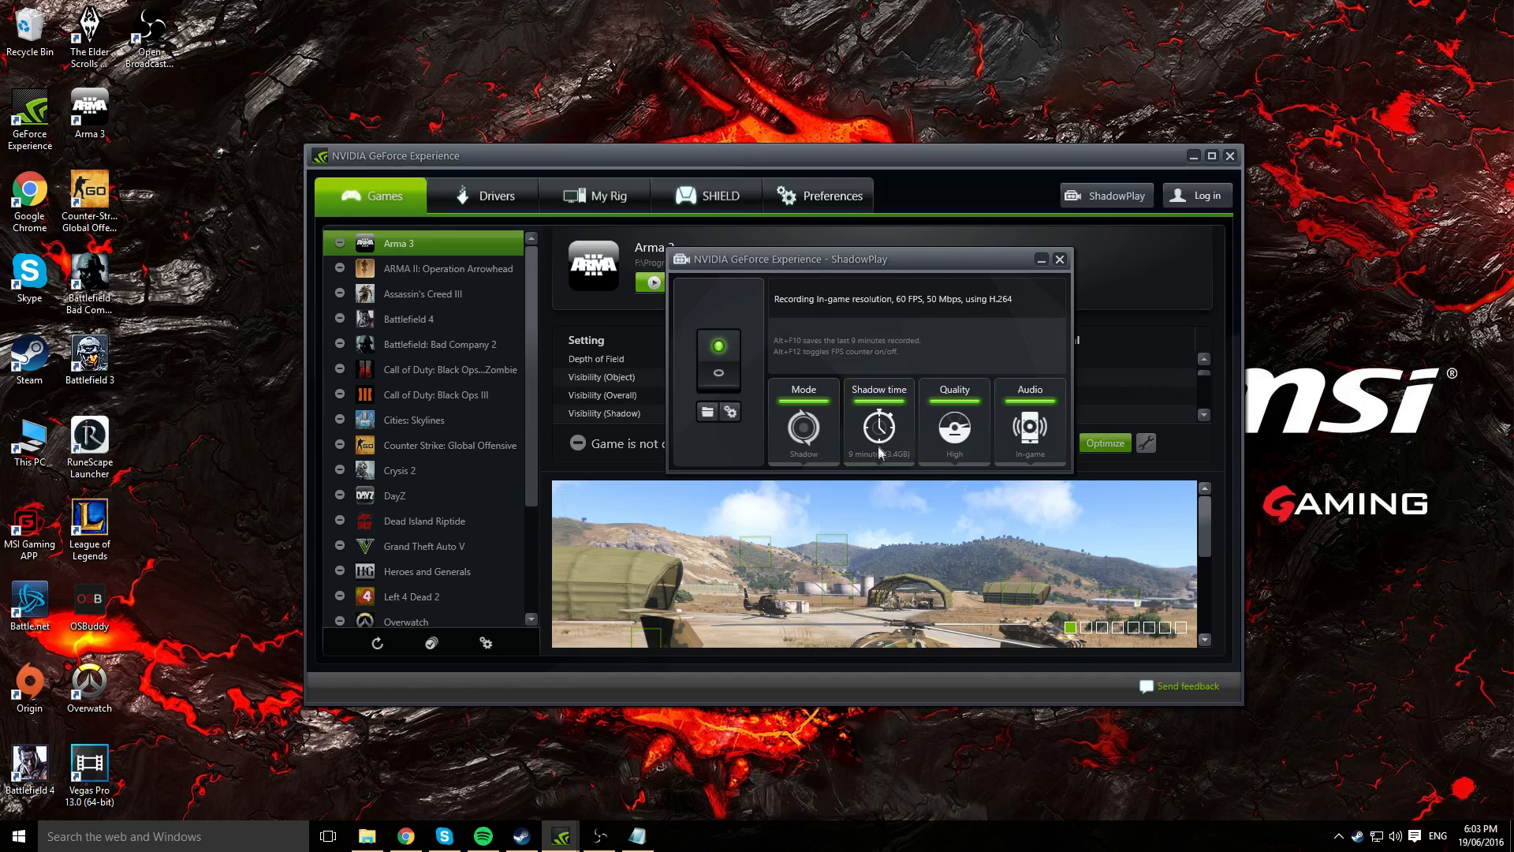
left_click(877, 425)
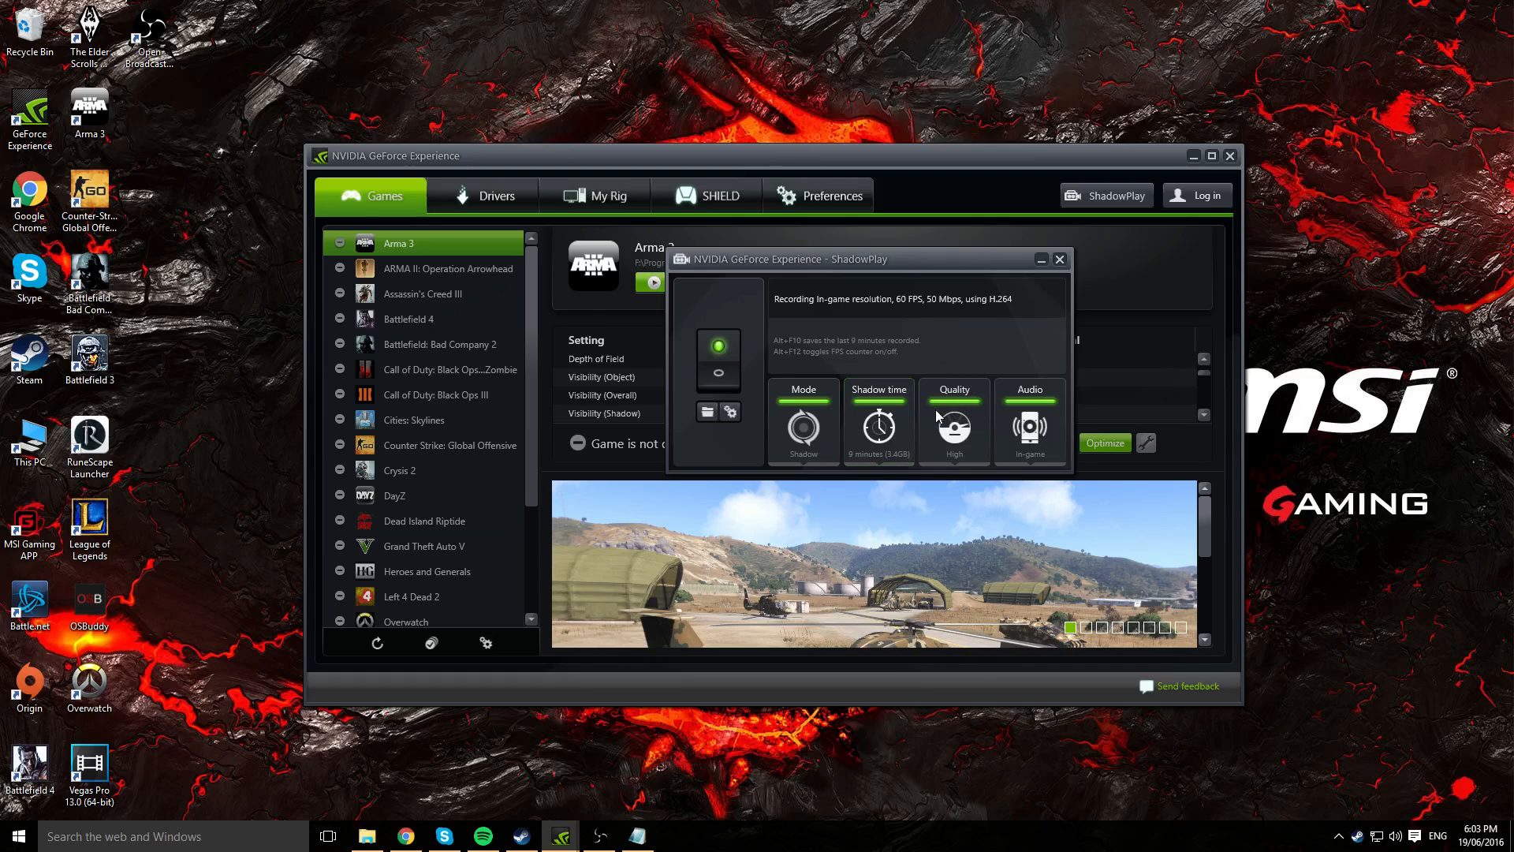
Change the ShadowPlay recording quality from its preset to Custom
left_click(951, 423)
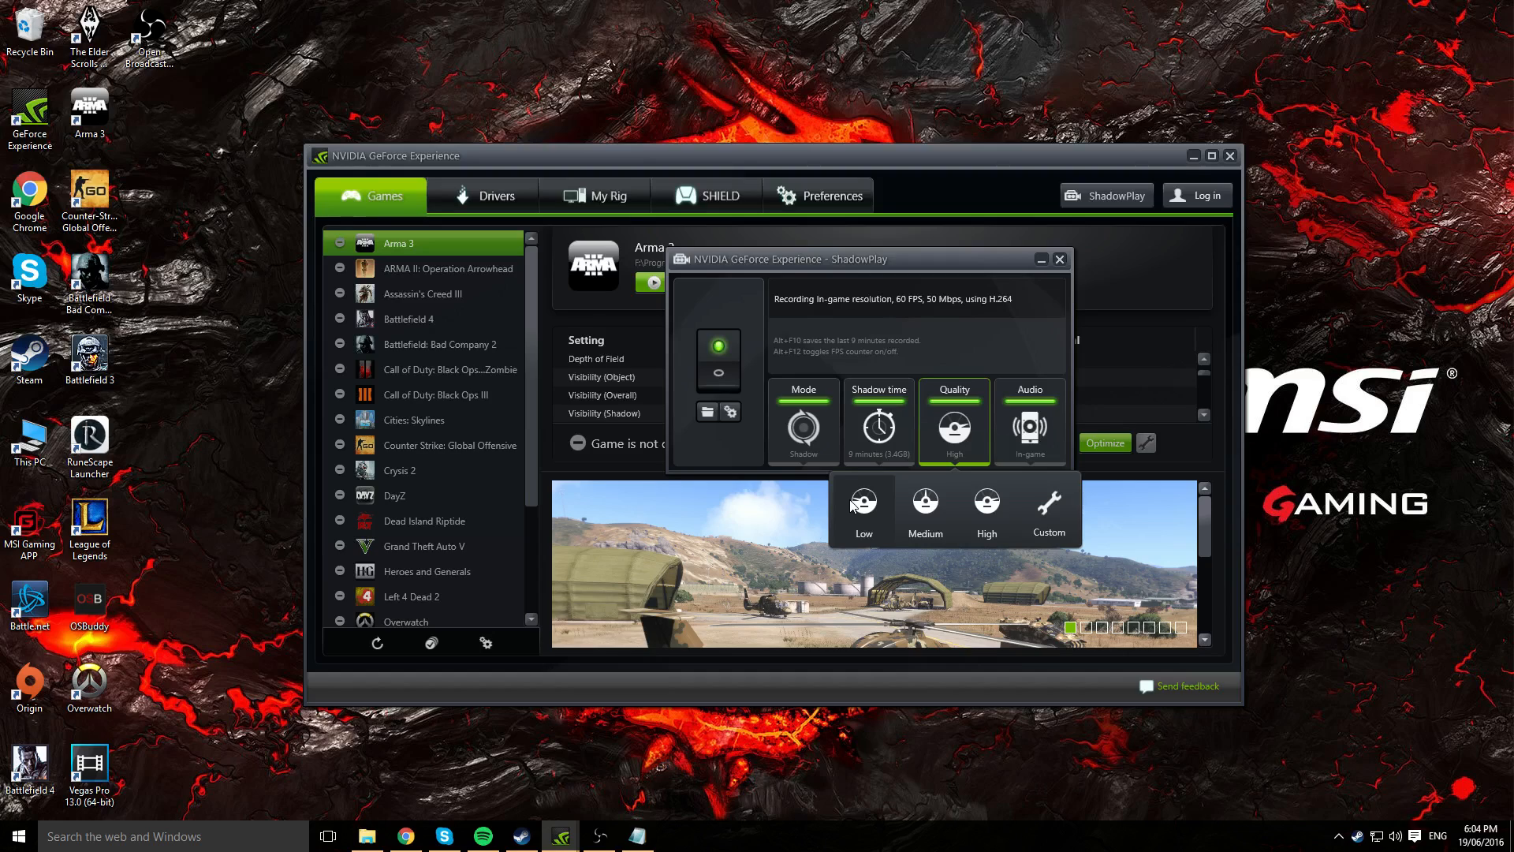
mouse_move(1014, 510)
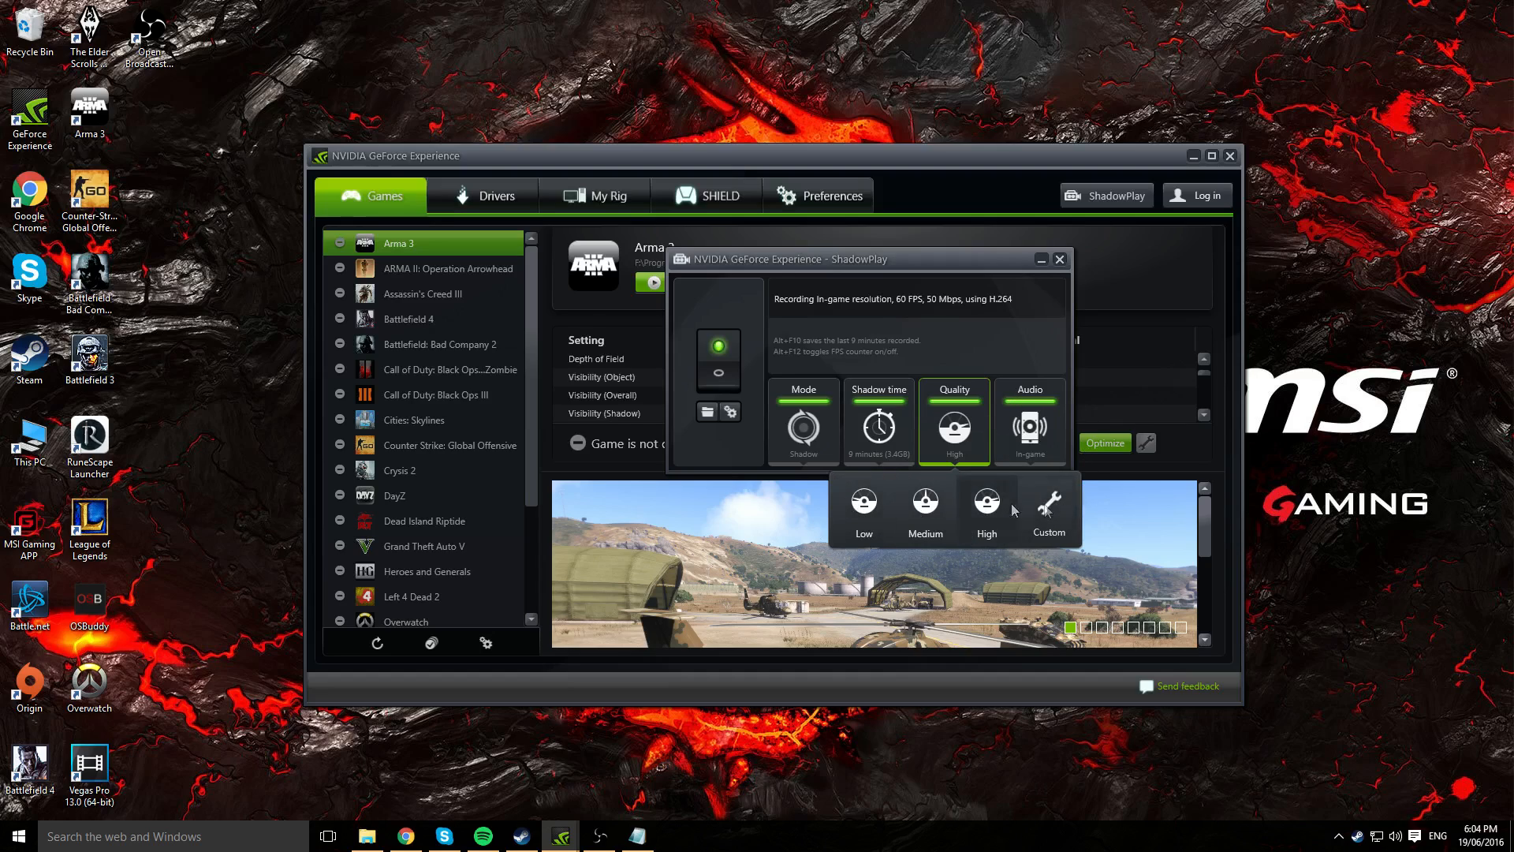
mouse_move(982, 488)
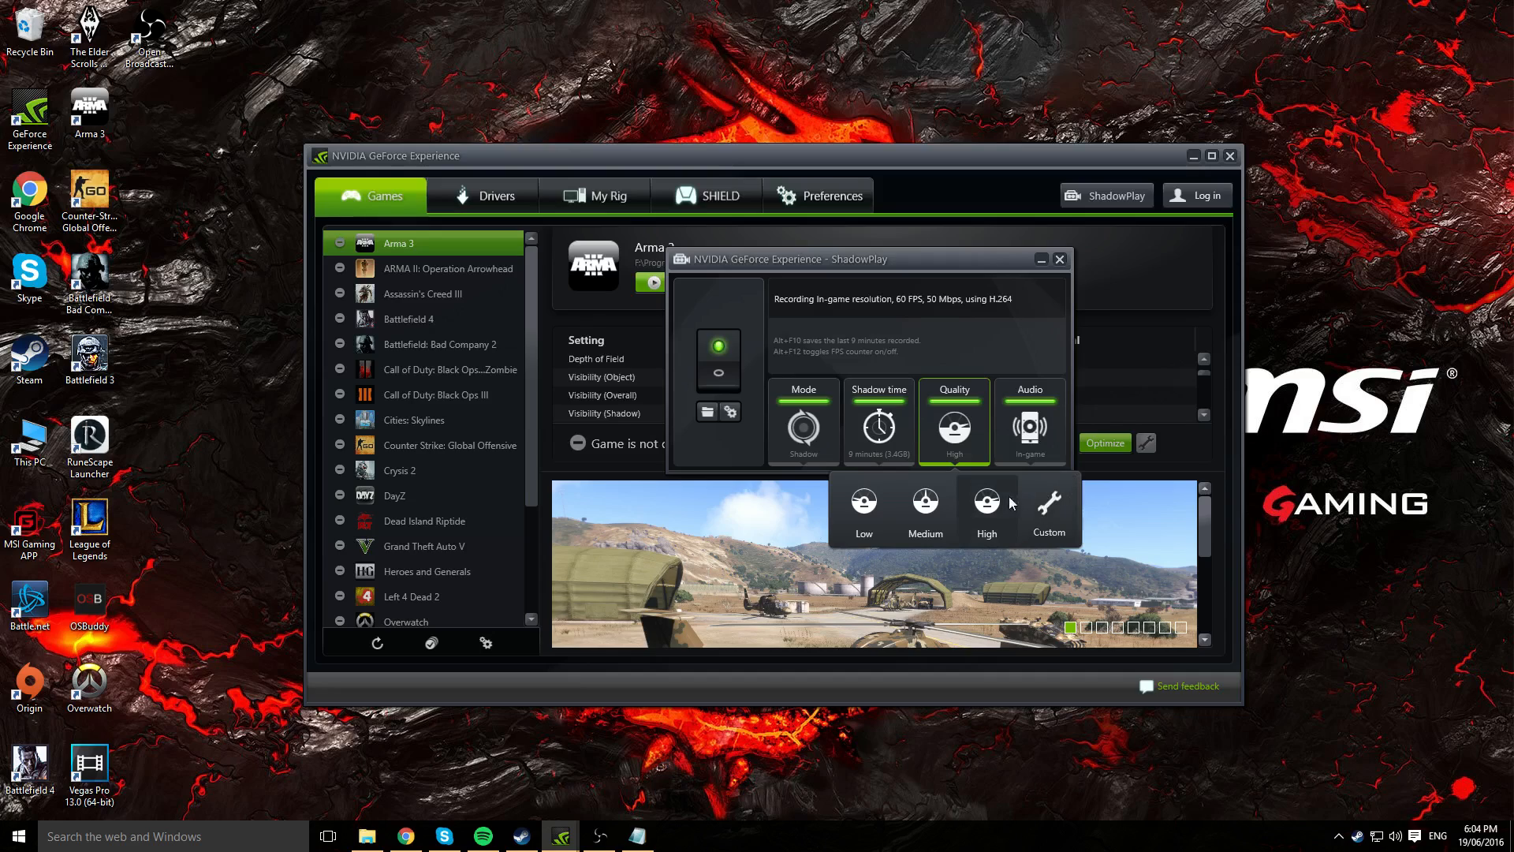
mouse_move(1049, 503)
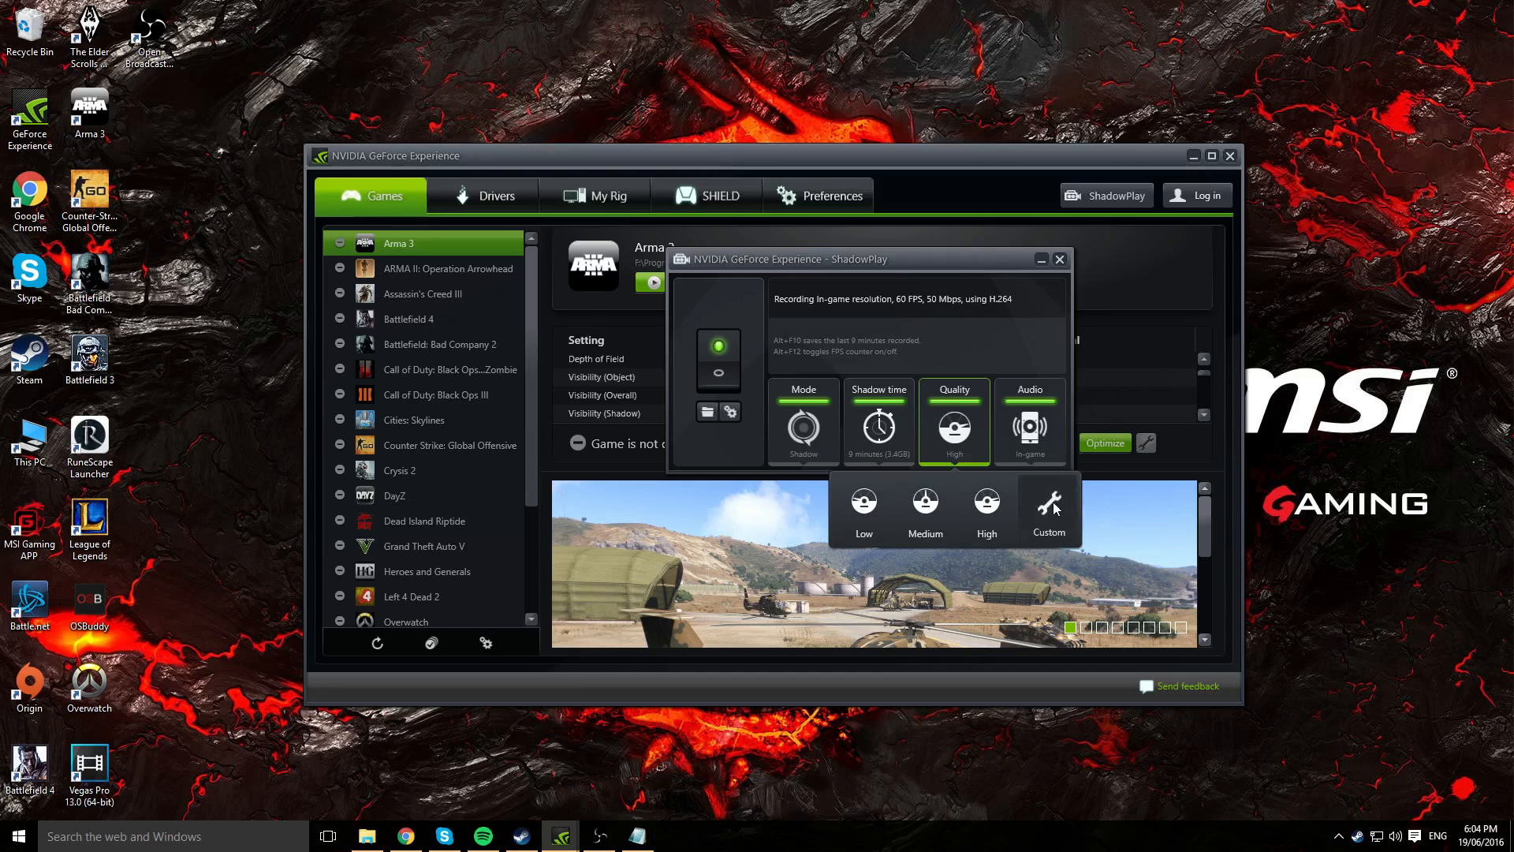
left_click(1049, 509)
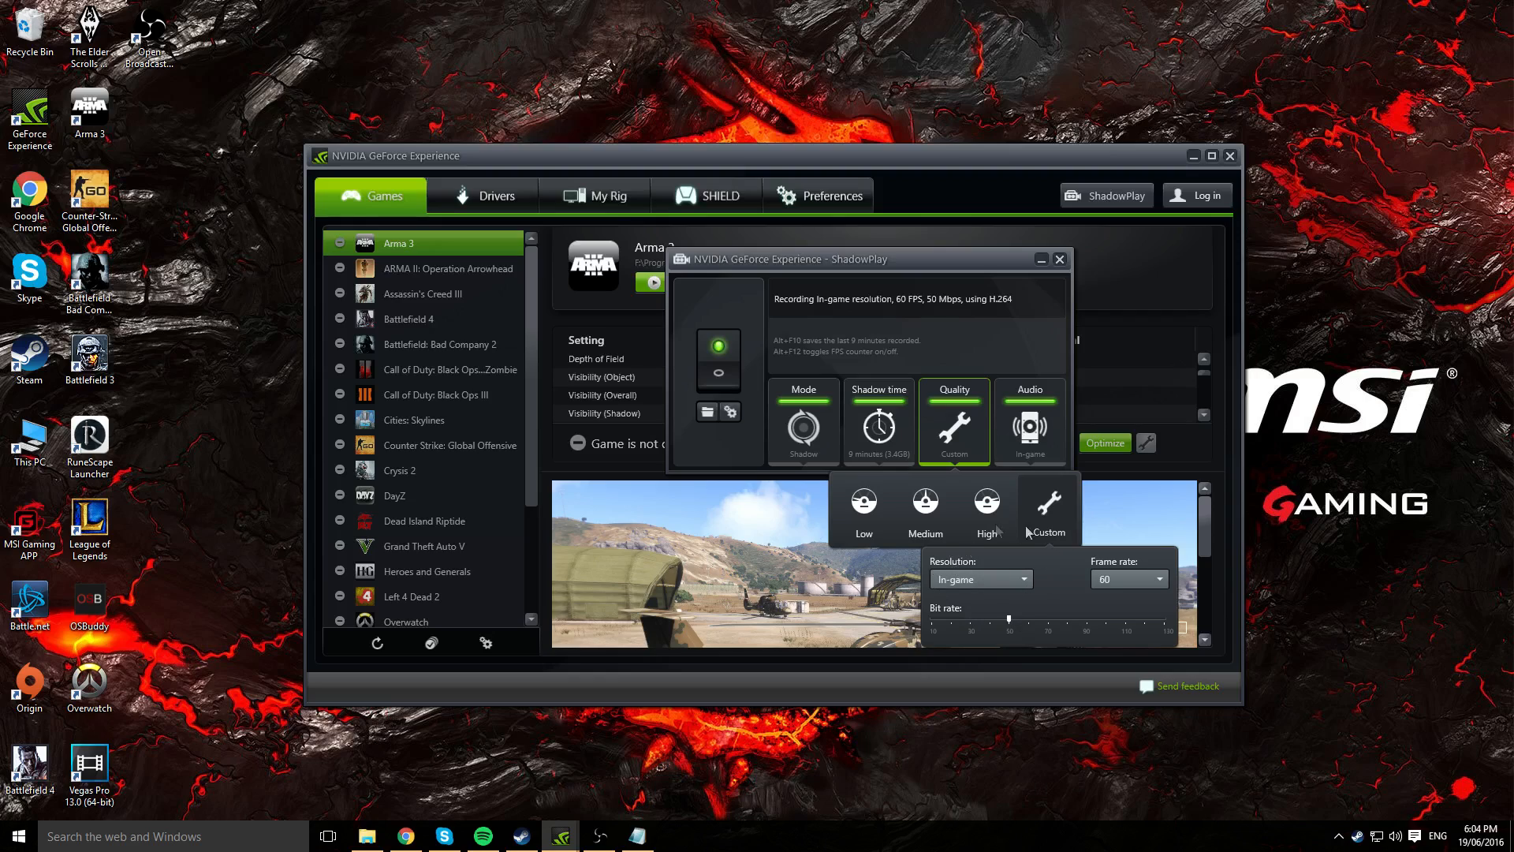
Keep In-game resolution, try 30 then set 60 FPS, and raise bit rate to 60 Mbps
left_click(978, 578)
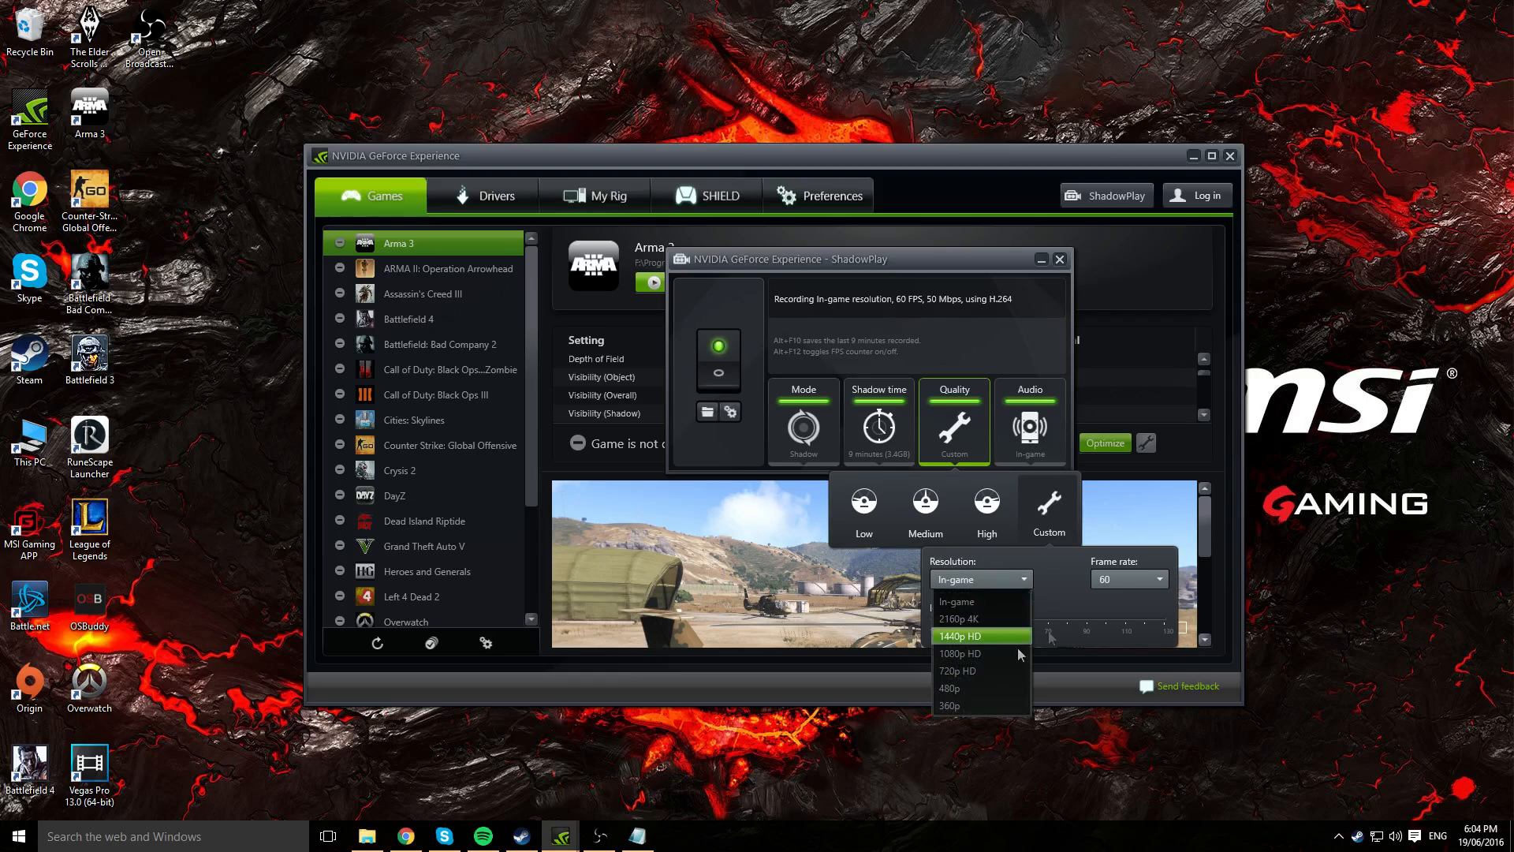
mouse_move(986, 602)
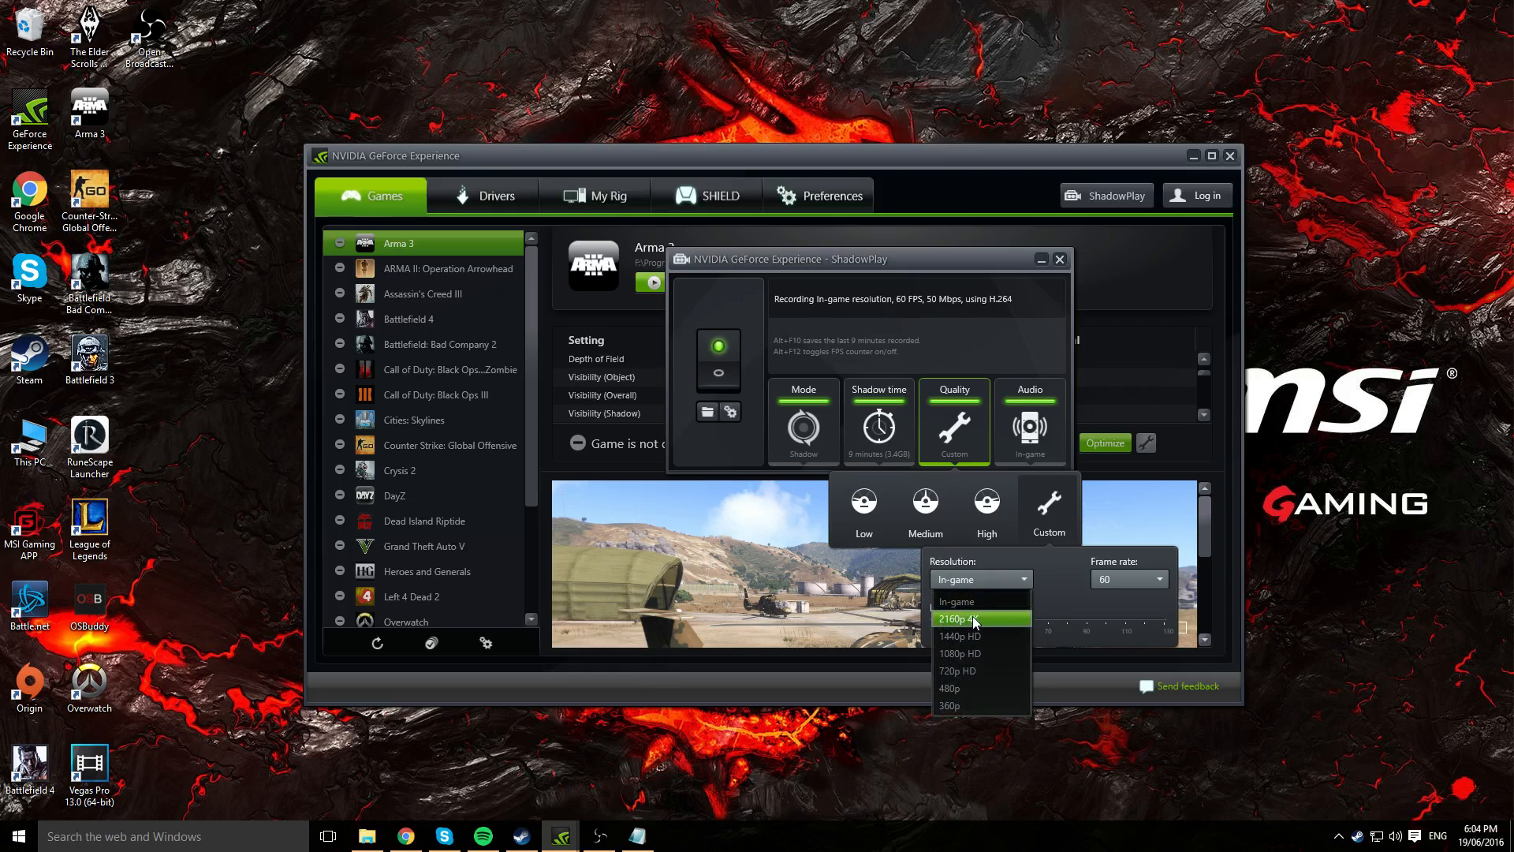
mouse_move(959, 688)
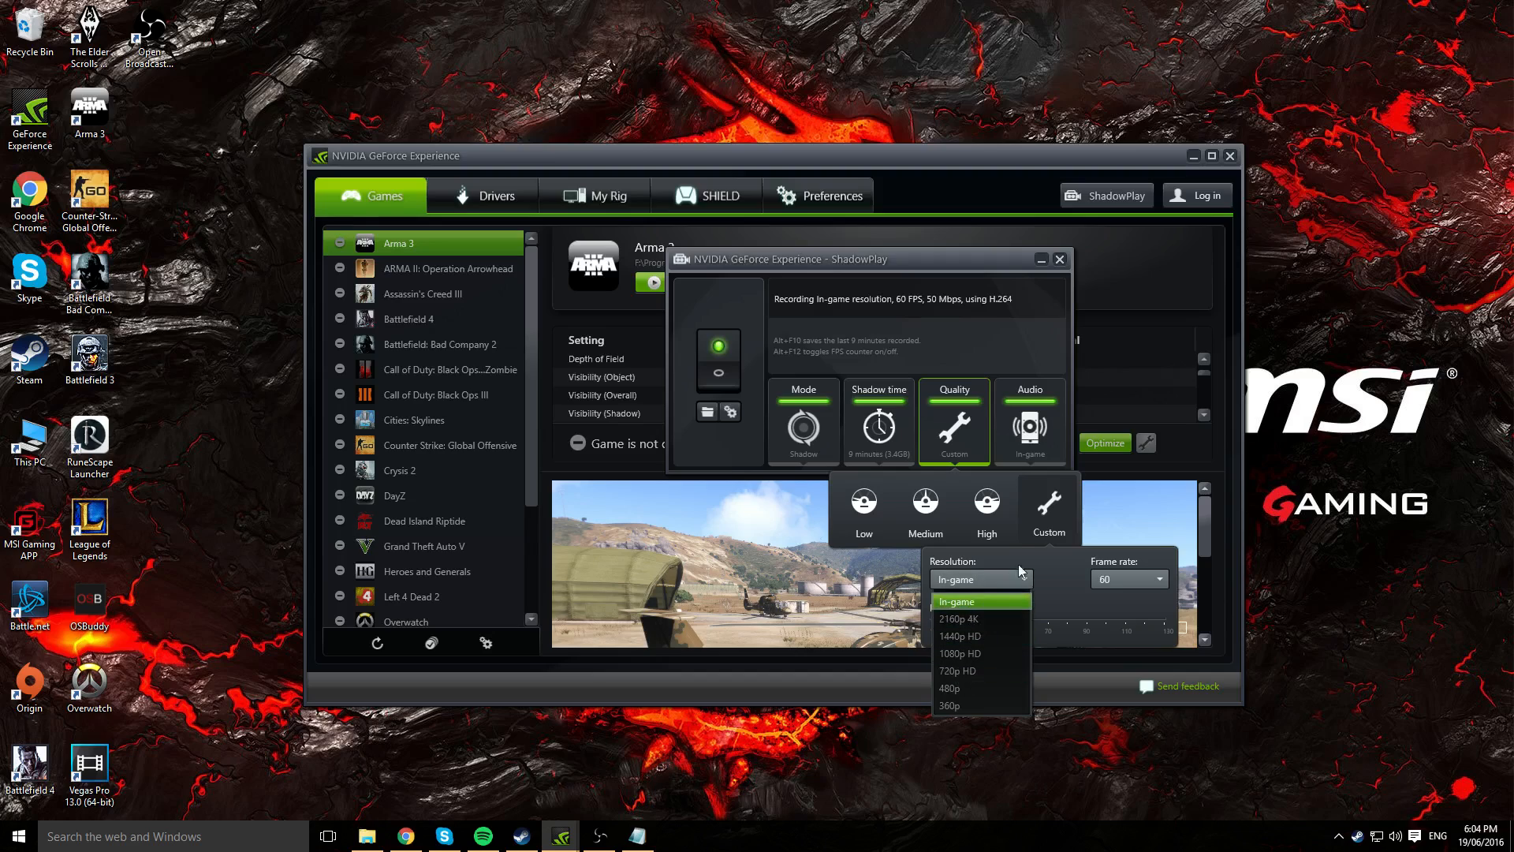
mouse_move(984, 618)
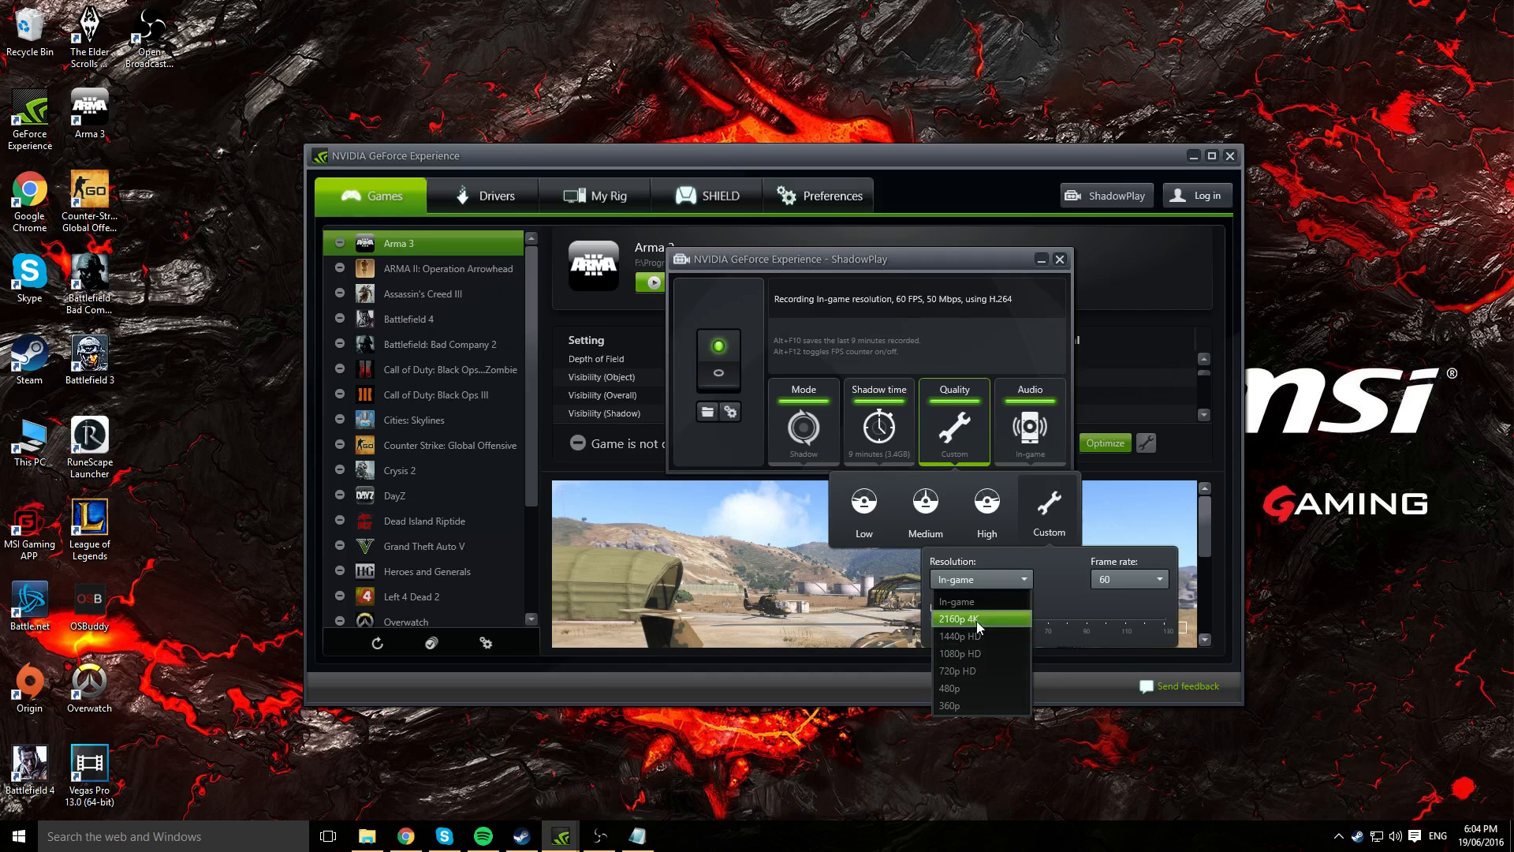
mouse_move(980, 653)
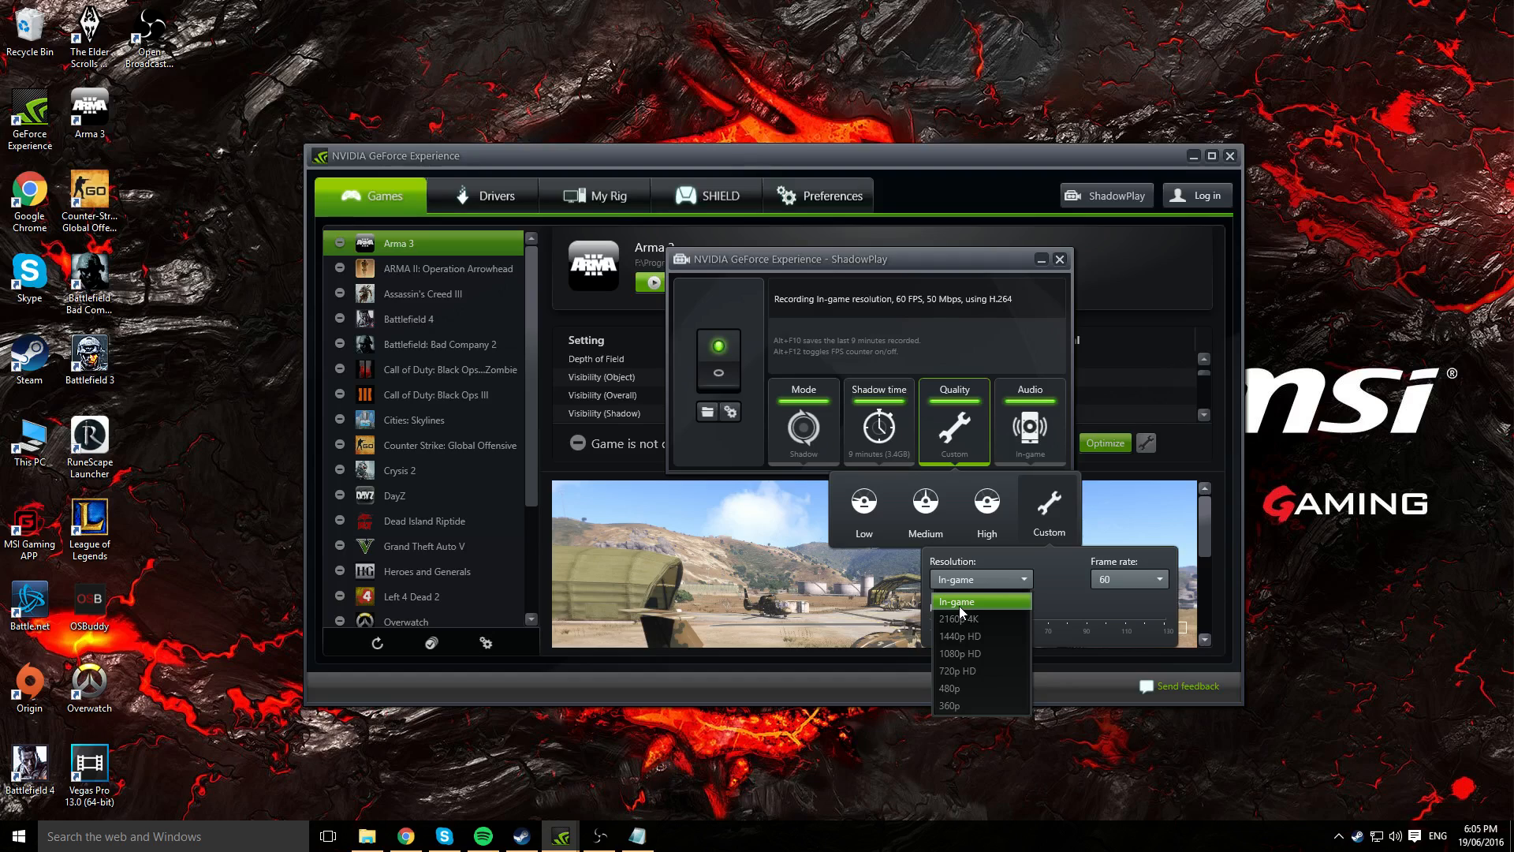
left_click(978, 578)
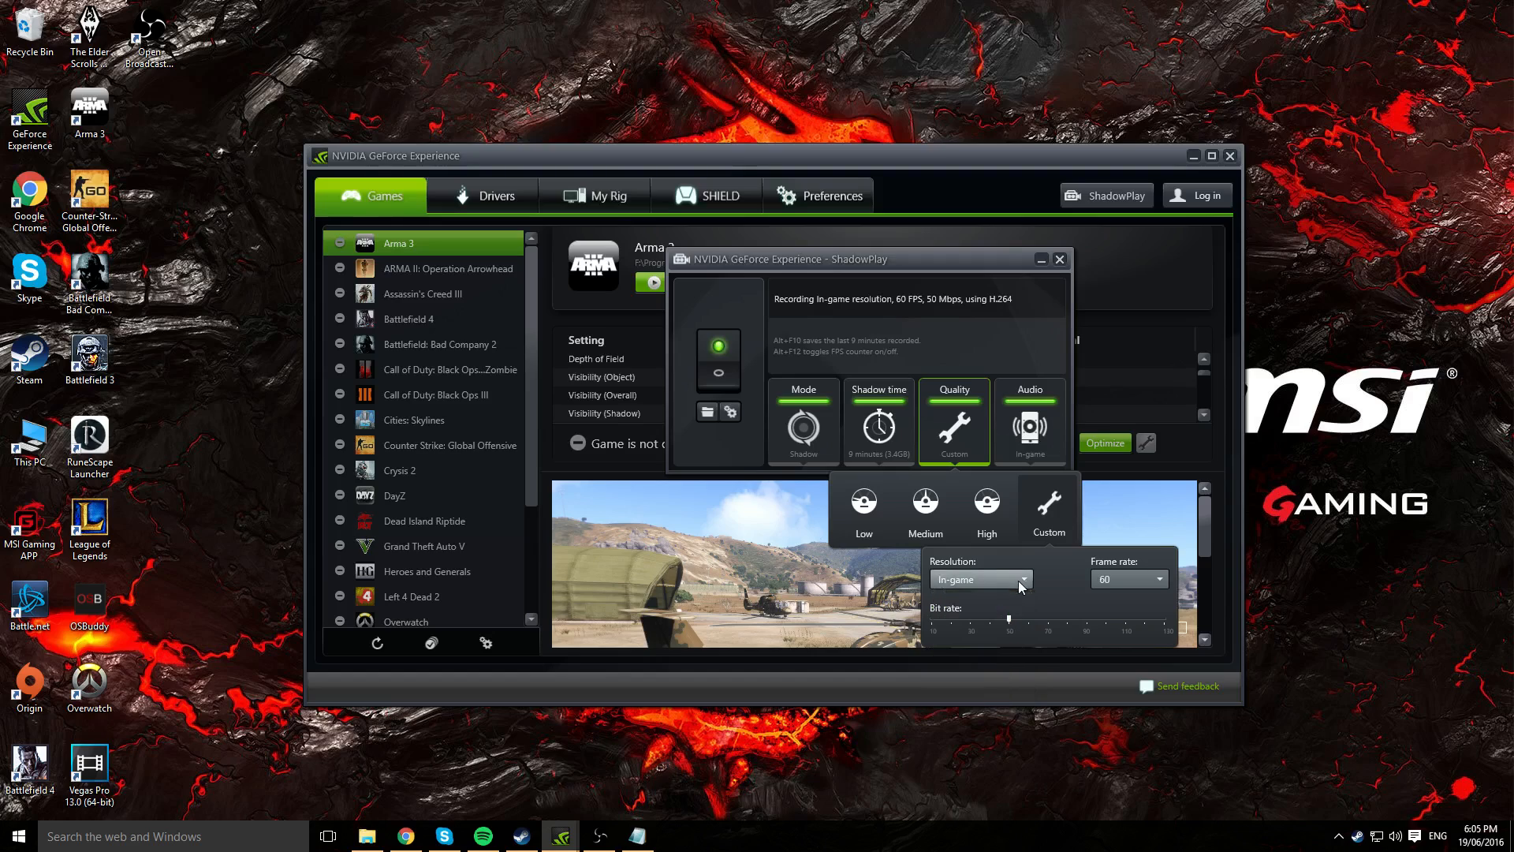
left_click(1157, 578)
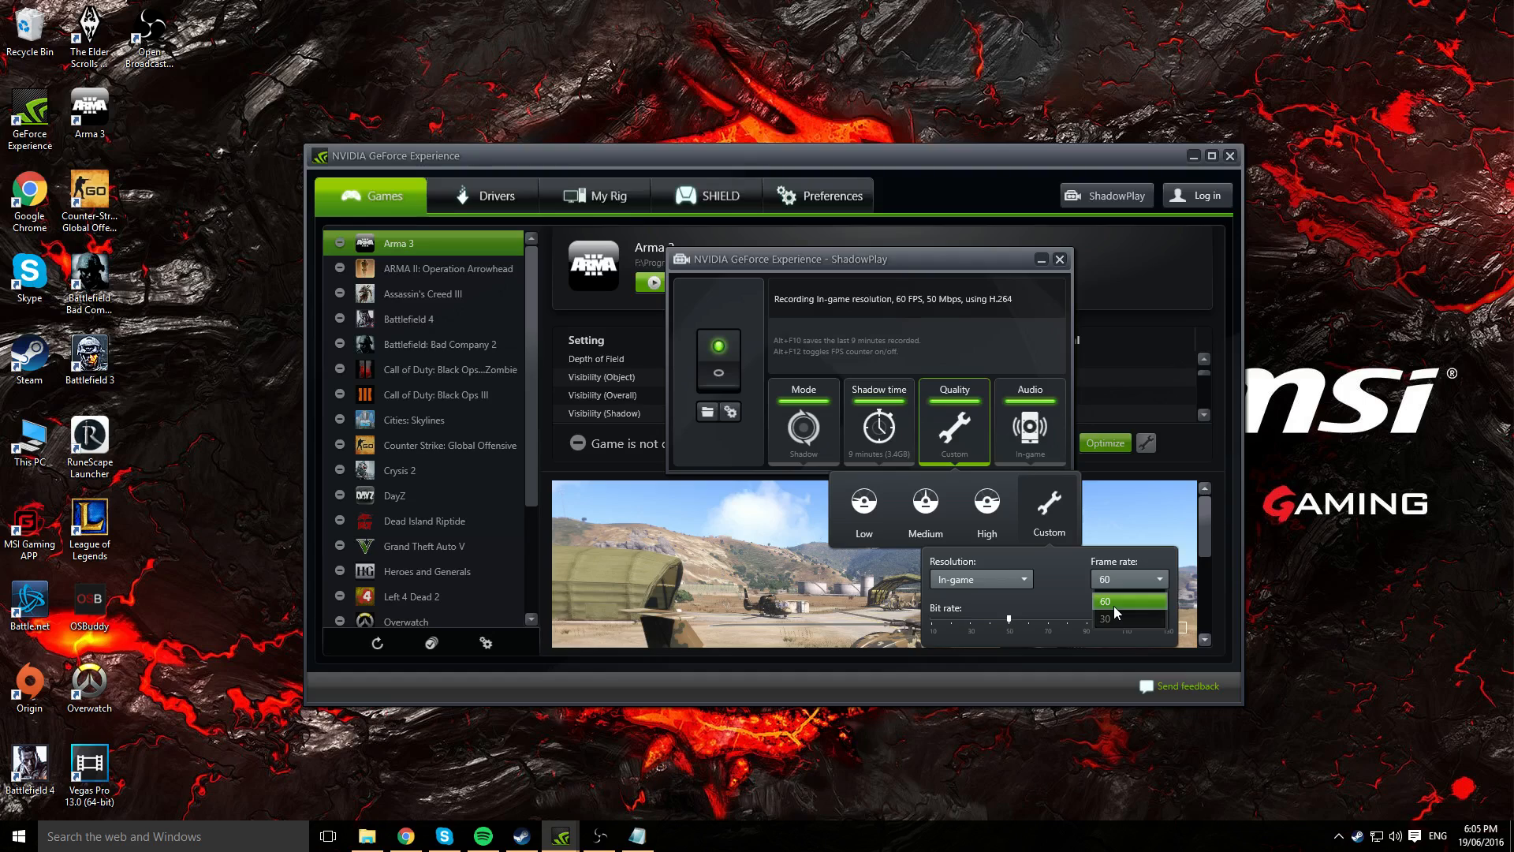
left_click(1106, 619)
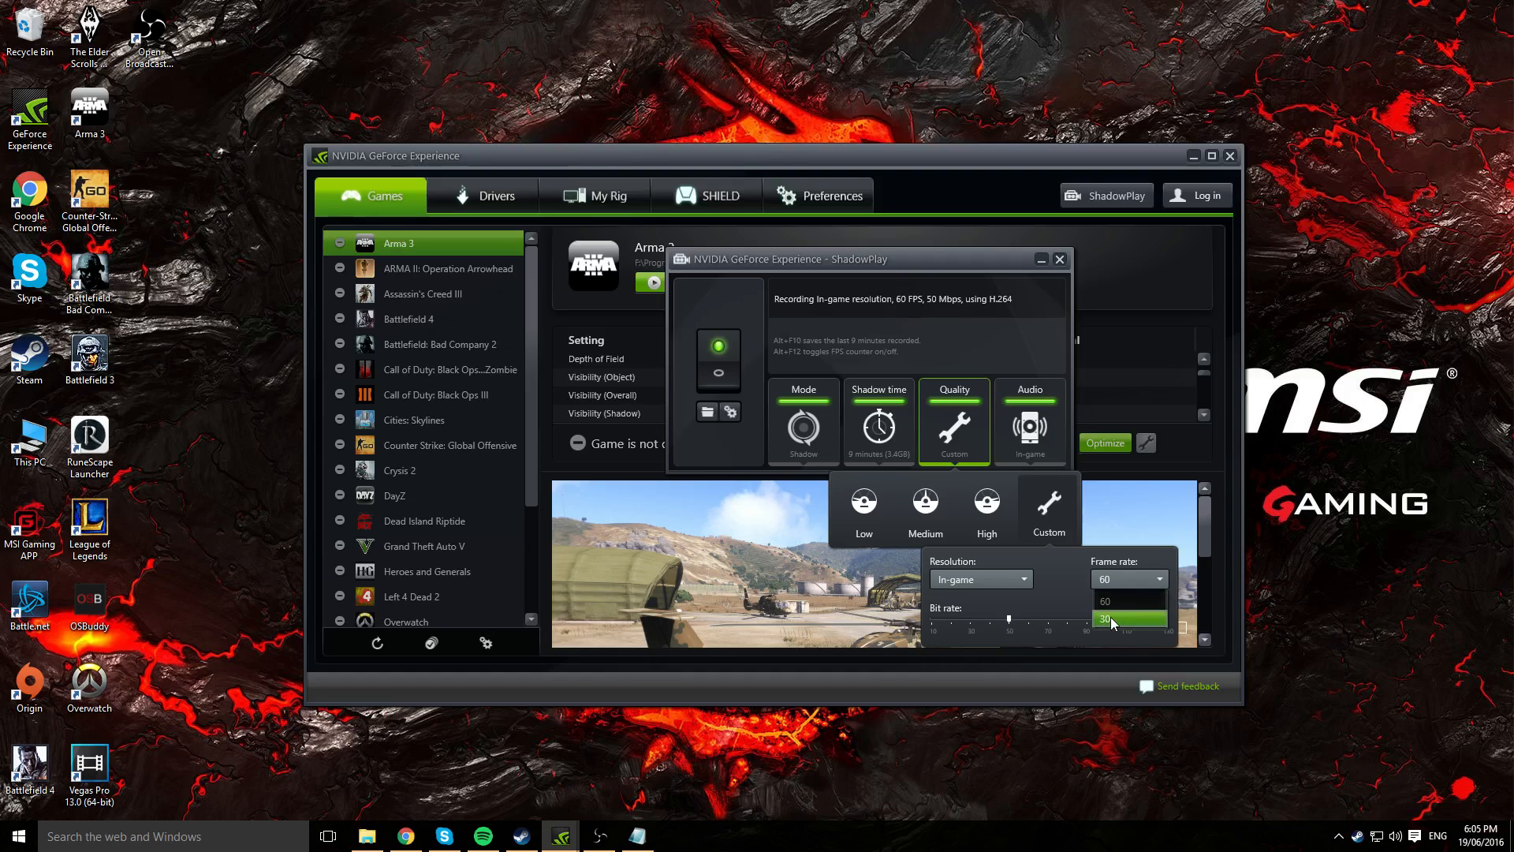
mouse_move(1113, 621)
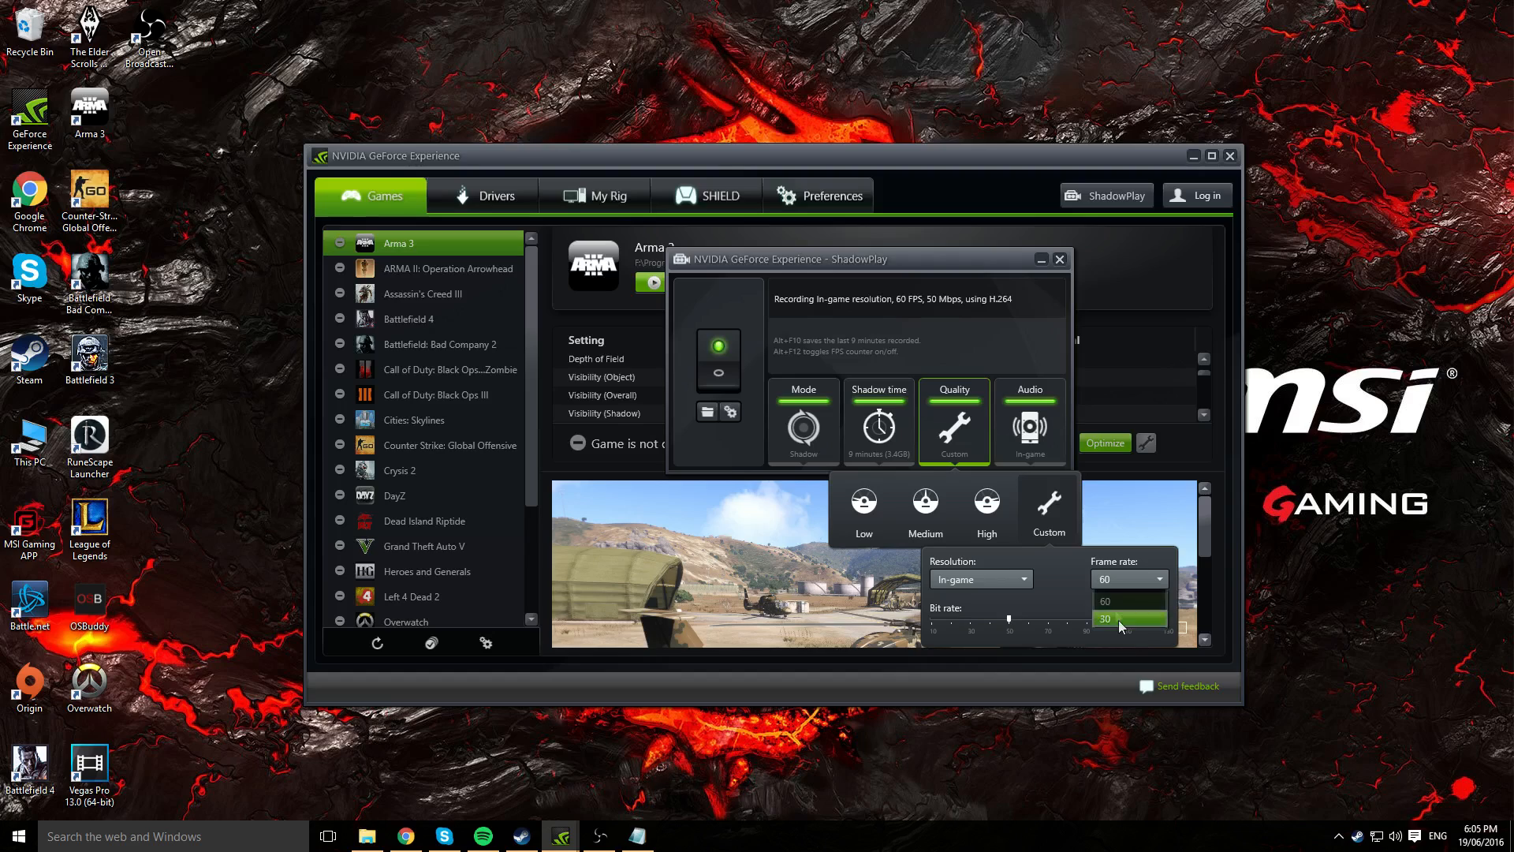
left_click(1105, 619)
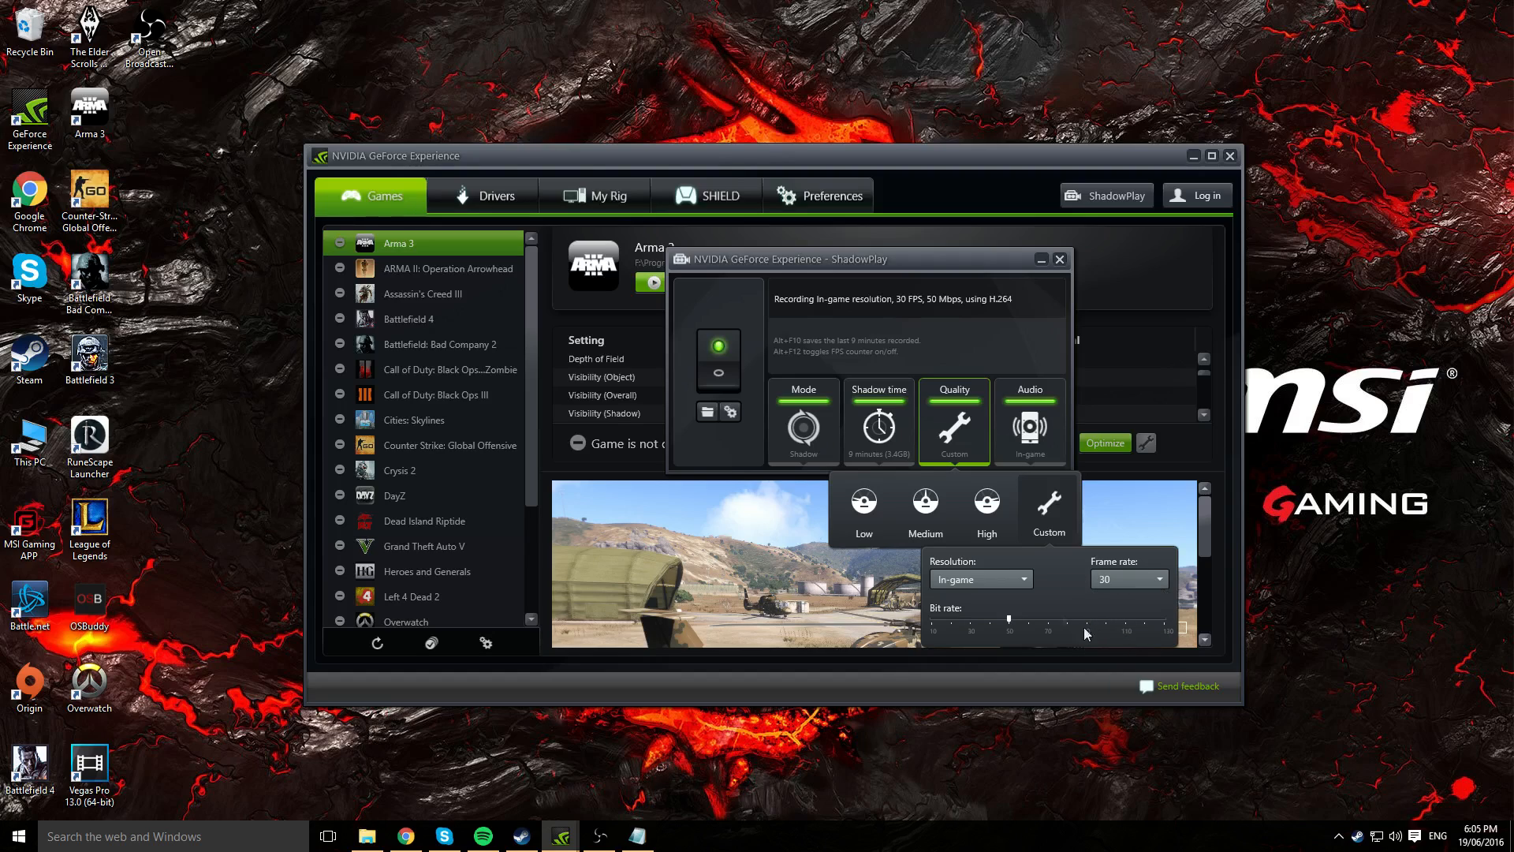
left_click(1127, 577)
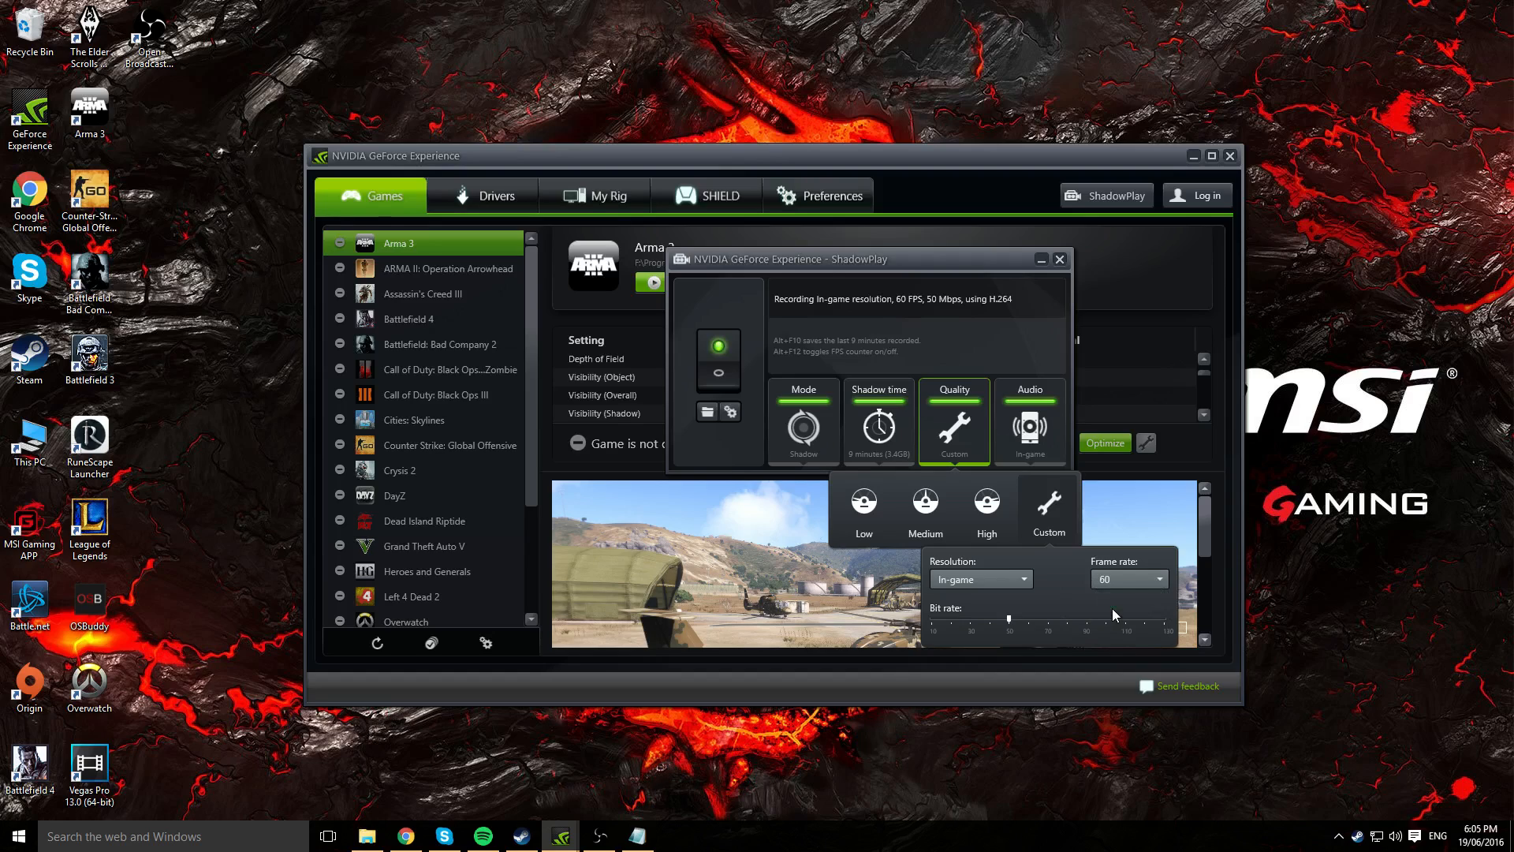
mouse_move(1014, 623)
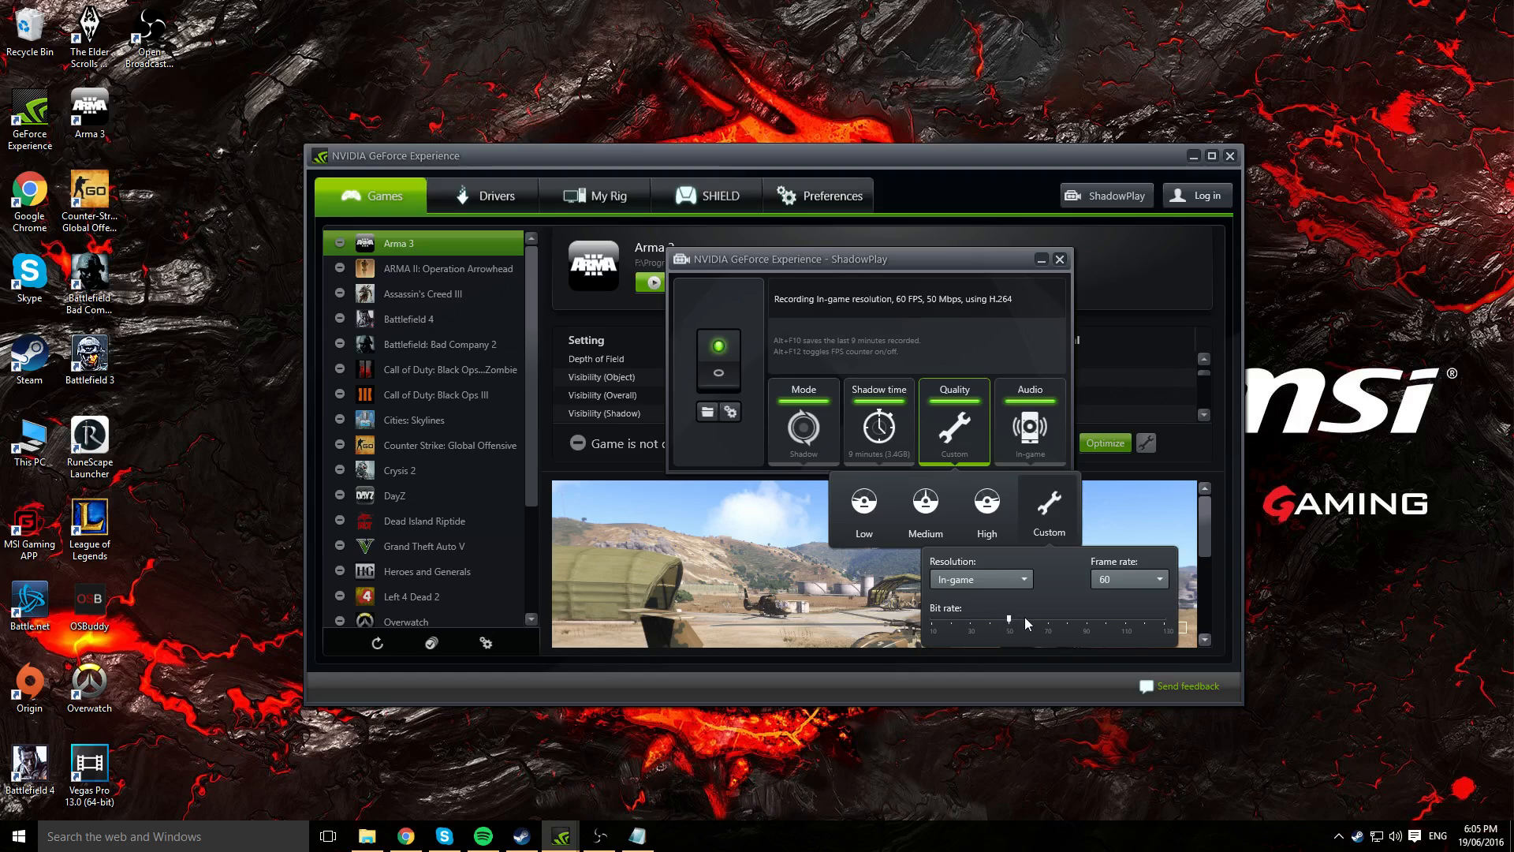
left_click_drag(1010, 619, 1028, 619)
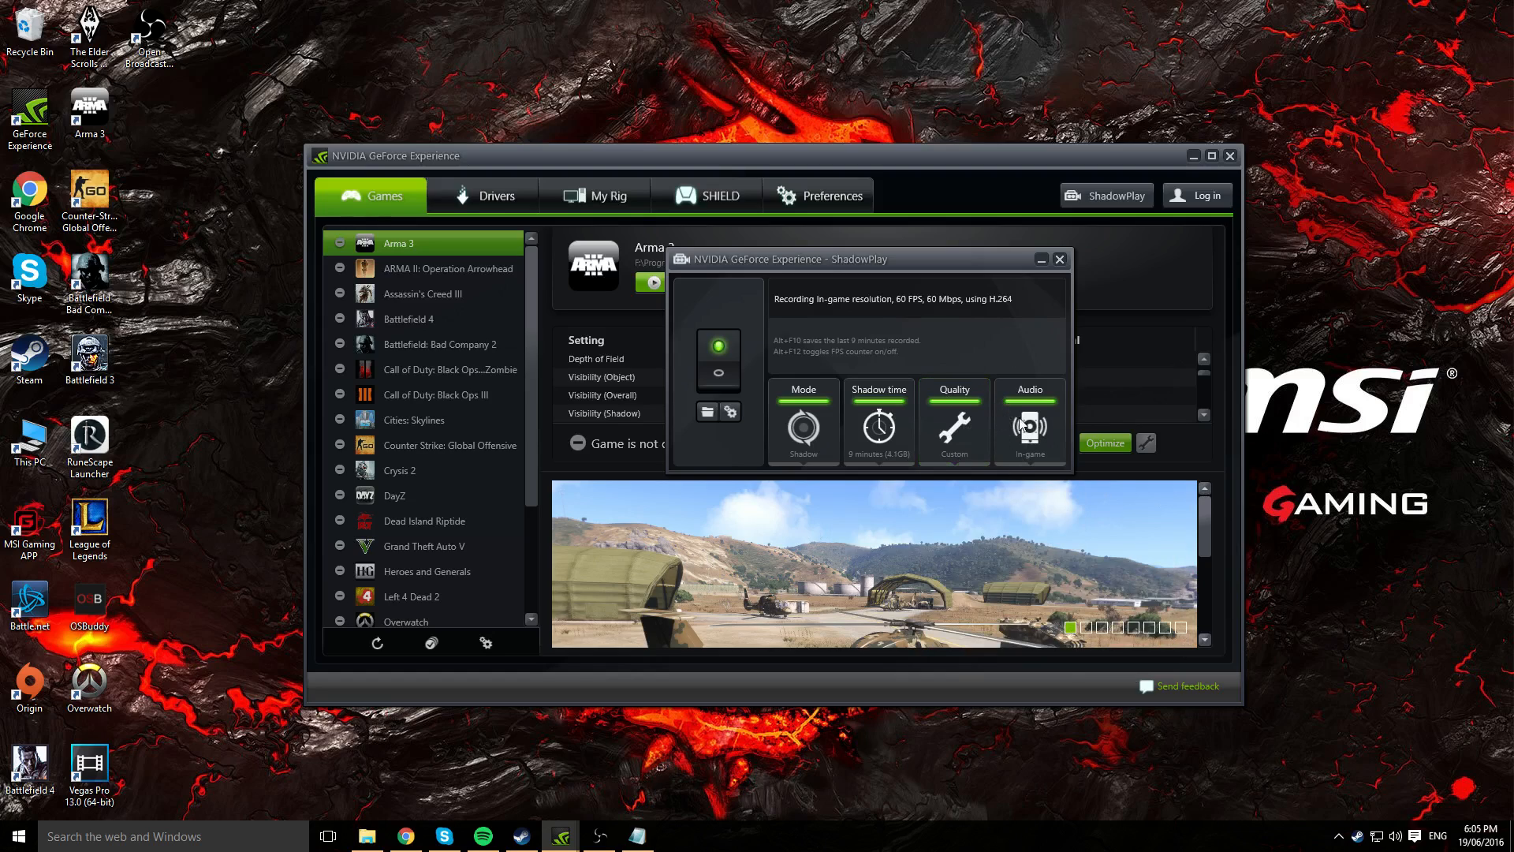
left_click(1028, 422)
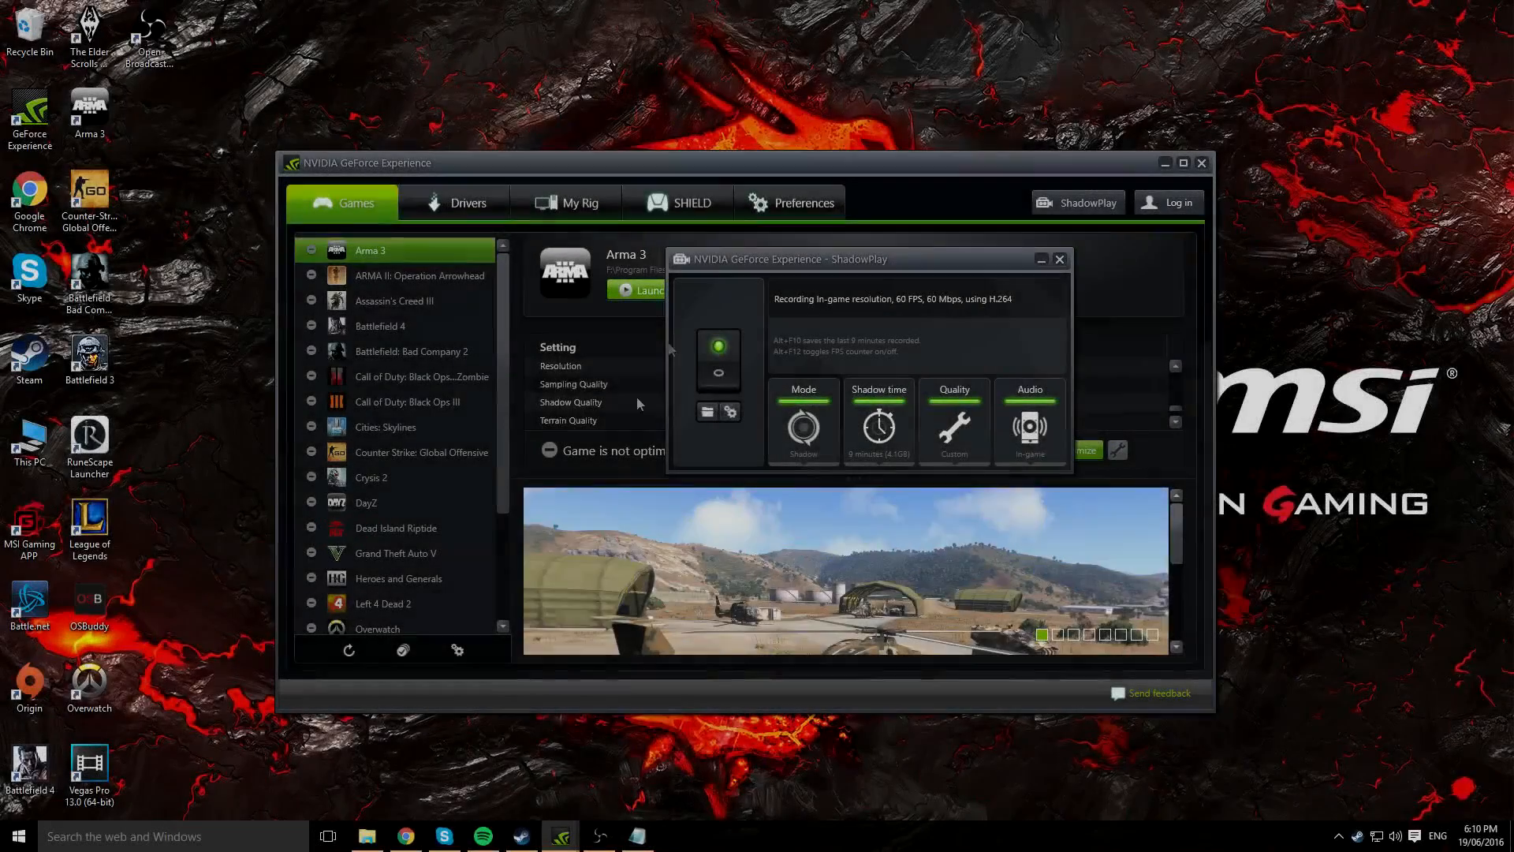
Open the ShadowPlay section of Preferences with overlay, microphone and shortcut settings
left_click(801, 202)
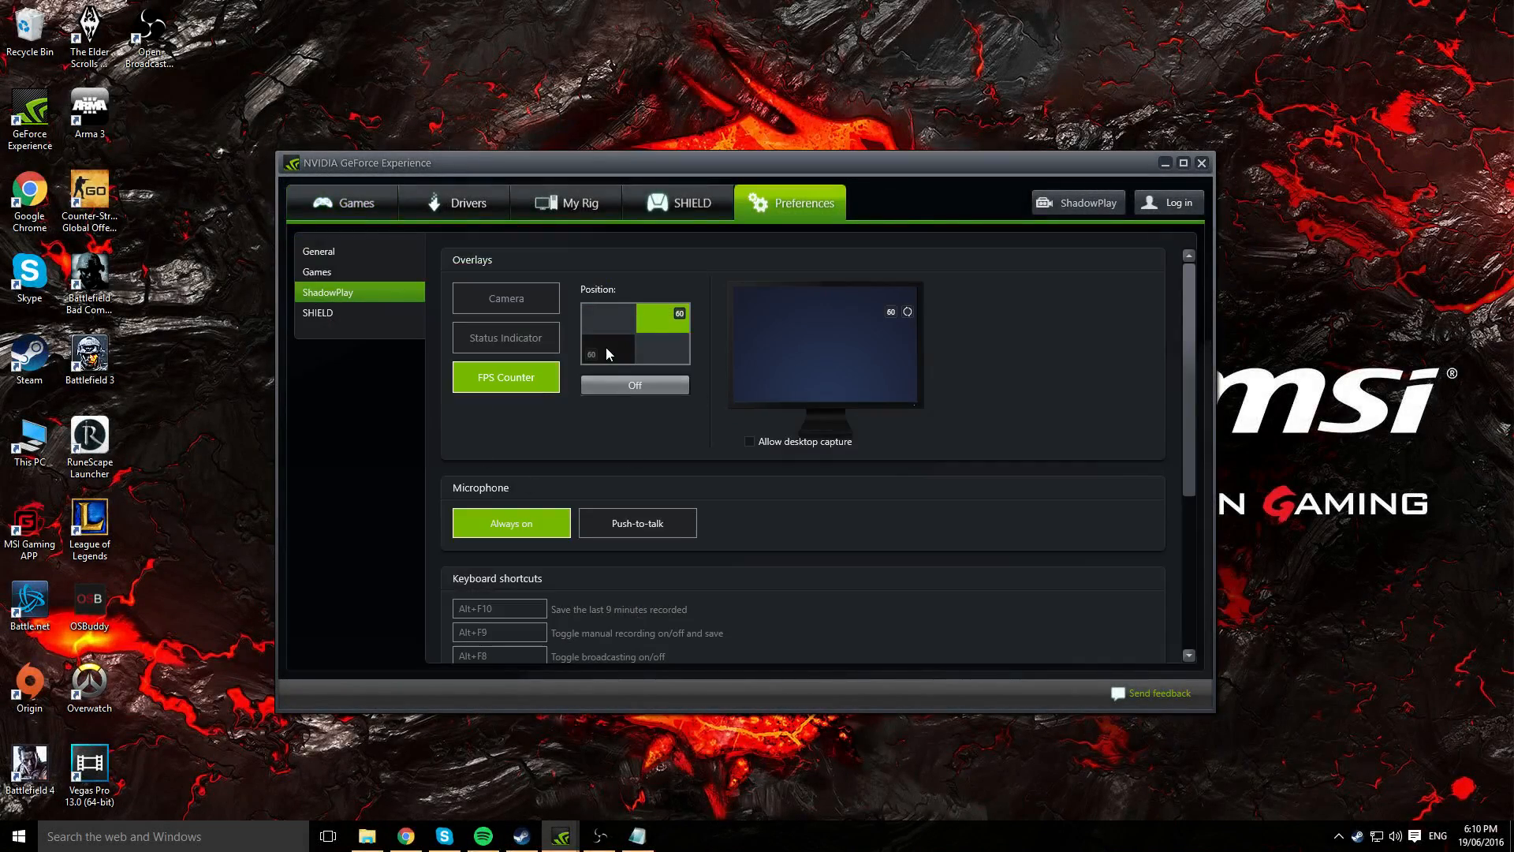
Move the camera overlay through the bottom-right, top-left and top-right corners
left_click(505, 297)
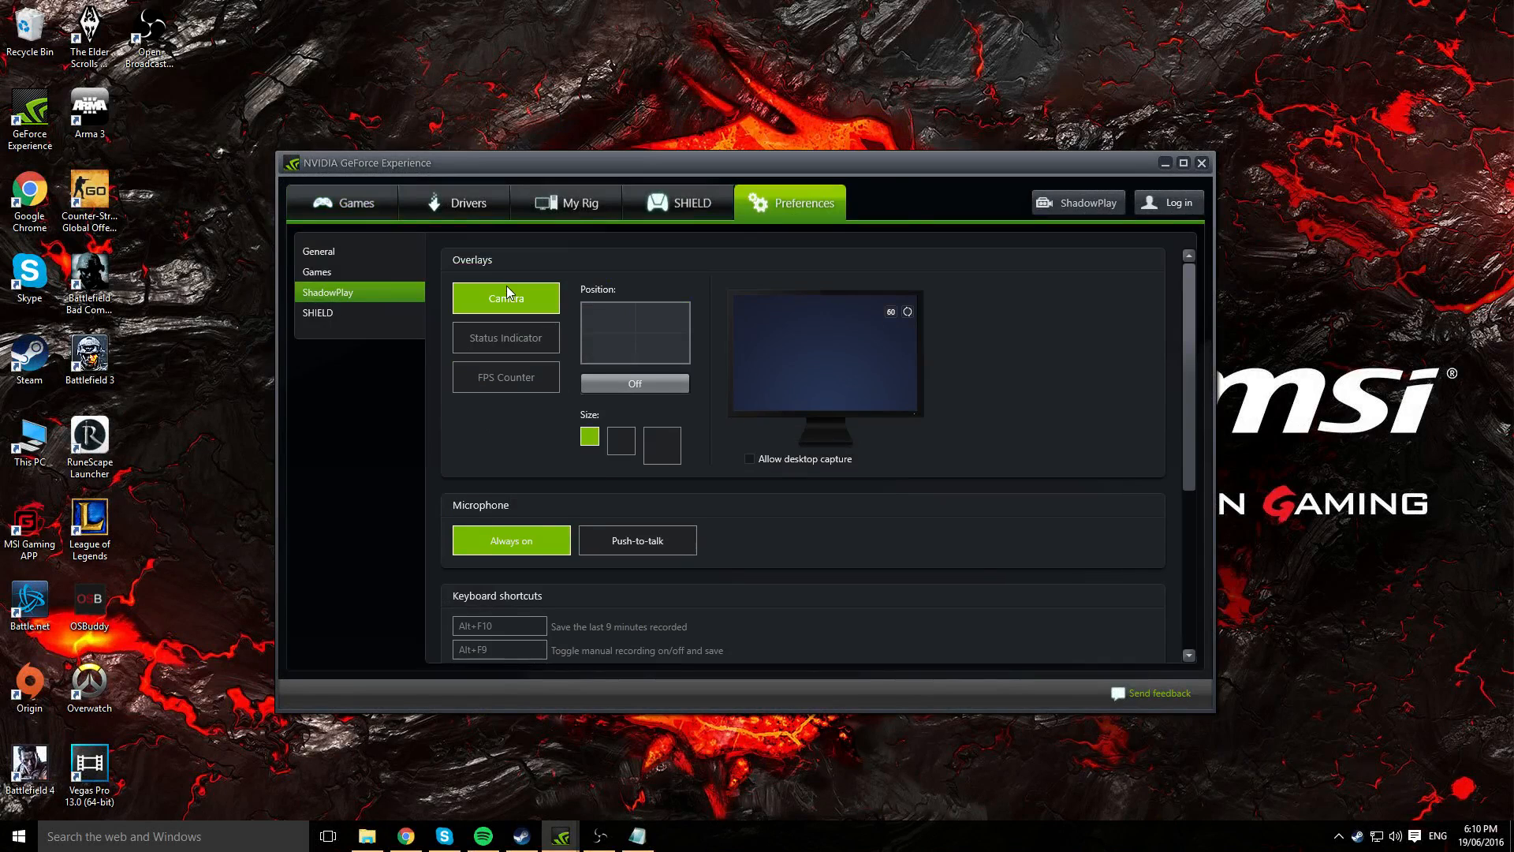
scroll("down", 3)
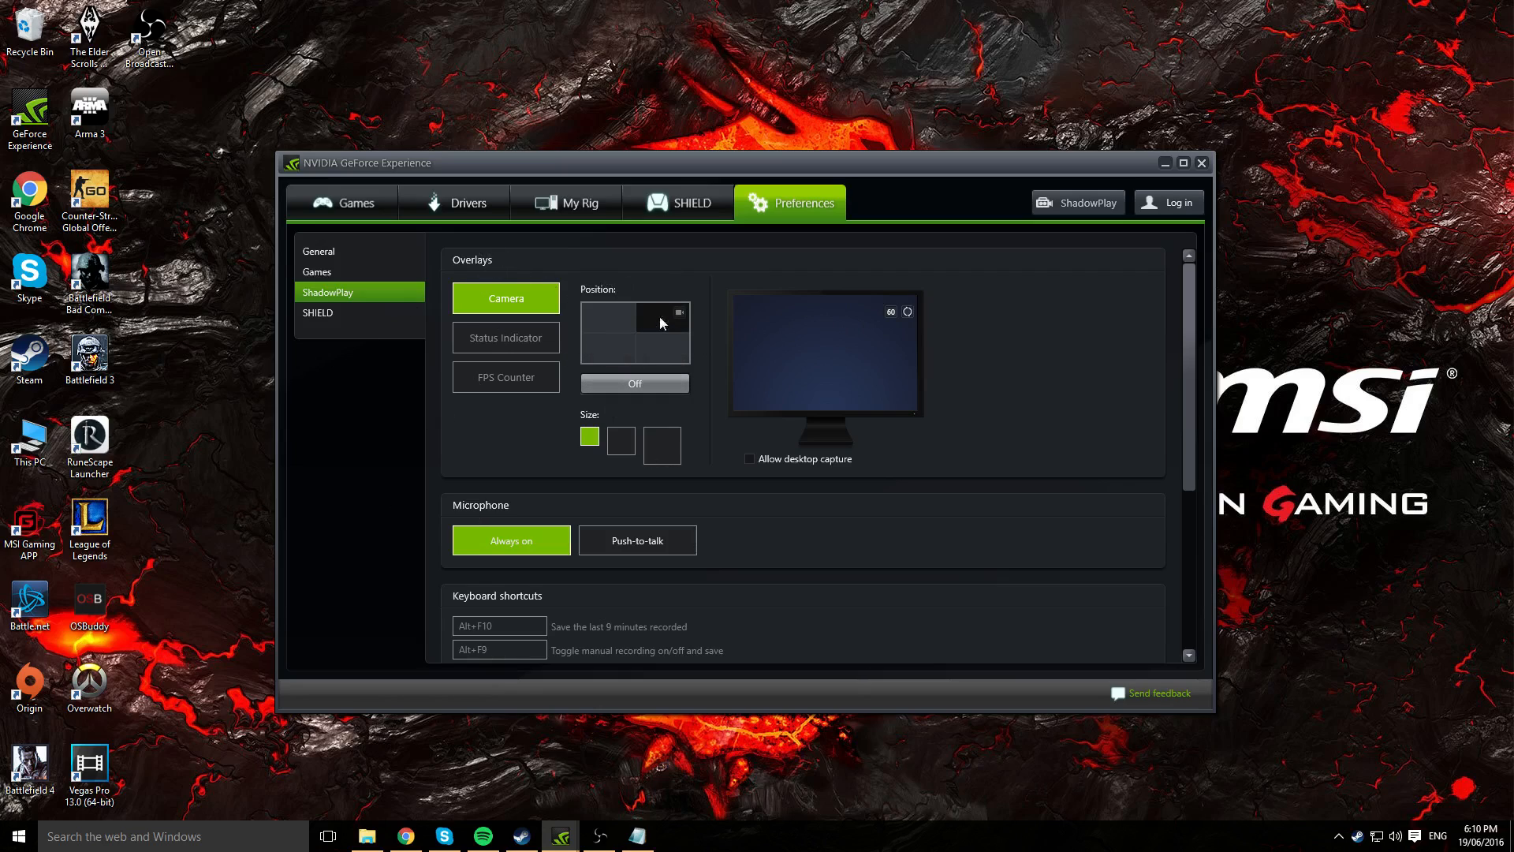
left_click(662, 349)
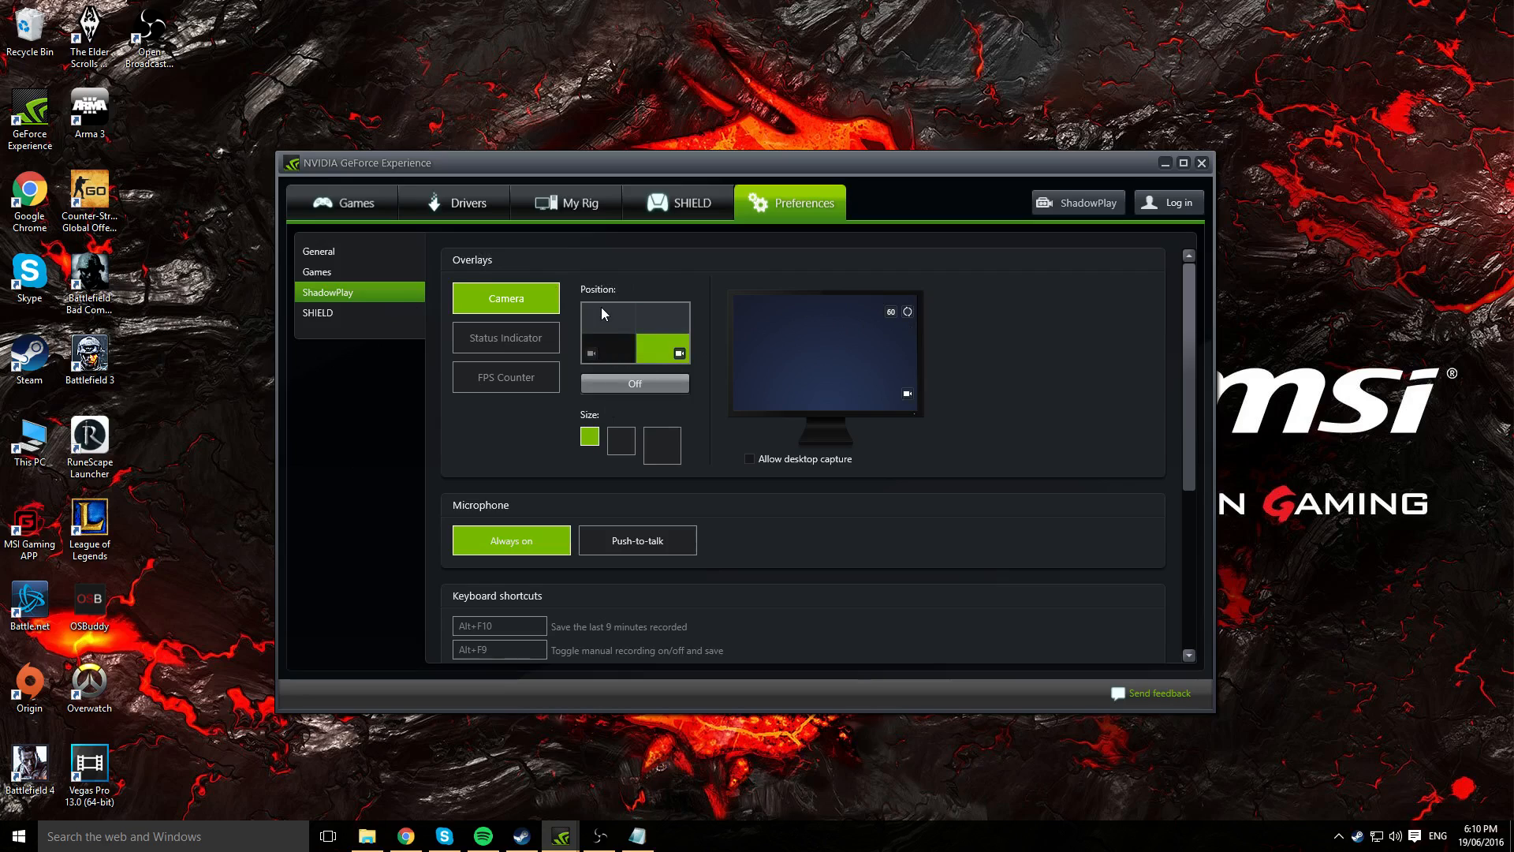
left_click(607, 316)
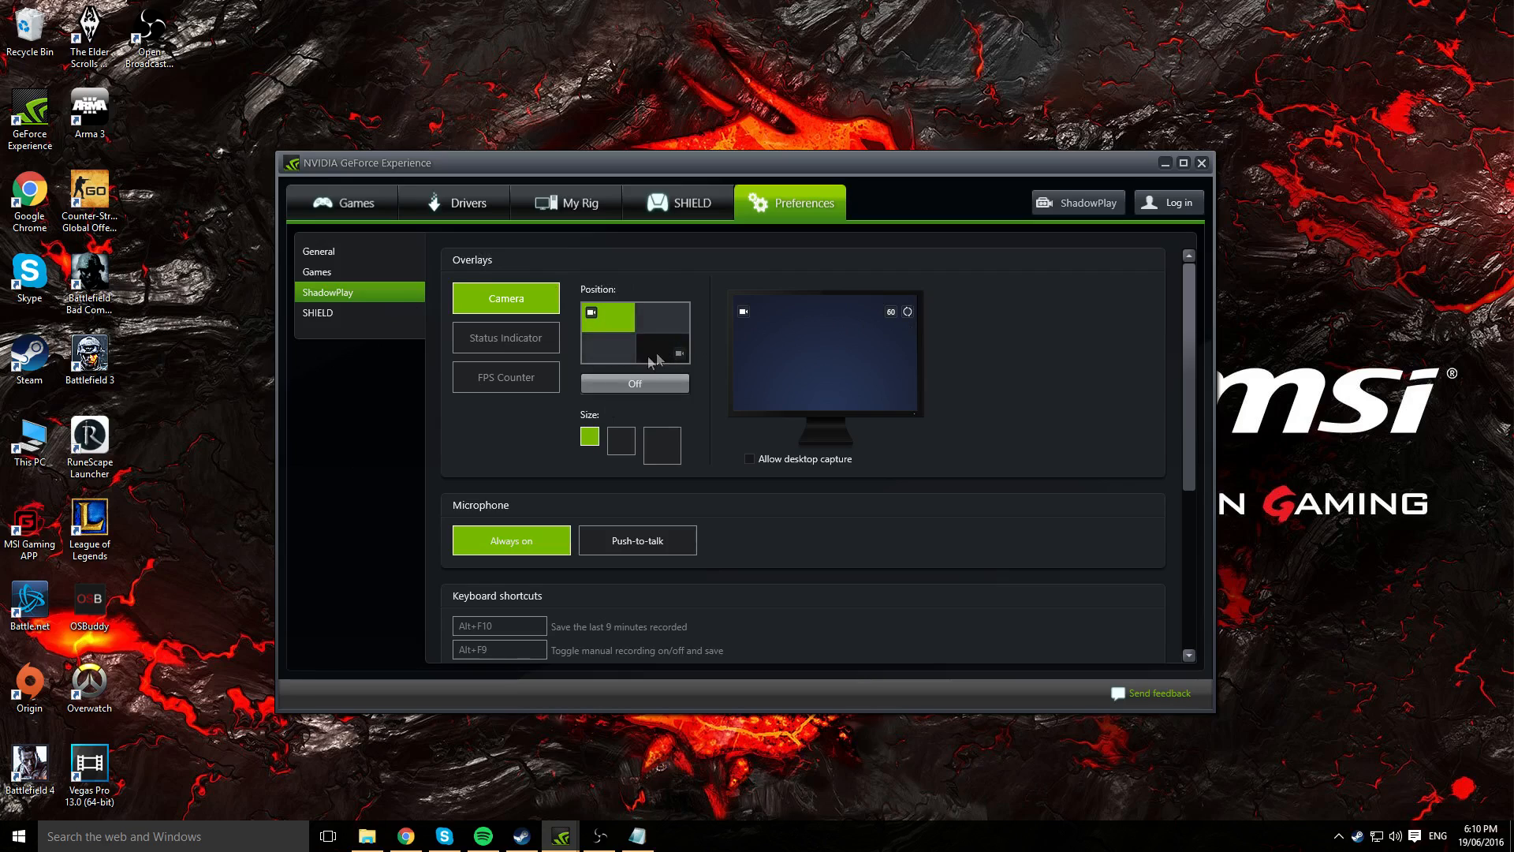
left_click(663, 316)
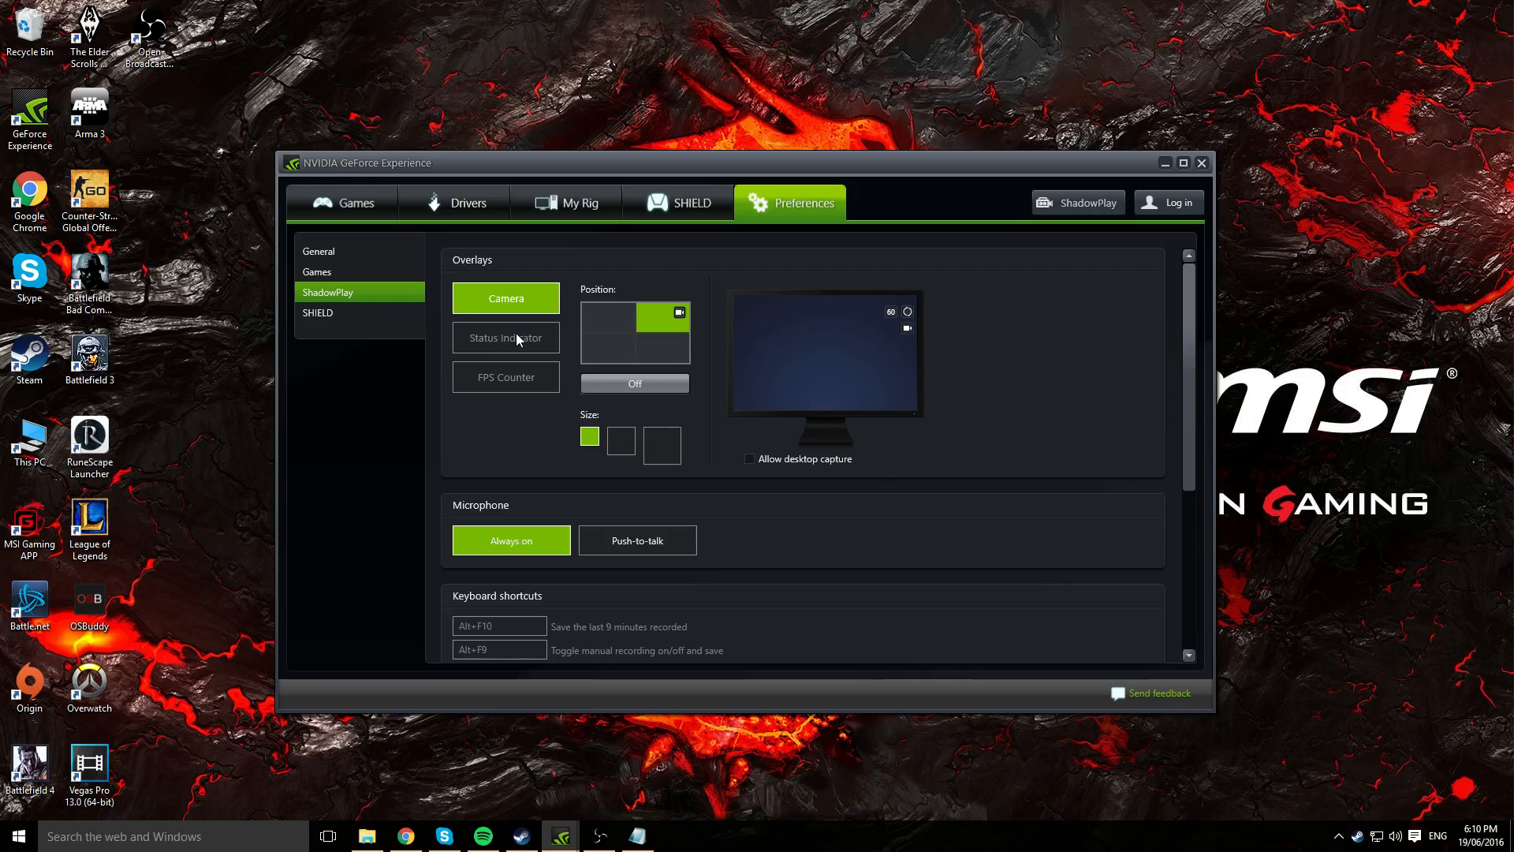
Try the FPS counter, then choose the status indicator overlay instead
left_click(505, 336)
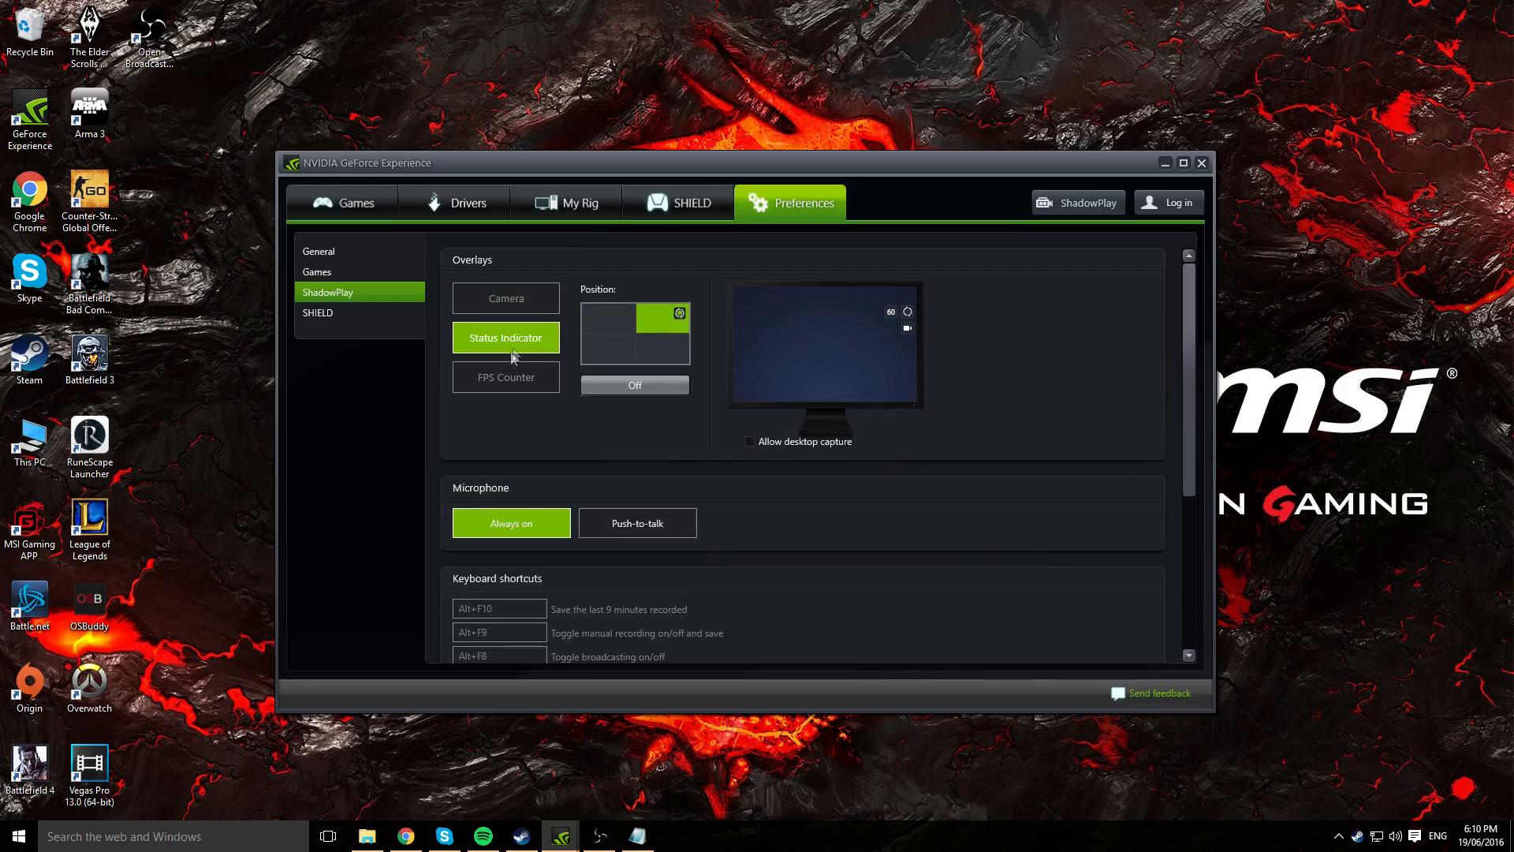
mouse_move(517, 377)
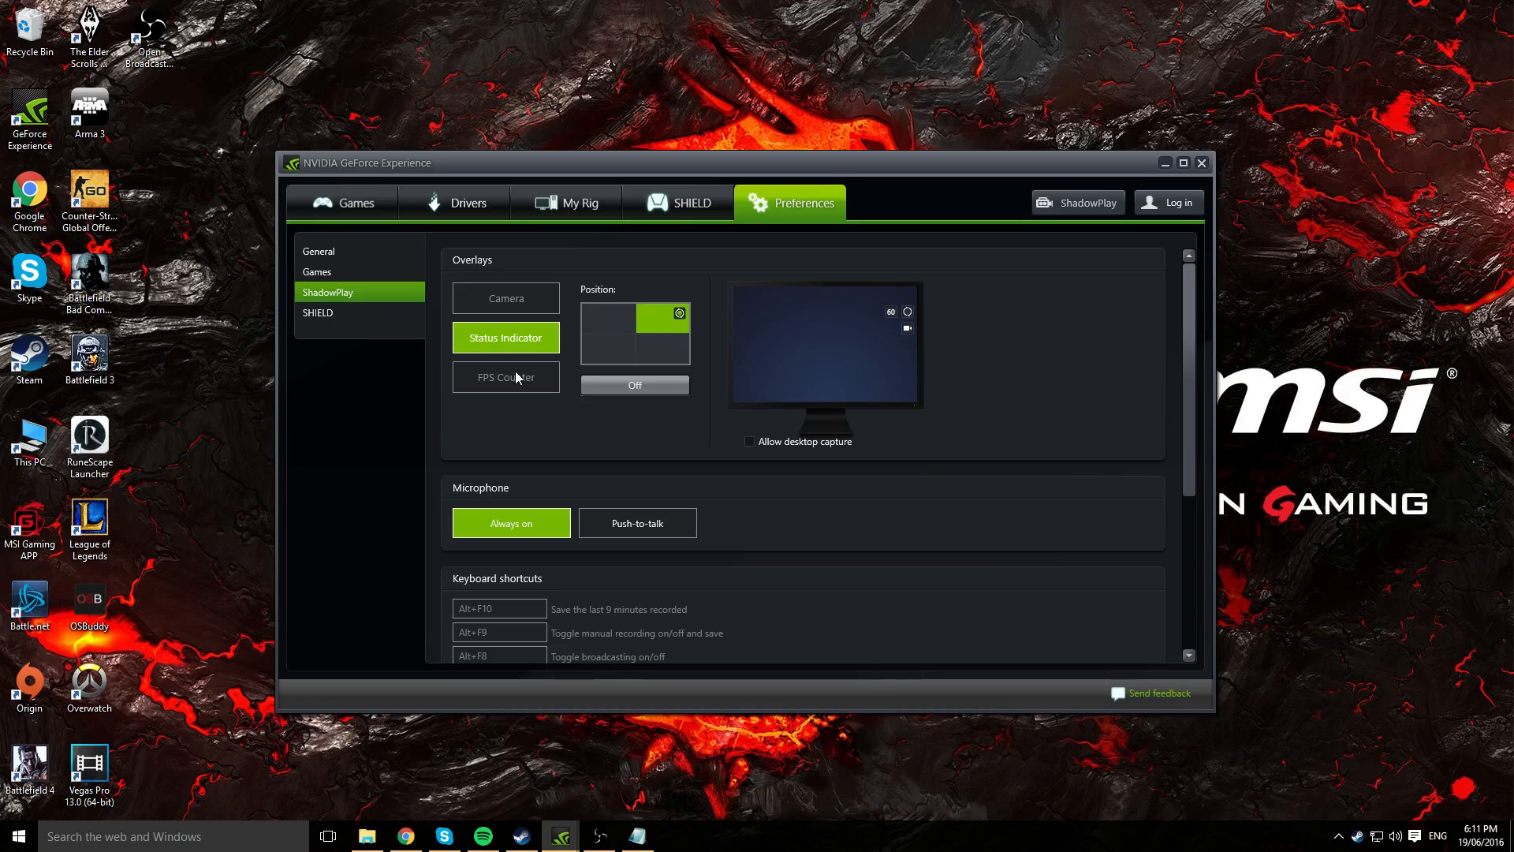
left_click(505, 377)
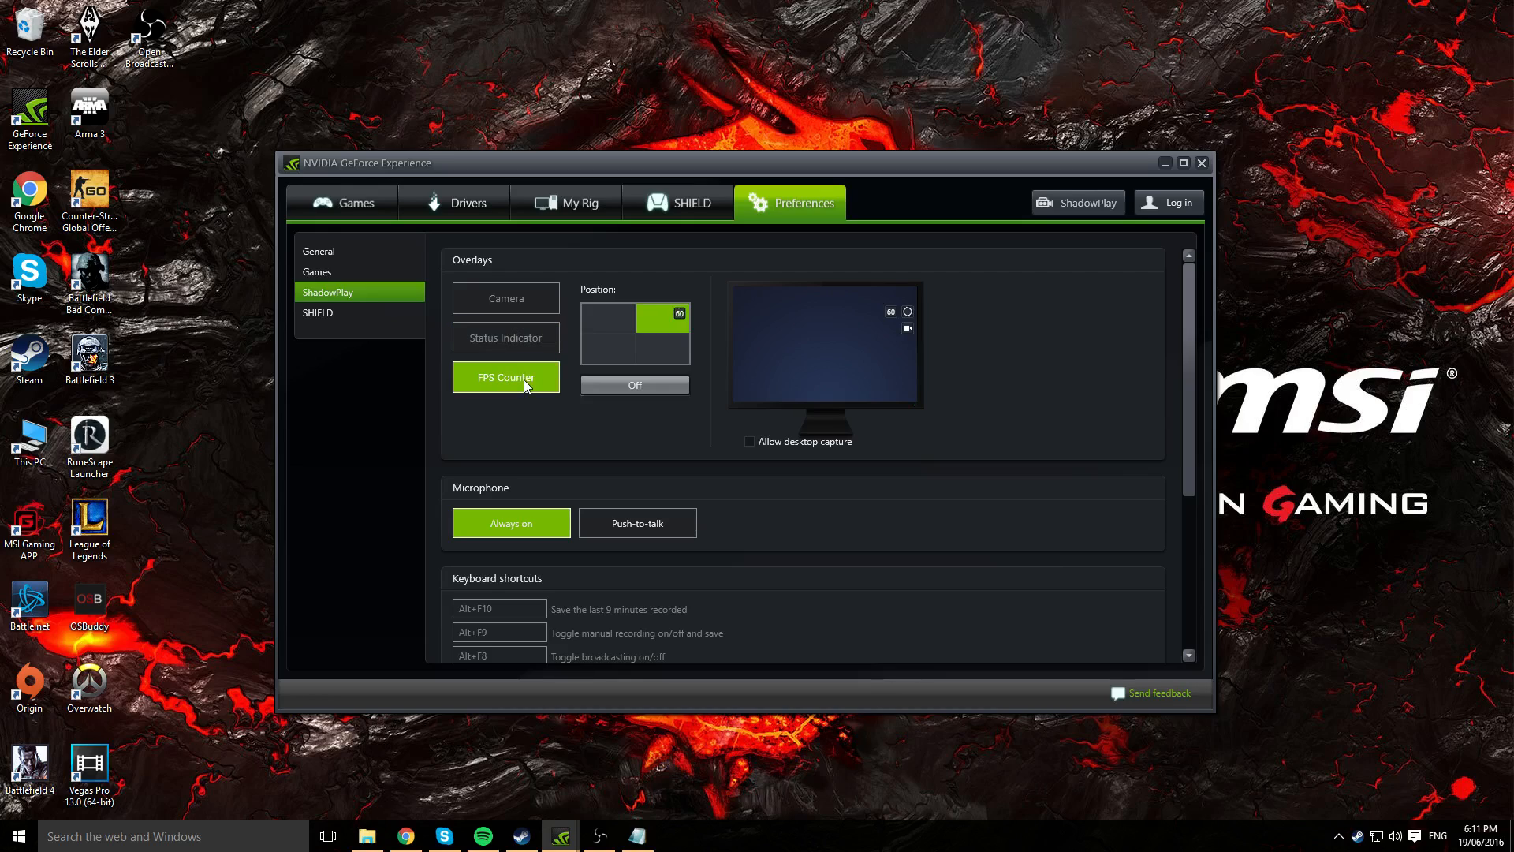
mouse_move(542, 274)
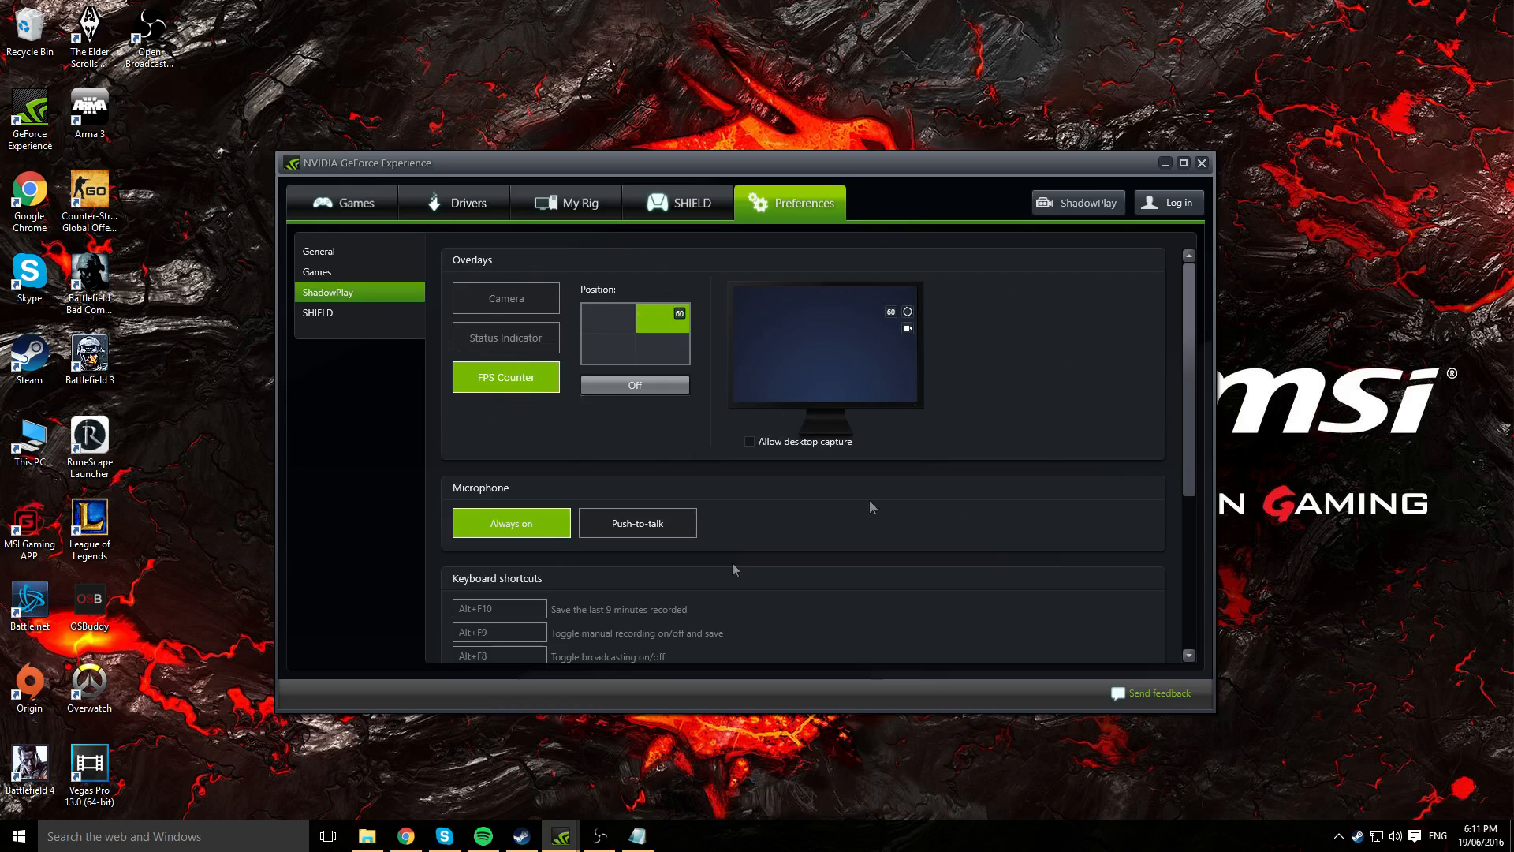
left_click(505, 336)
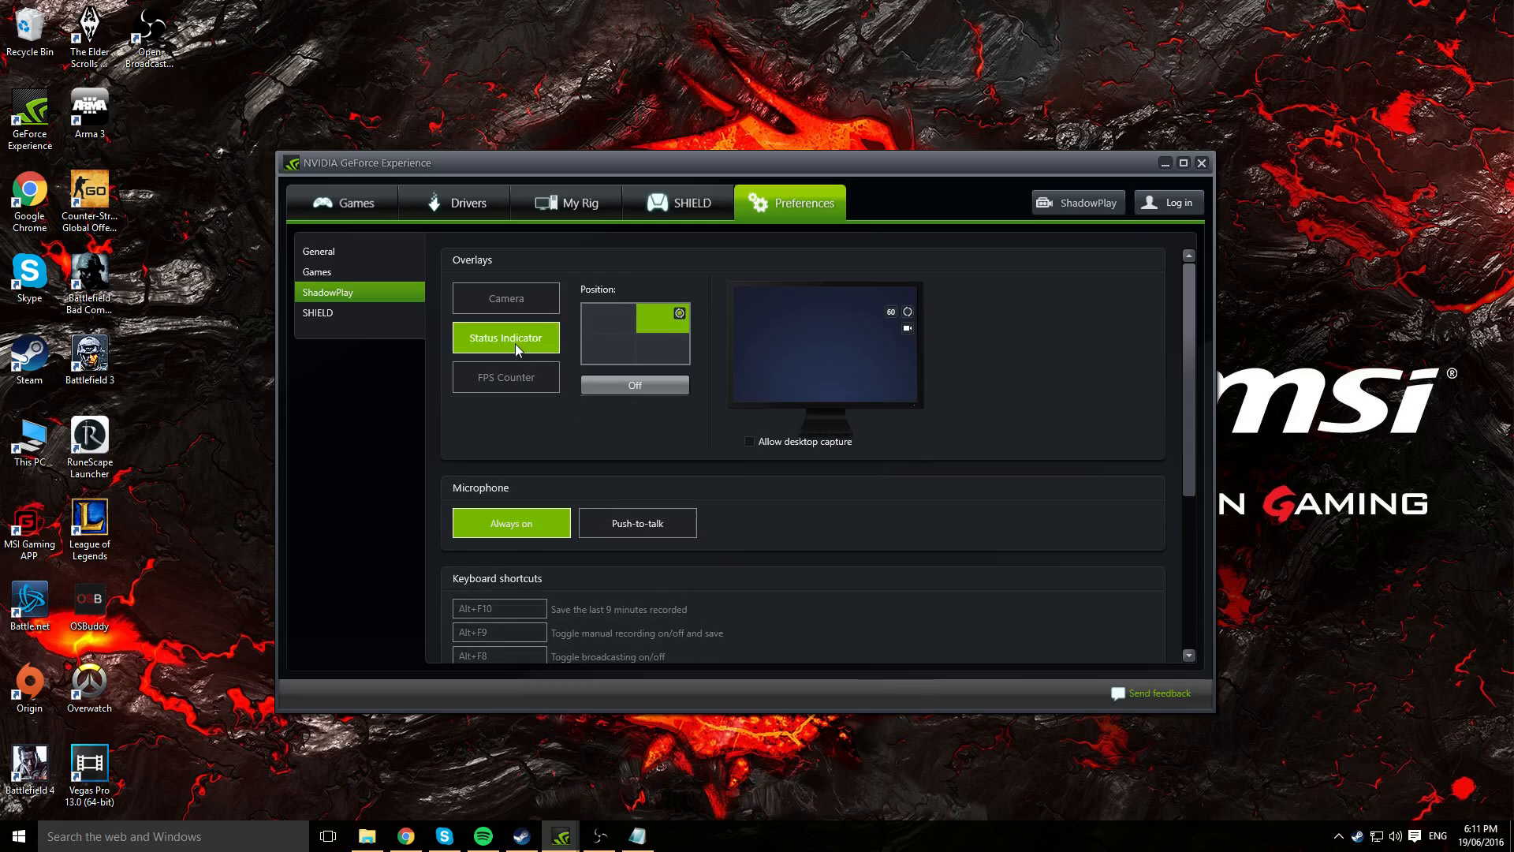
mouse_move(811, 395)
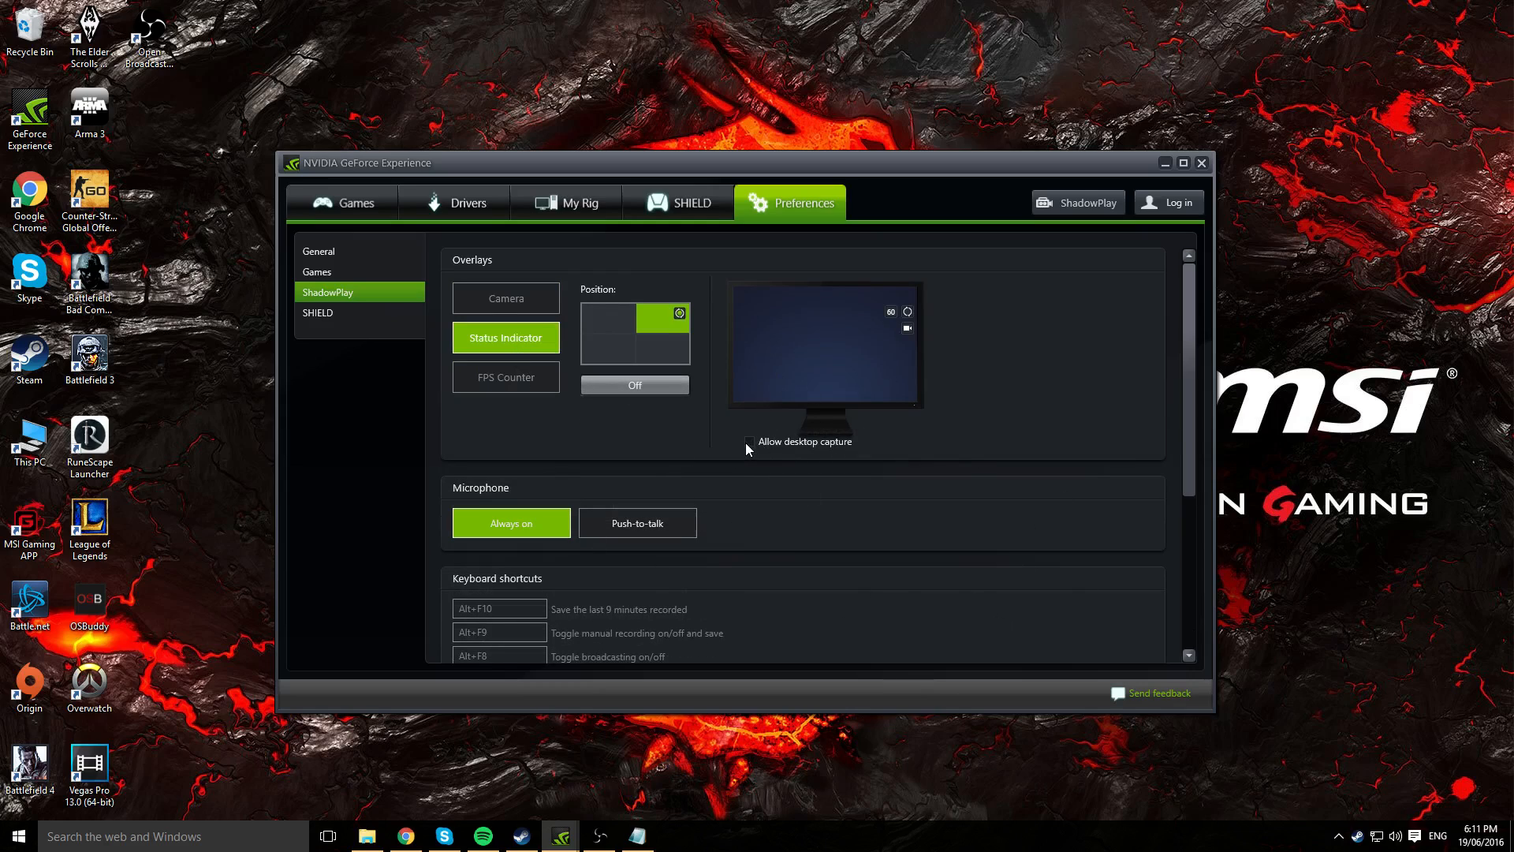
left_click(749, 447)
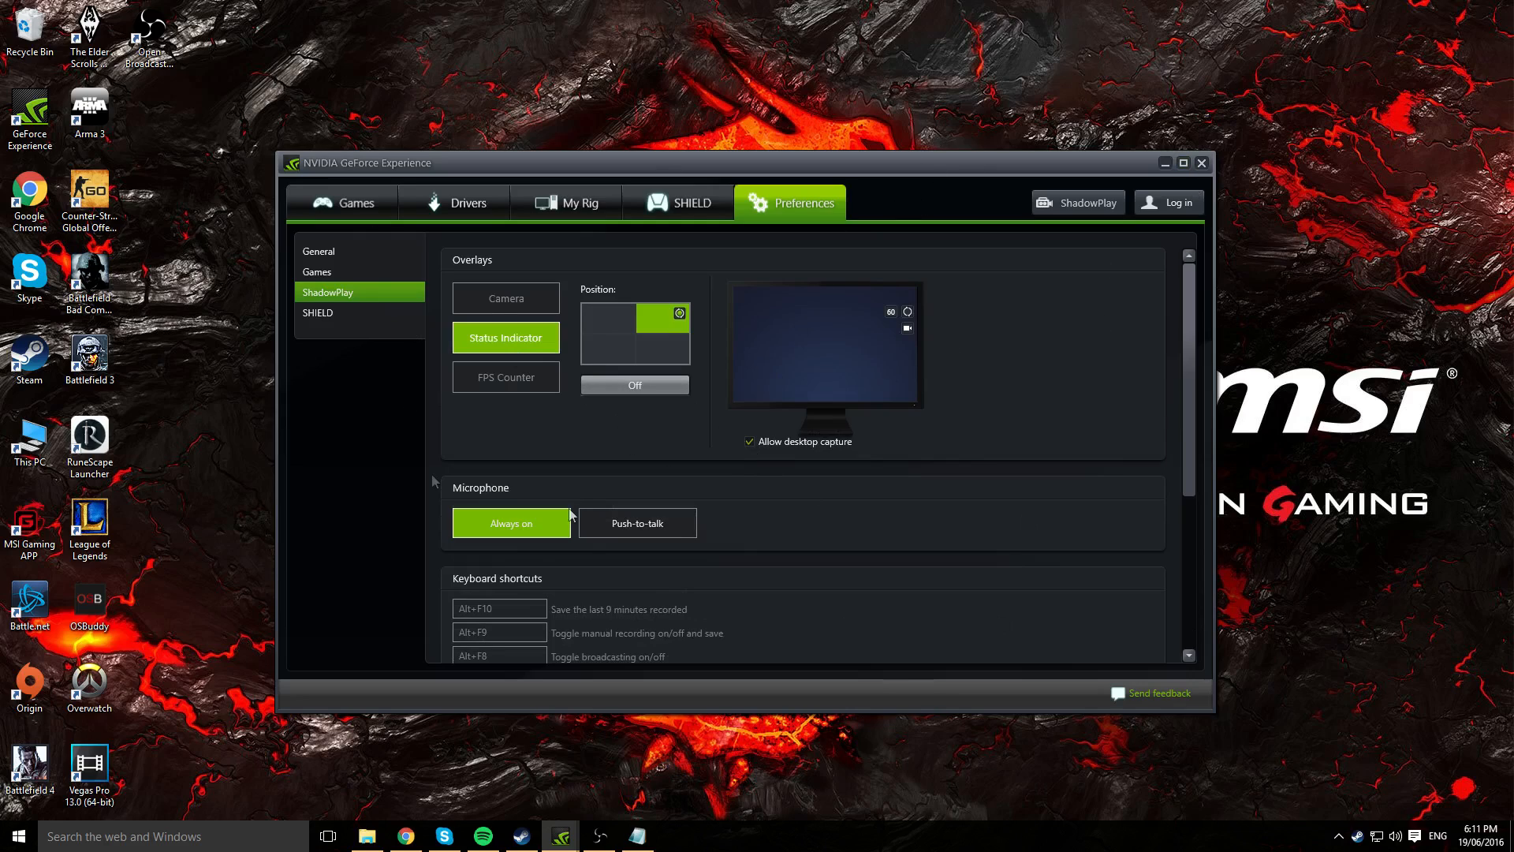
mouse_move(812, 188)
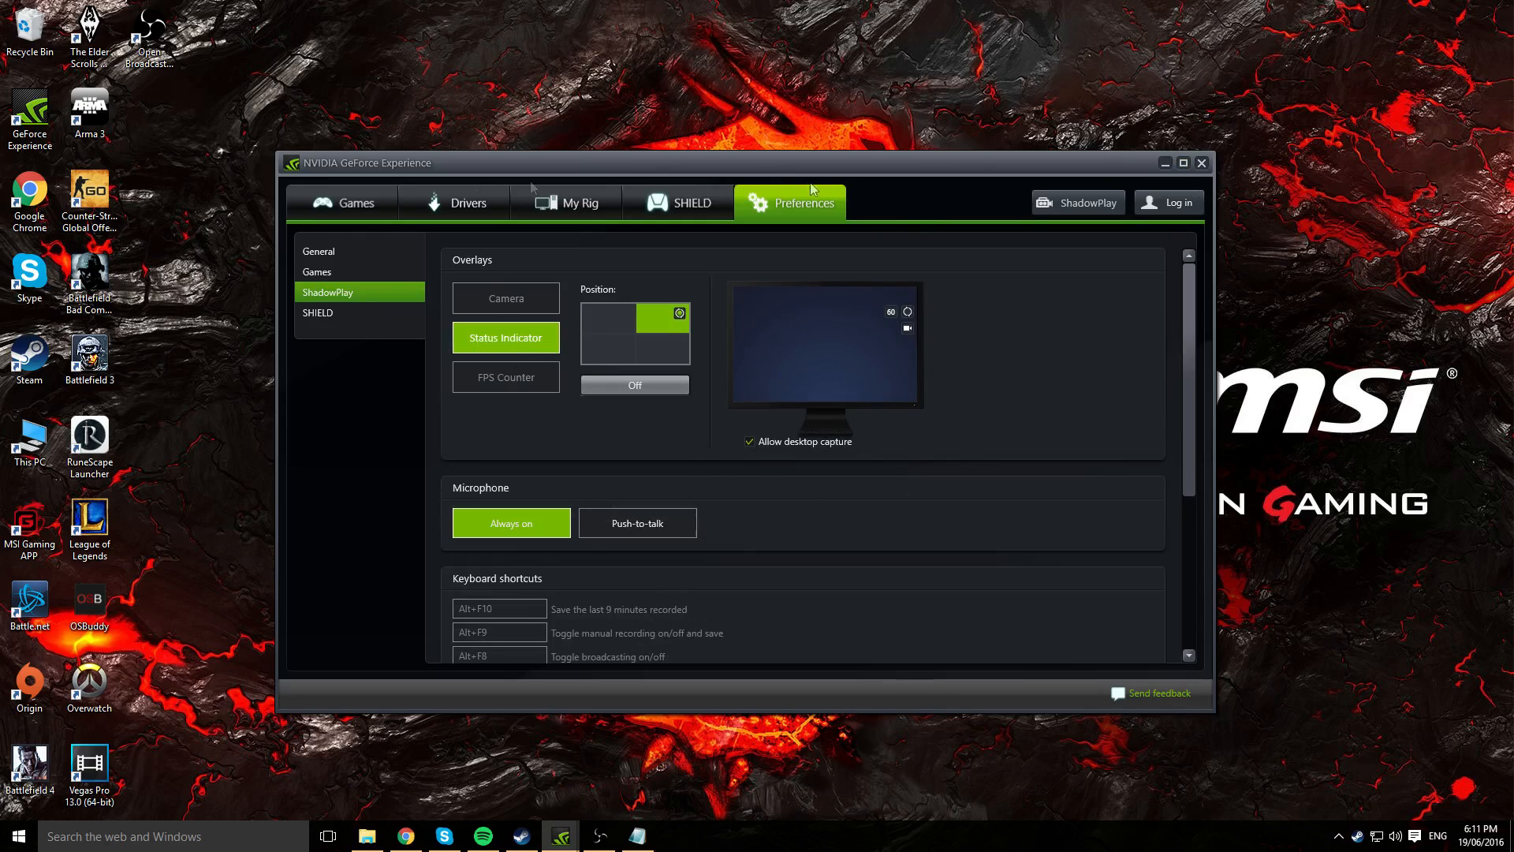
mouse_move(843, 529)
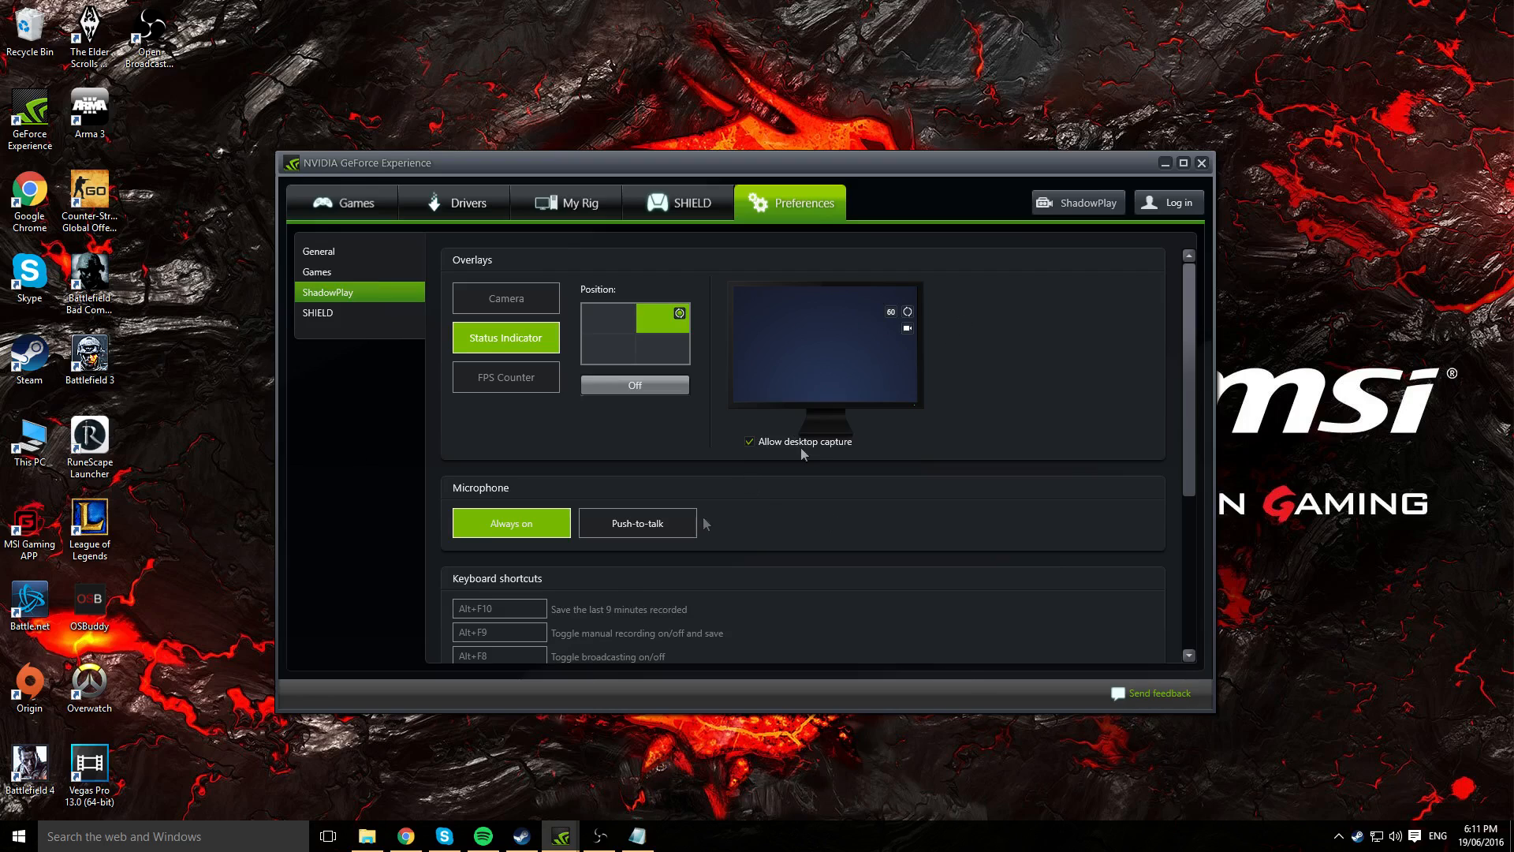
mouse_move(968, 503)
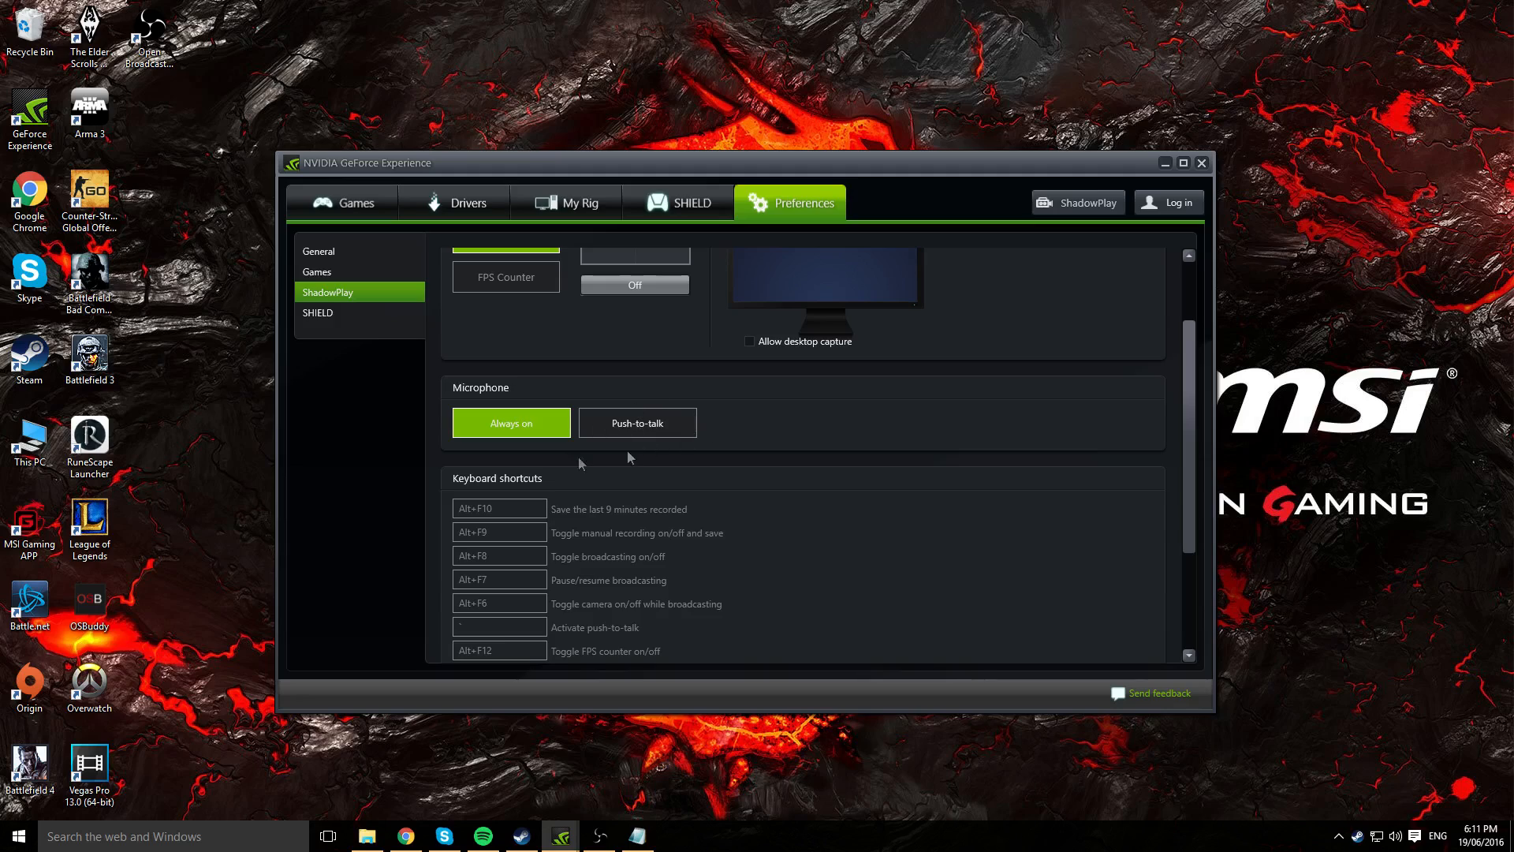
mouse_move(597, 434)
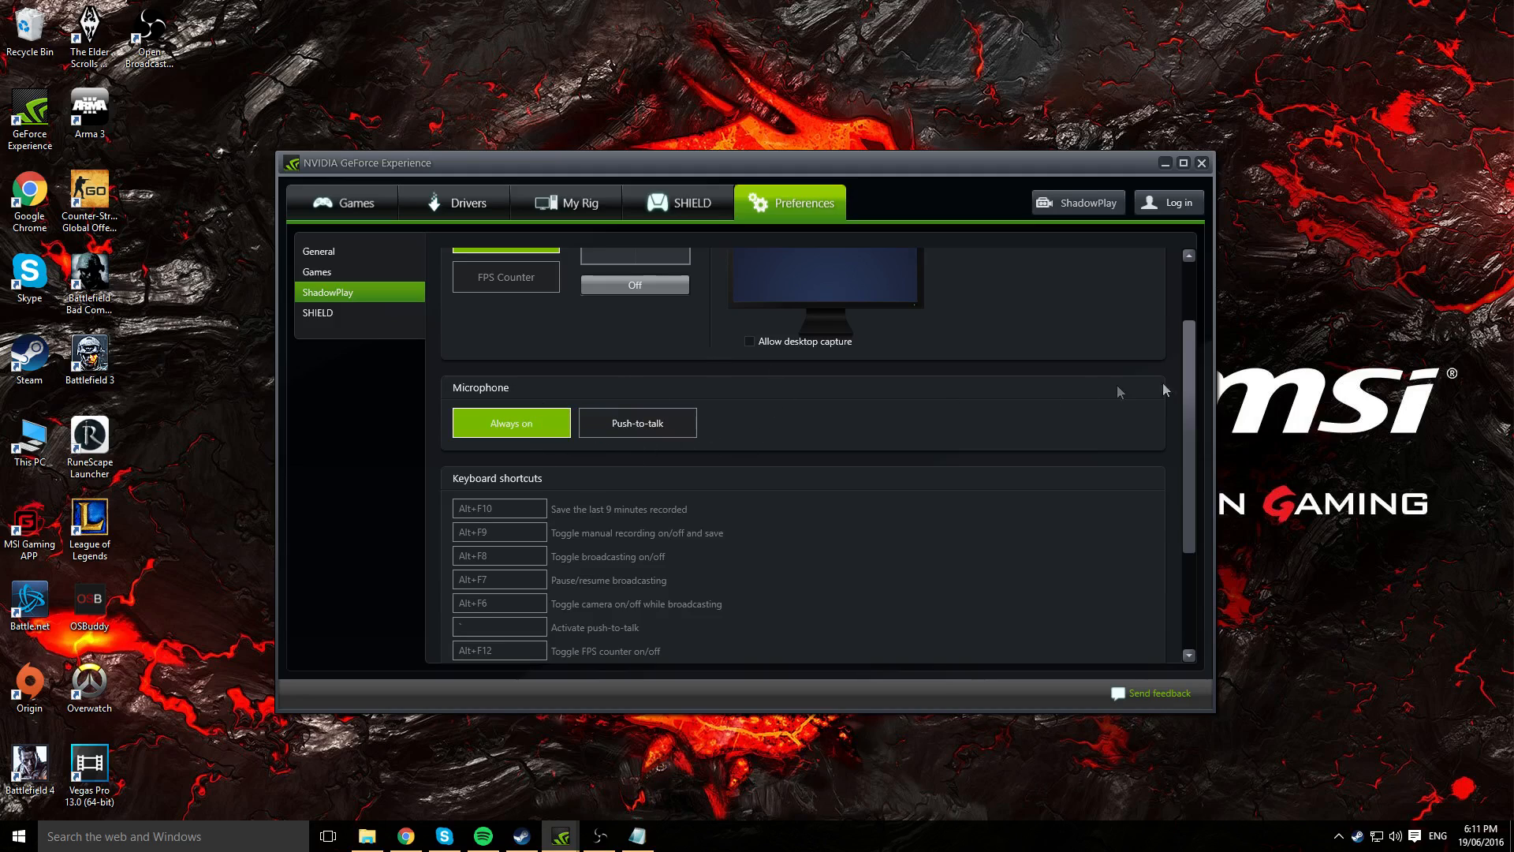
scroll("down", 3)
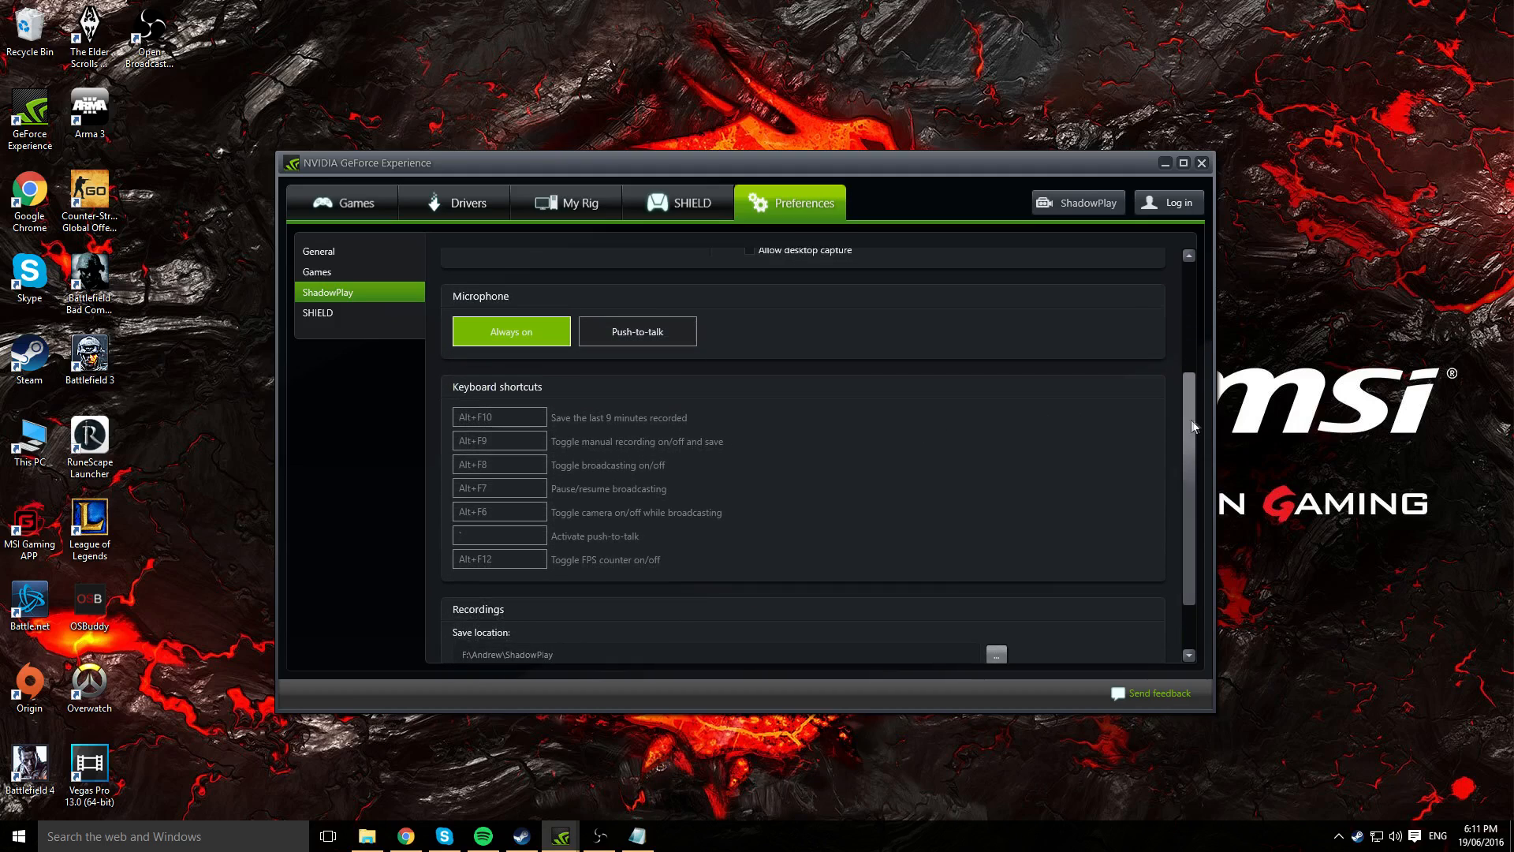
scroll("down", 3)
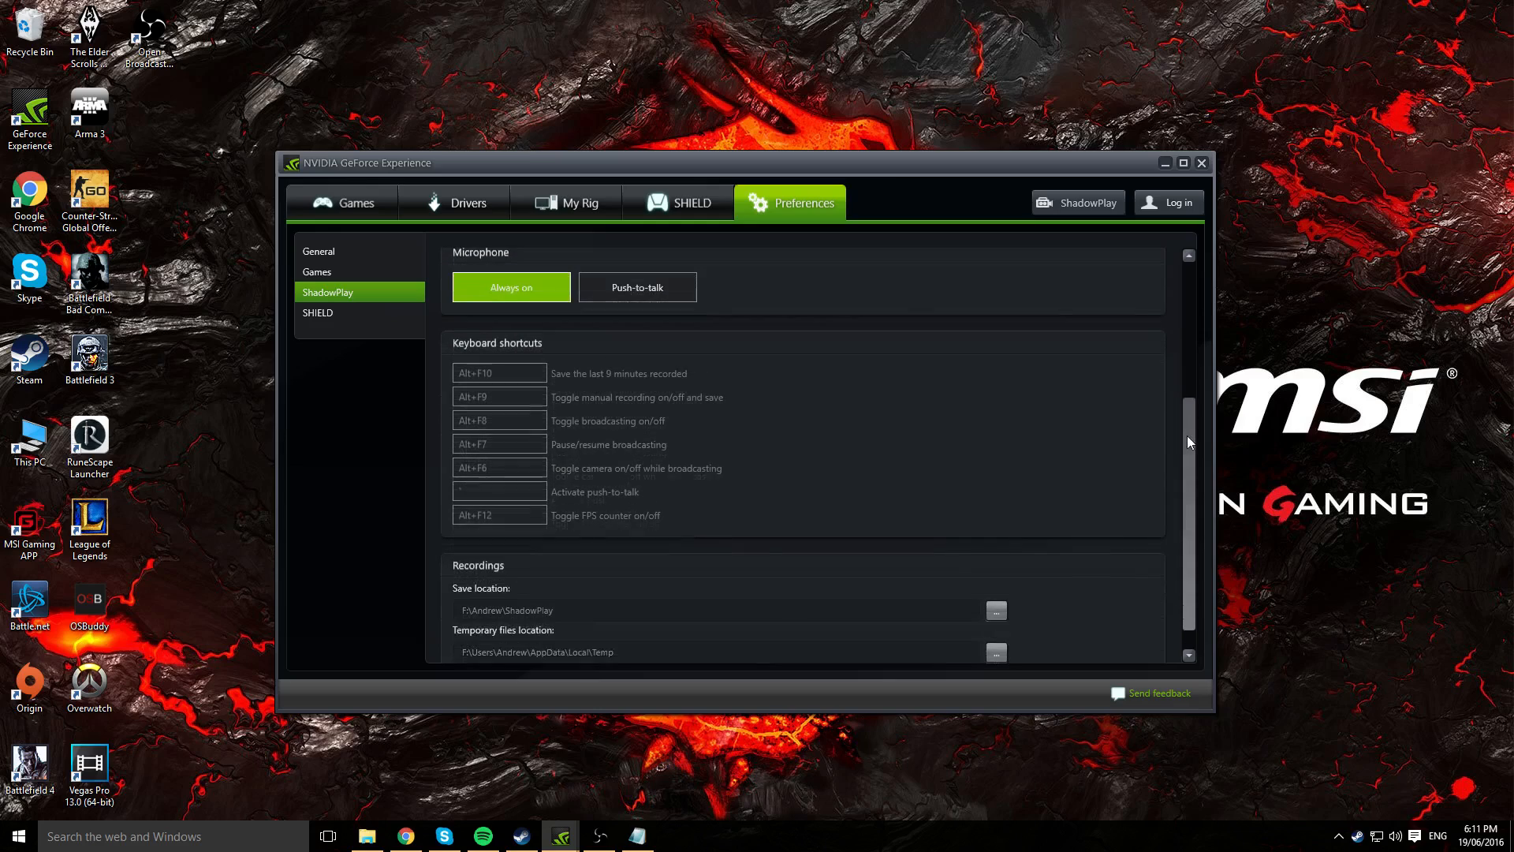
scroll("down", 3)
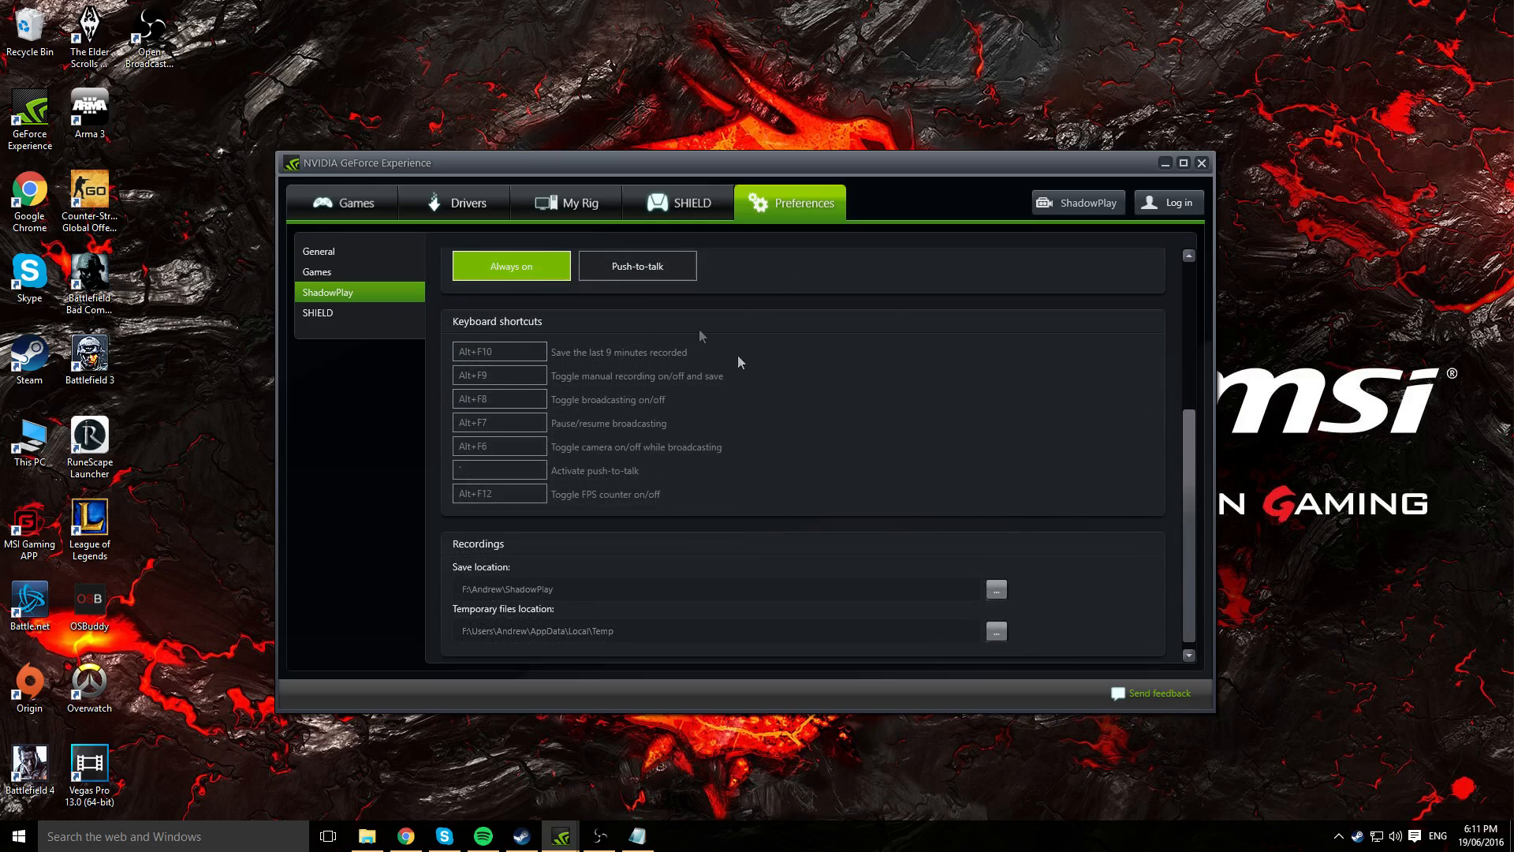
mouse_move(623, 442)
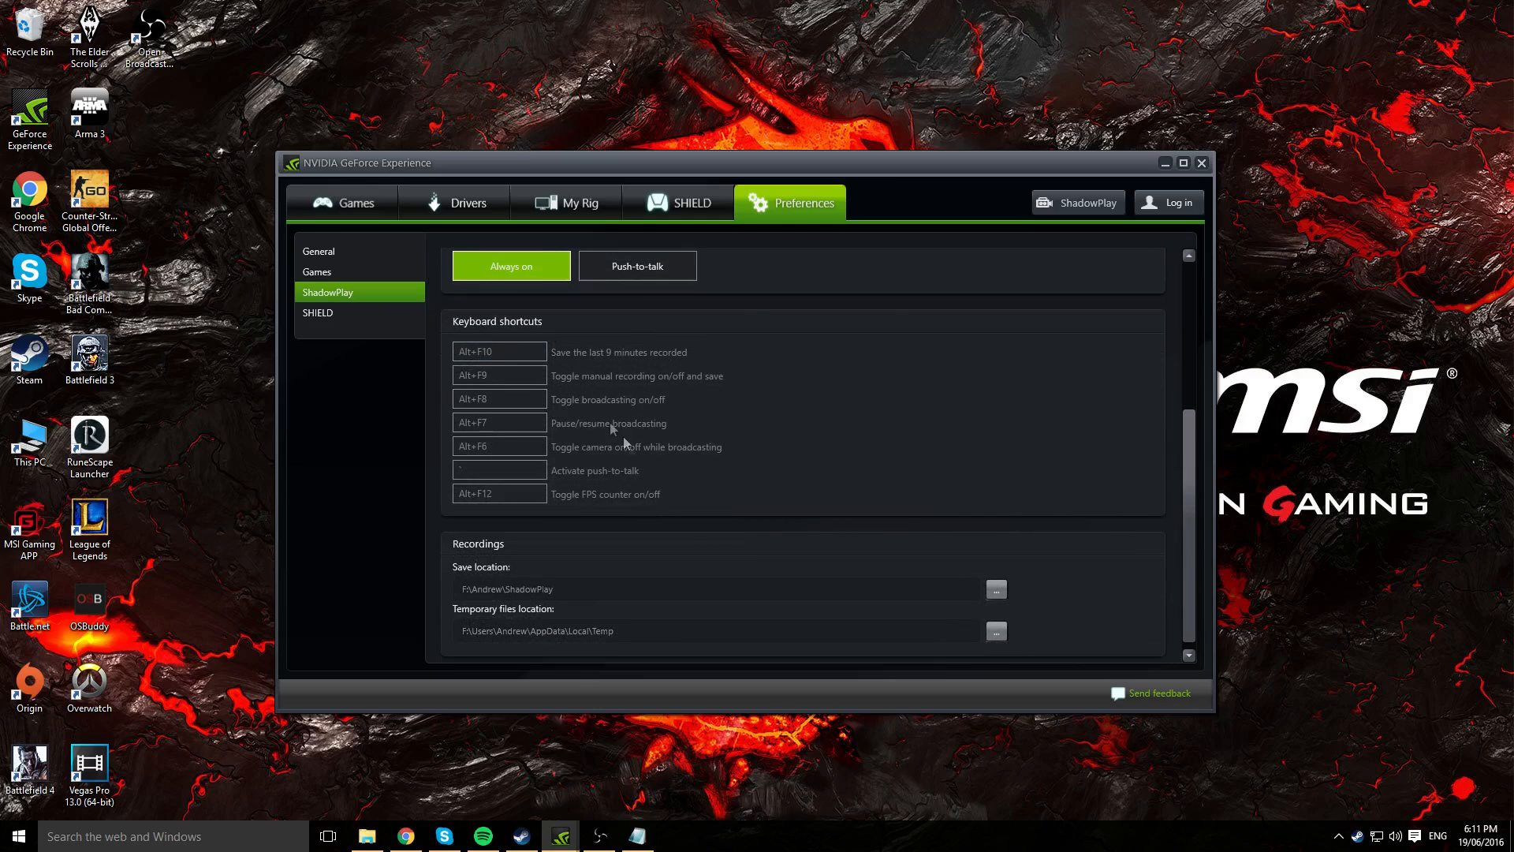
left_click(498, 352)
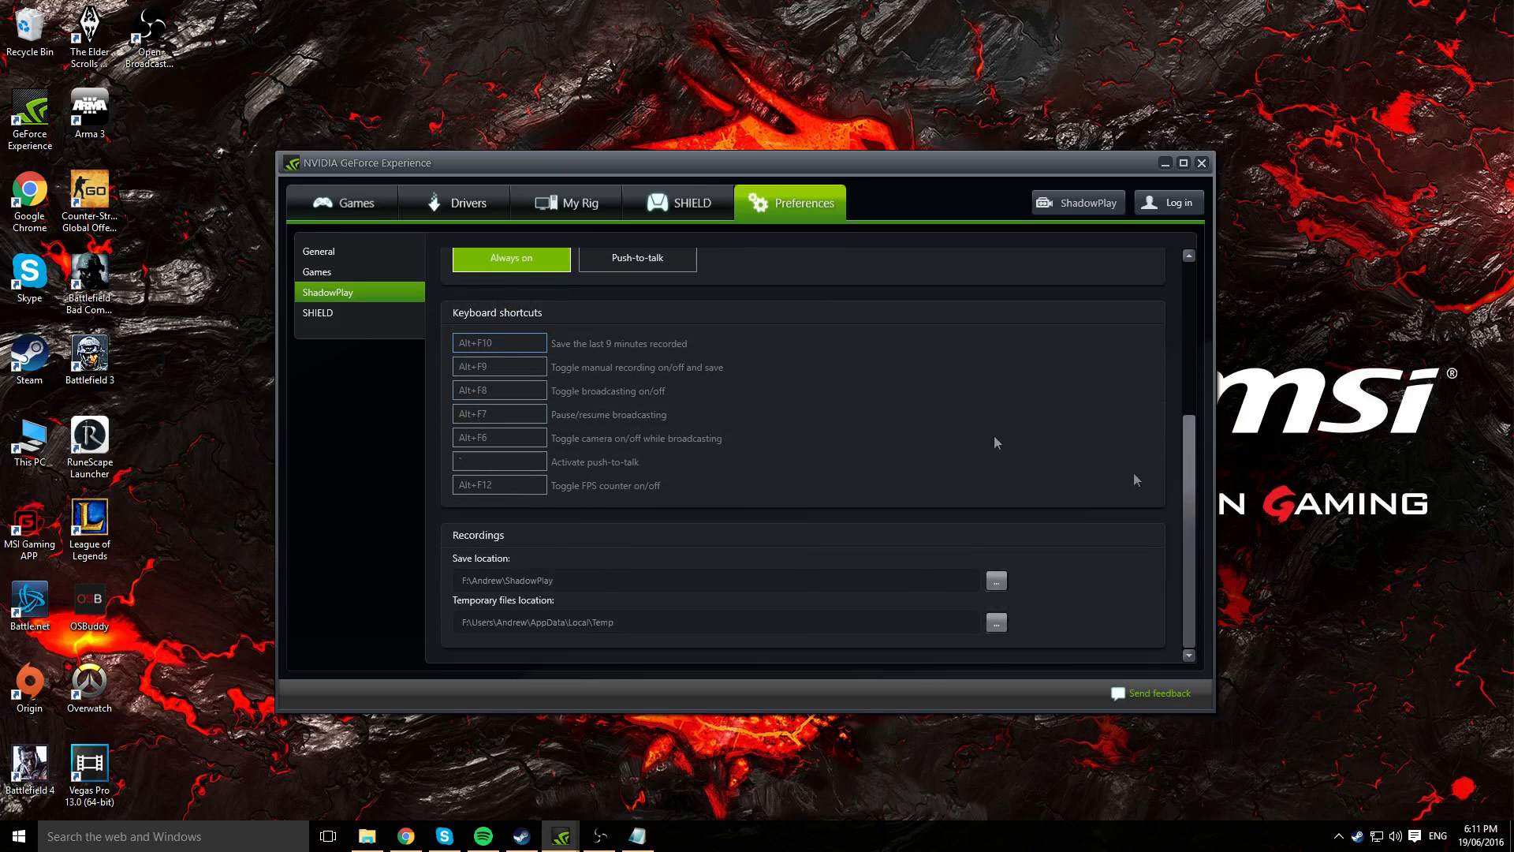
left_click(498, 366)
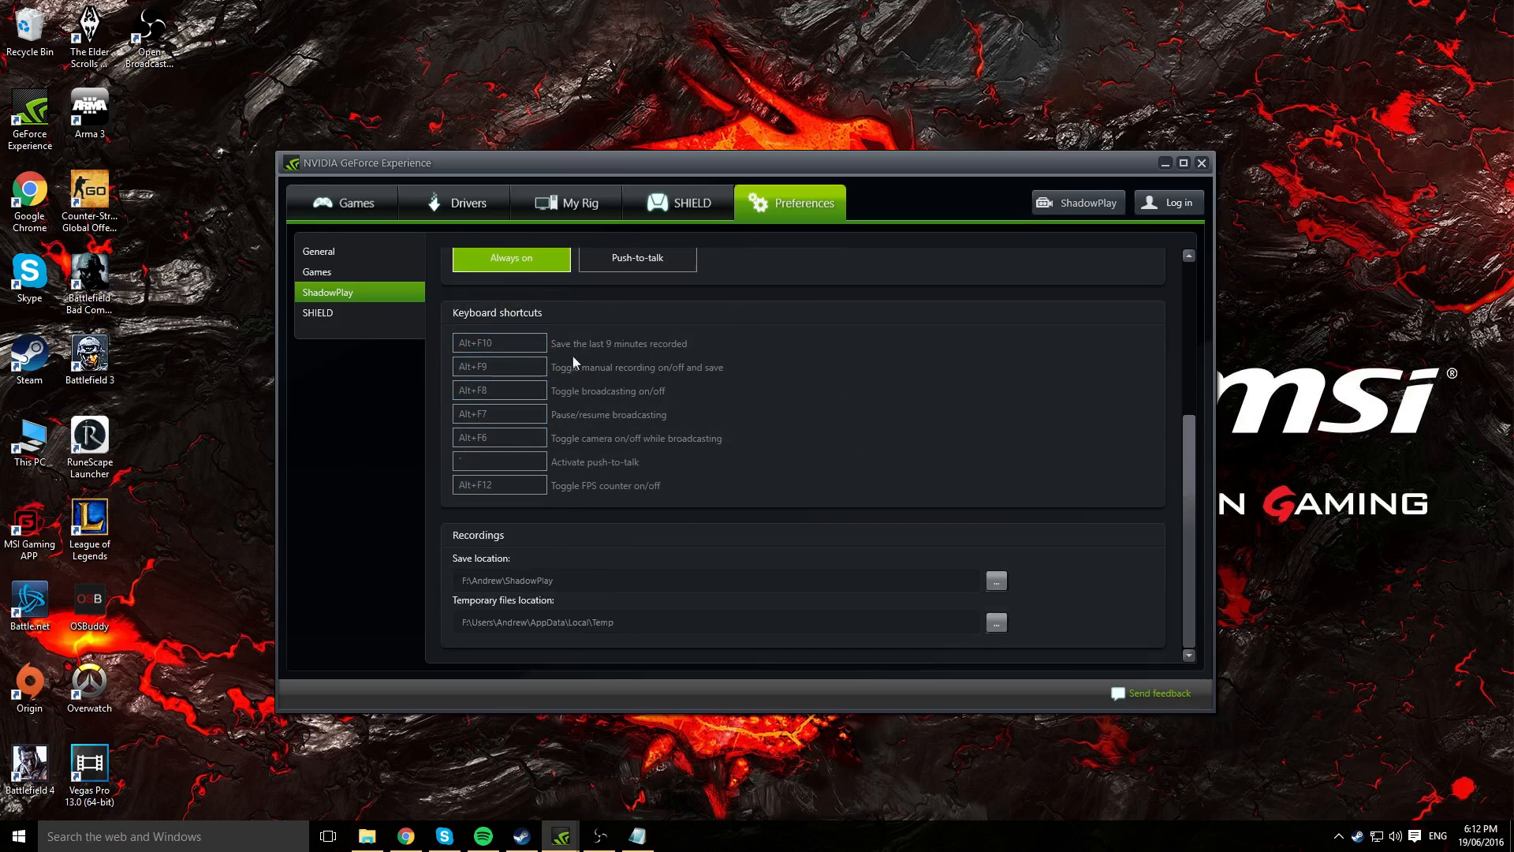
mouse_move(672, 416)
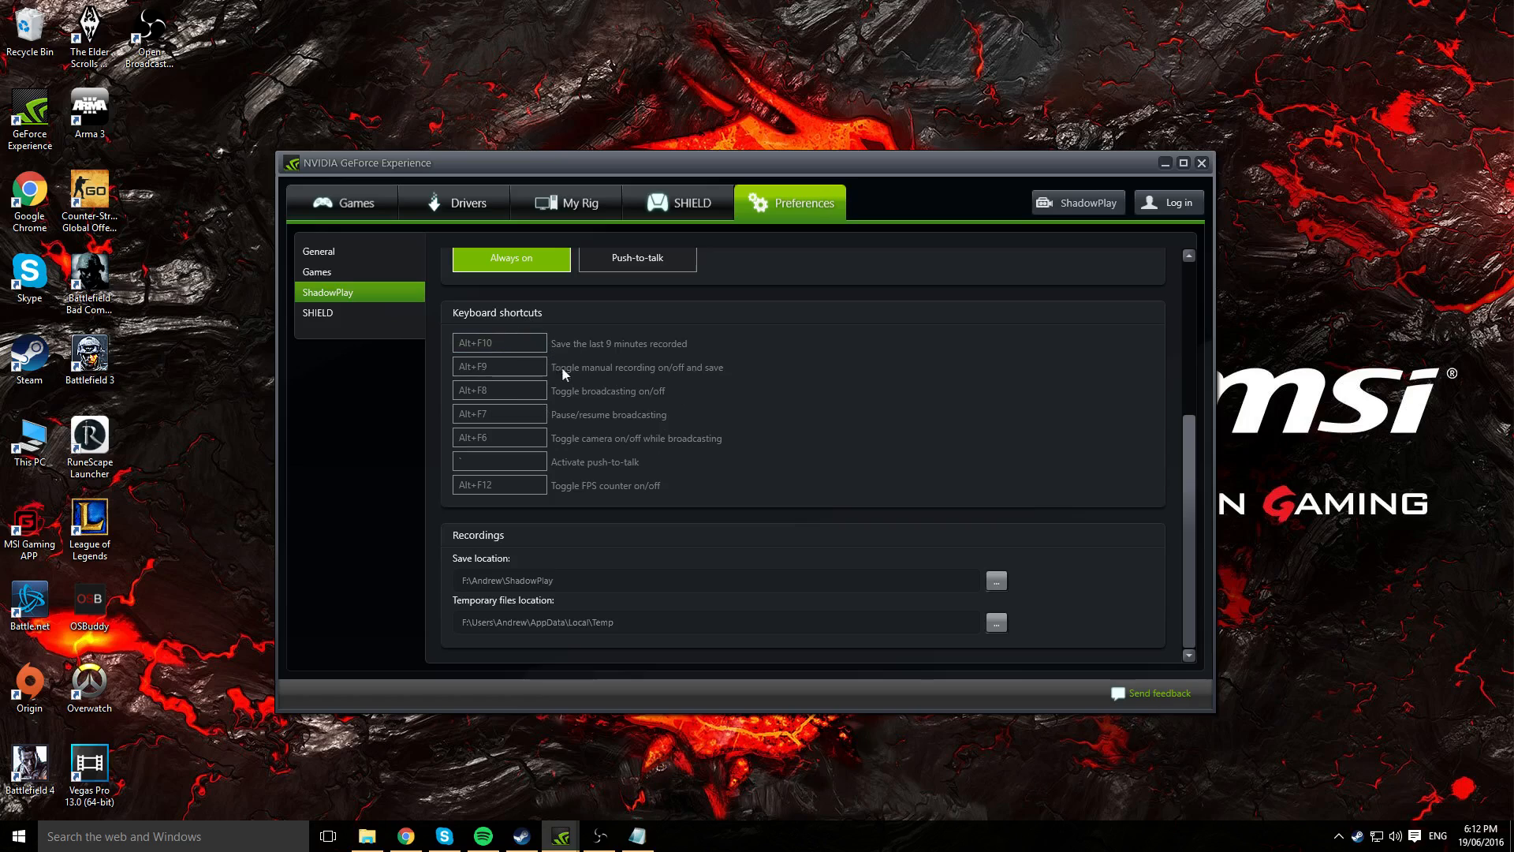
mouse_move(679, 366)
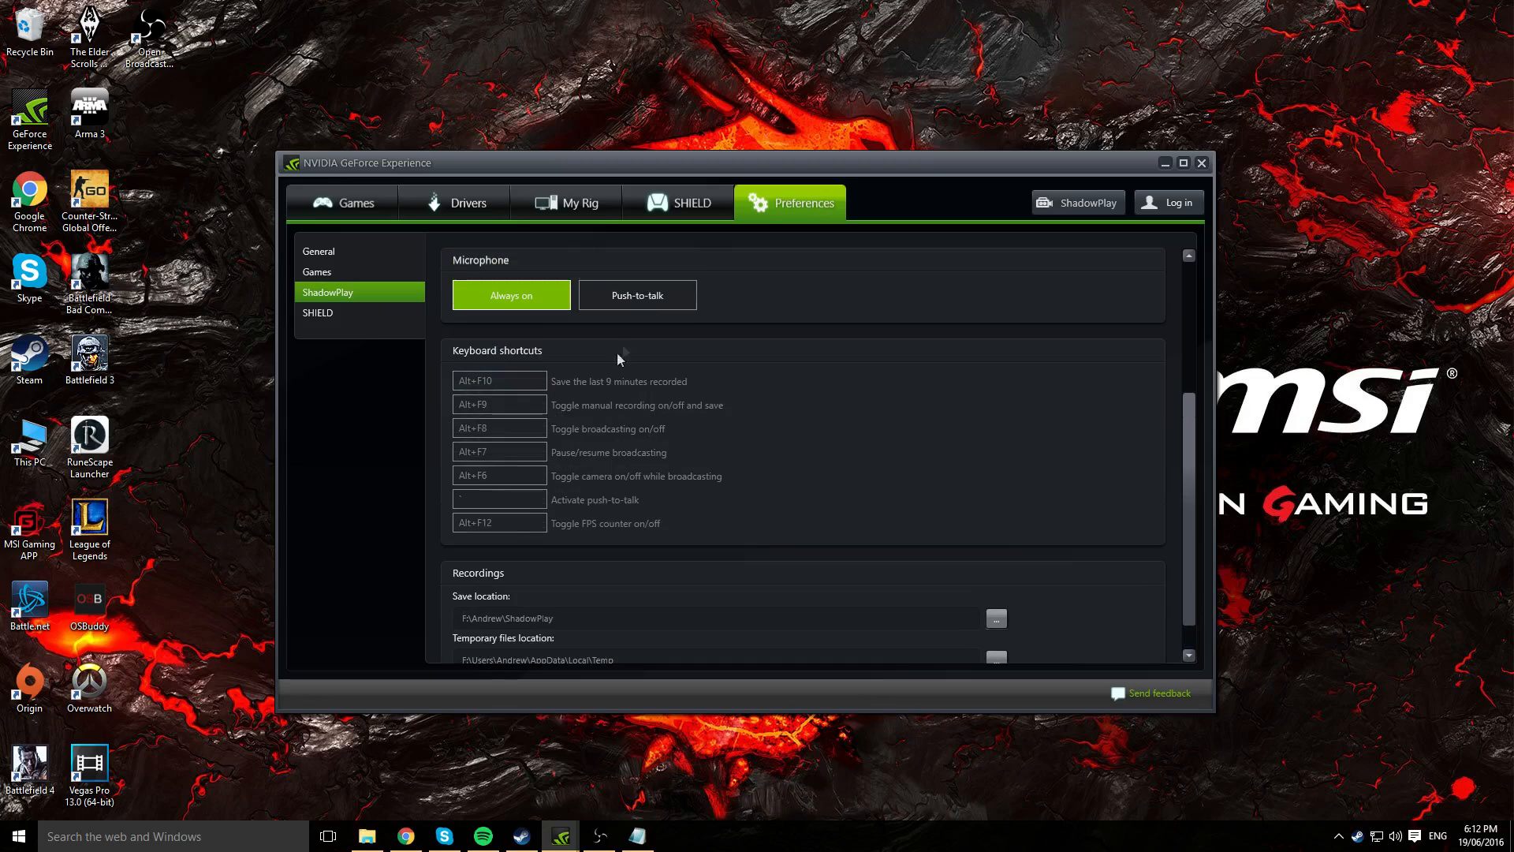
scroll("down", 3)
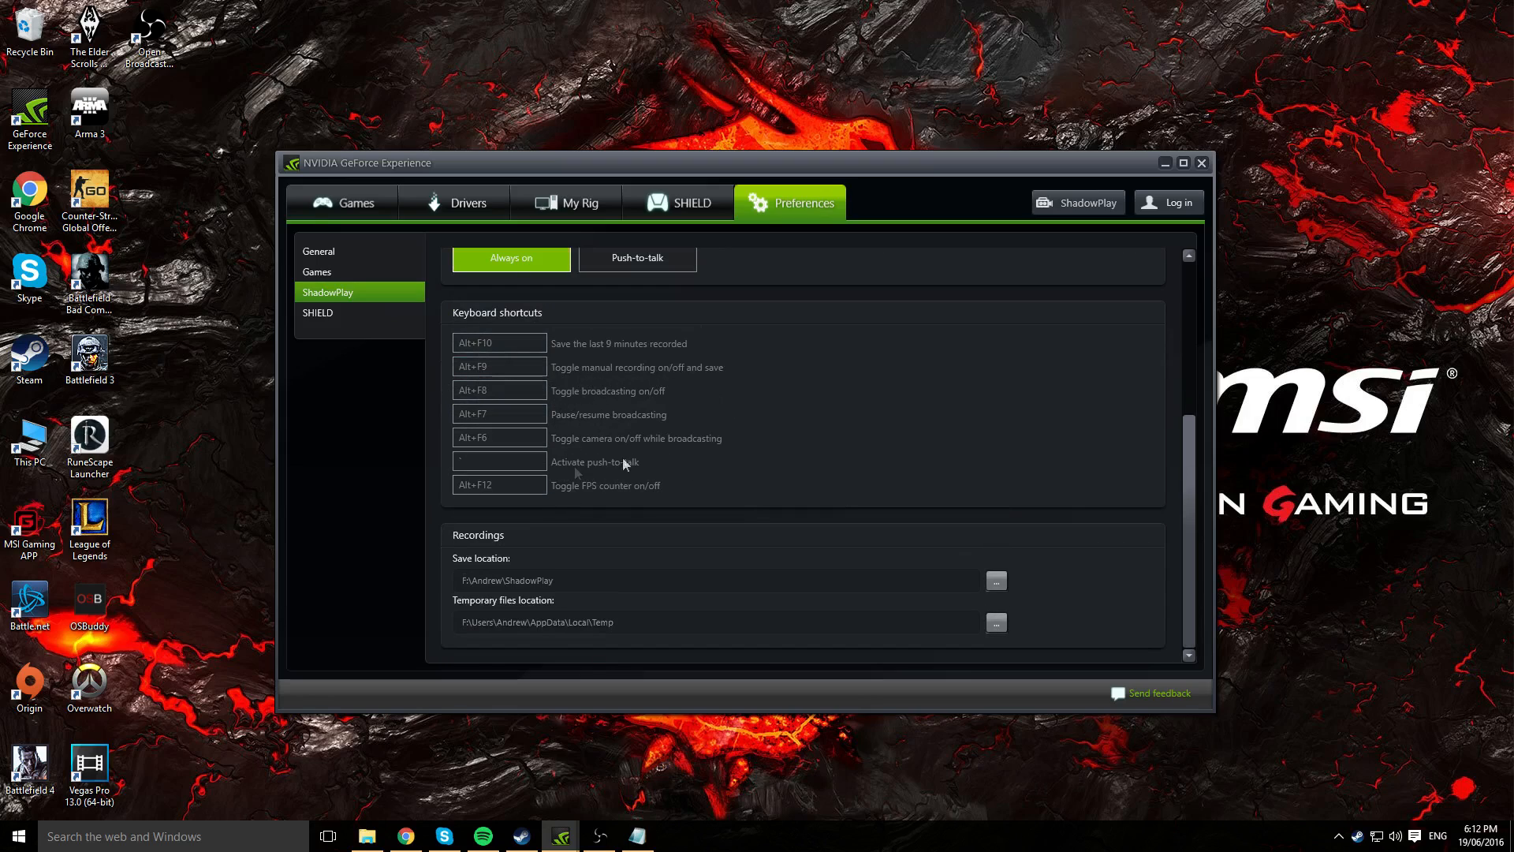
mouse_move(601, 481)
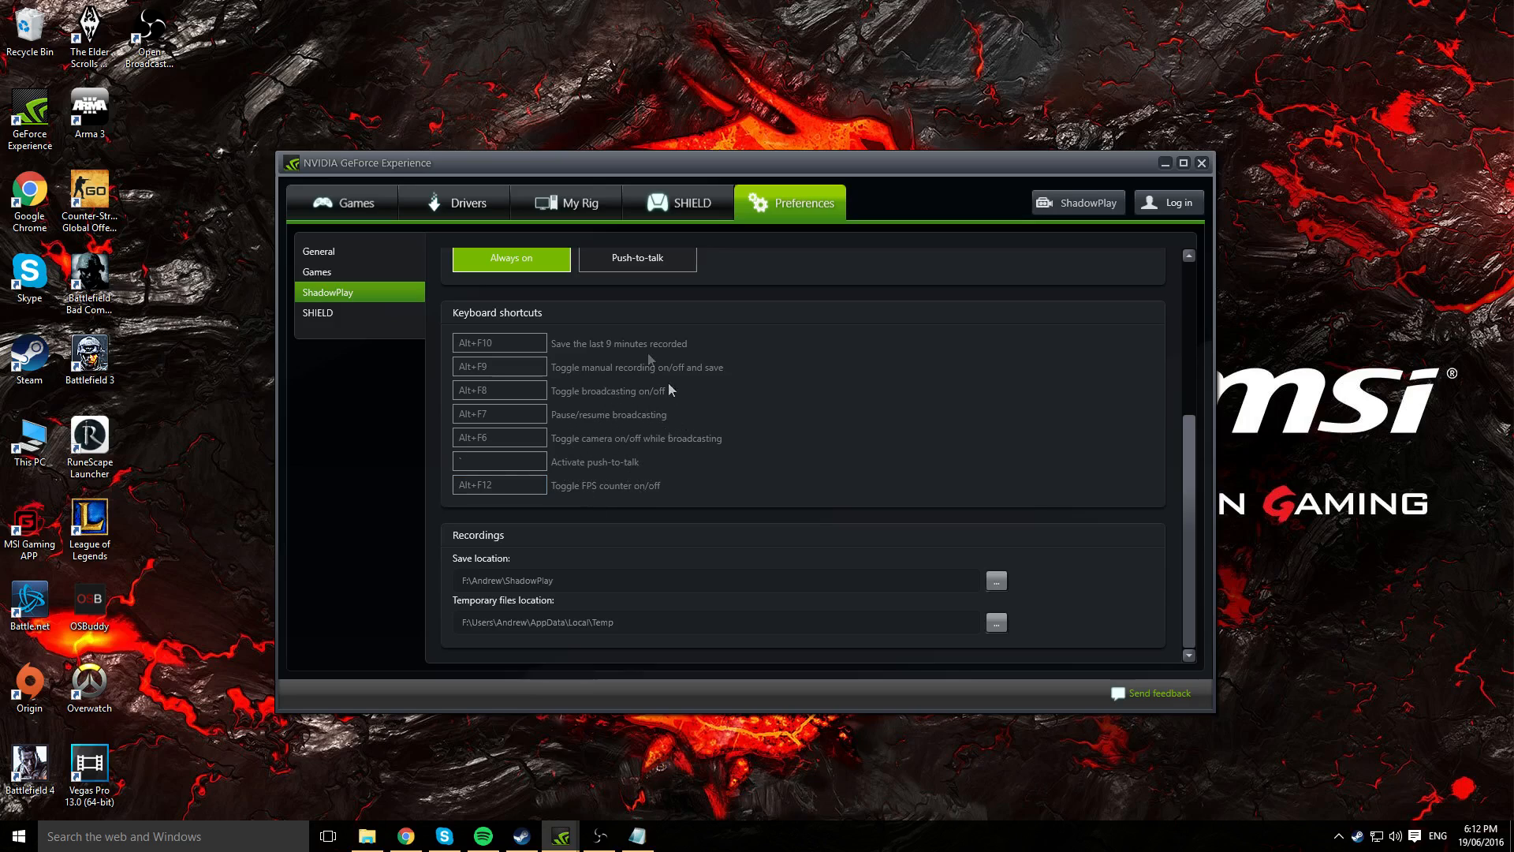
mouse_move(858, 592)
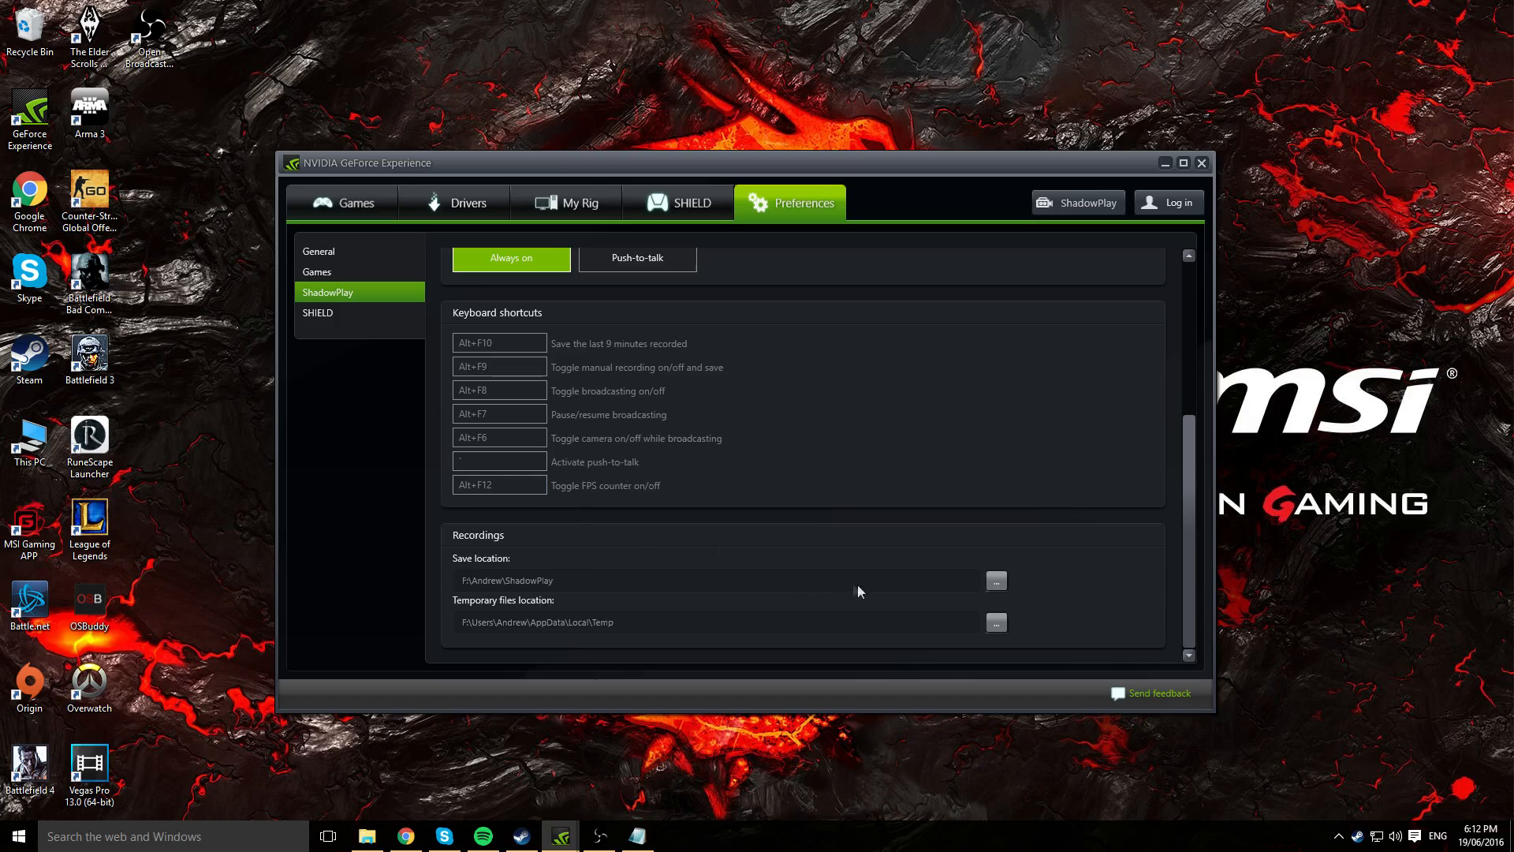
mouse_move(937, 572)
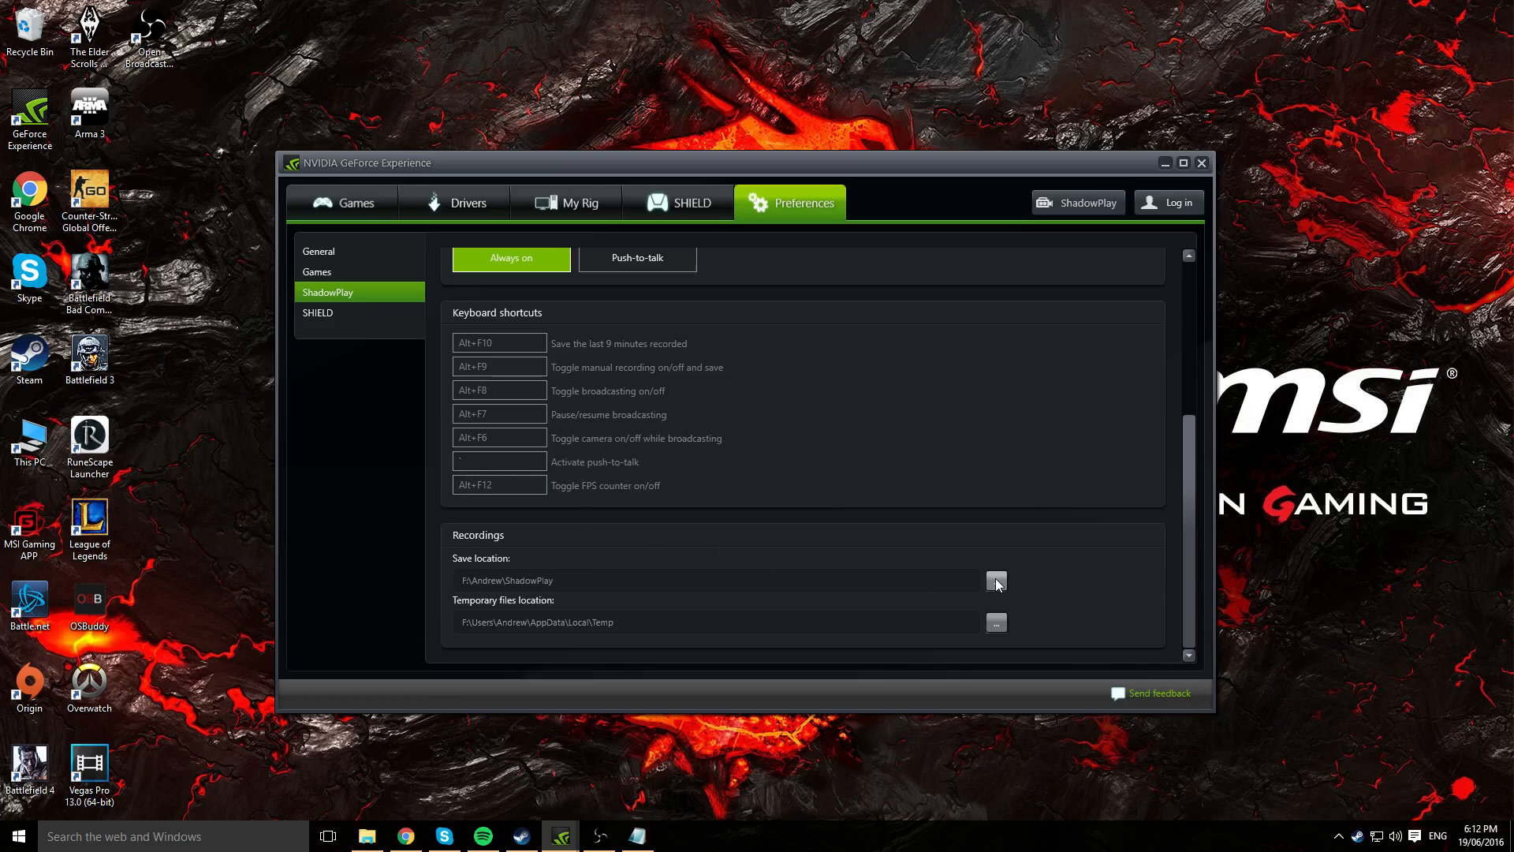
left_click(995, 580)
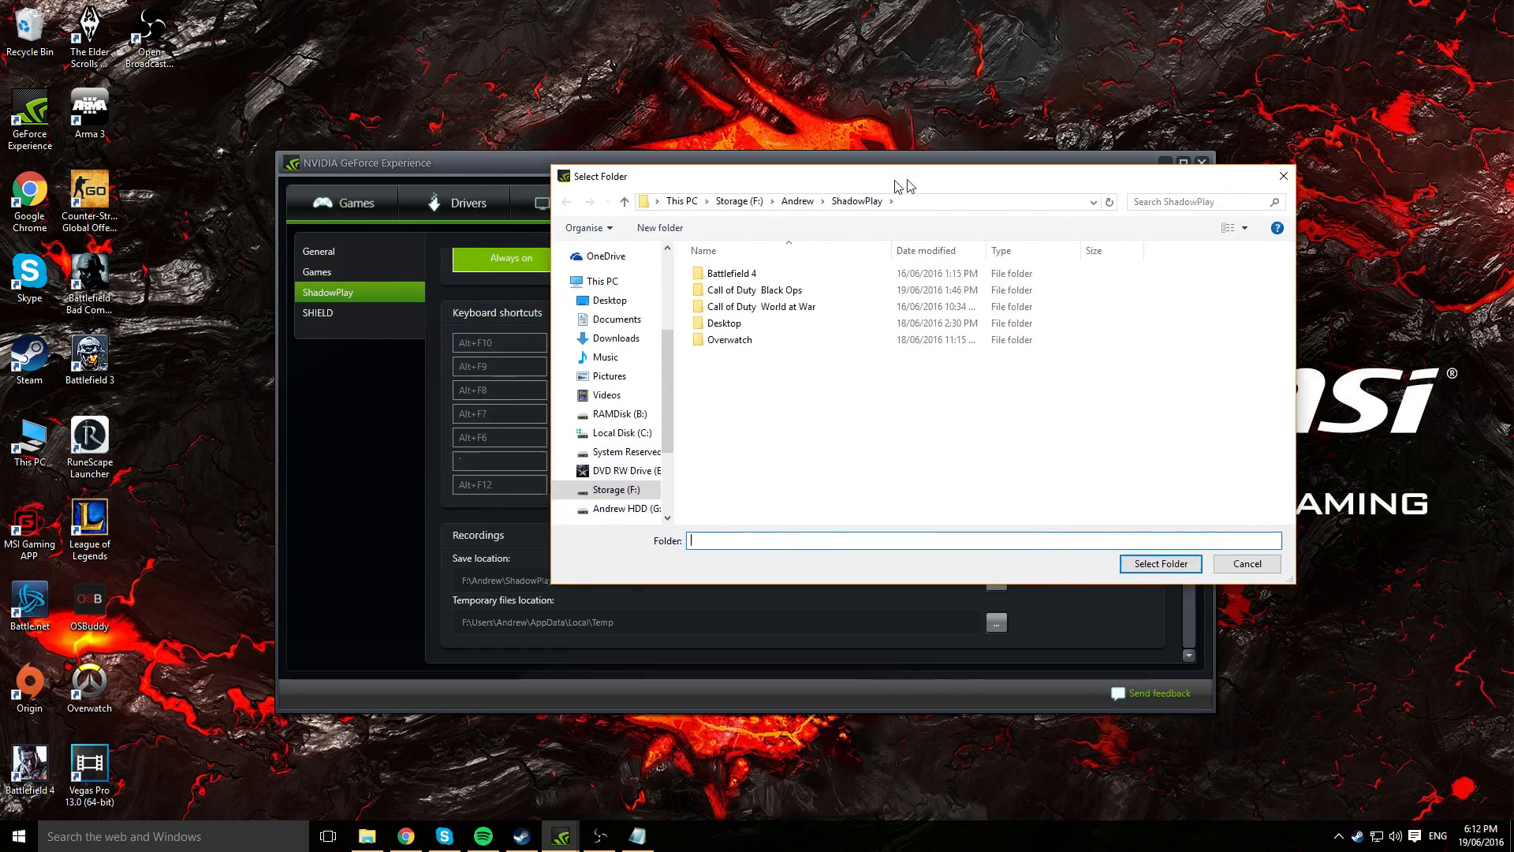
left_click_drag(898, 184, 990, 175)
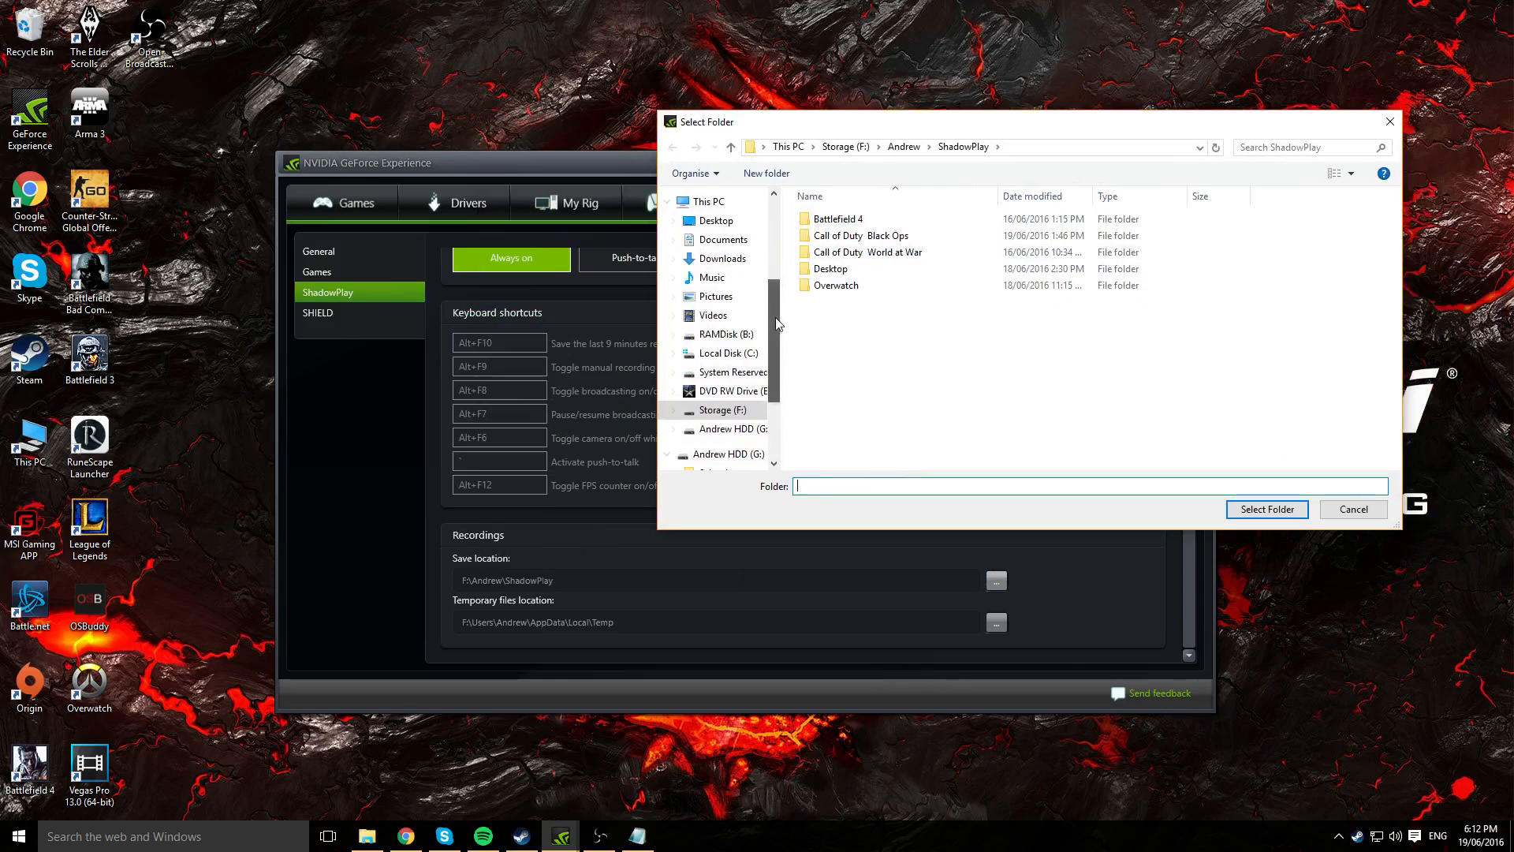
left_click(673, 429)
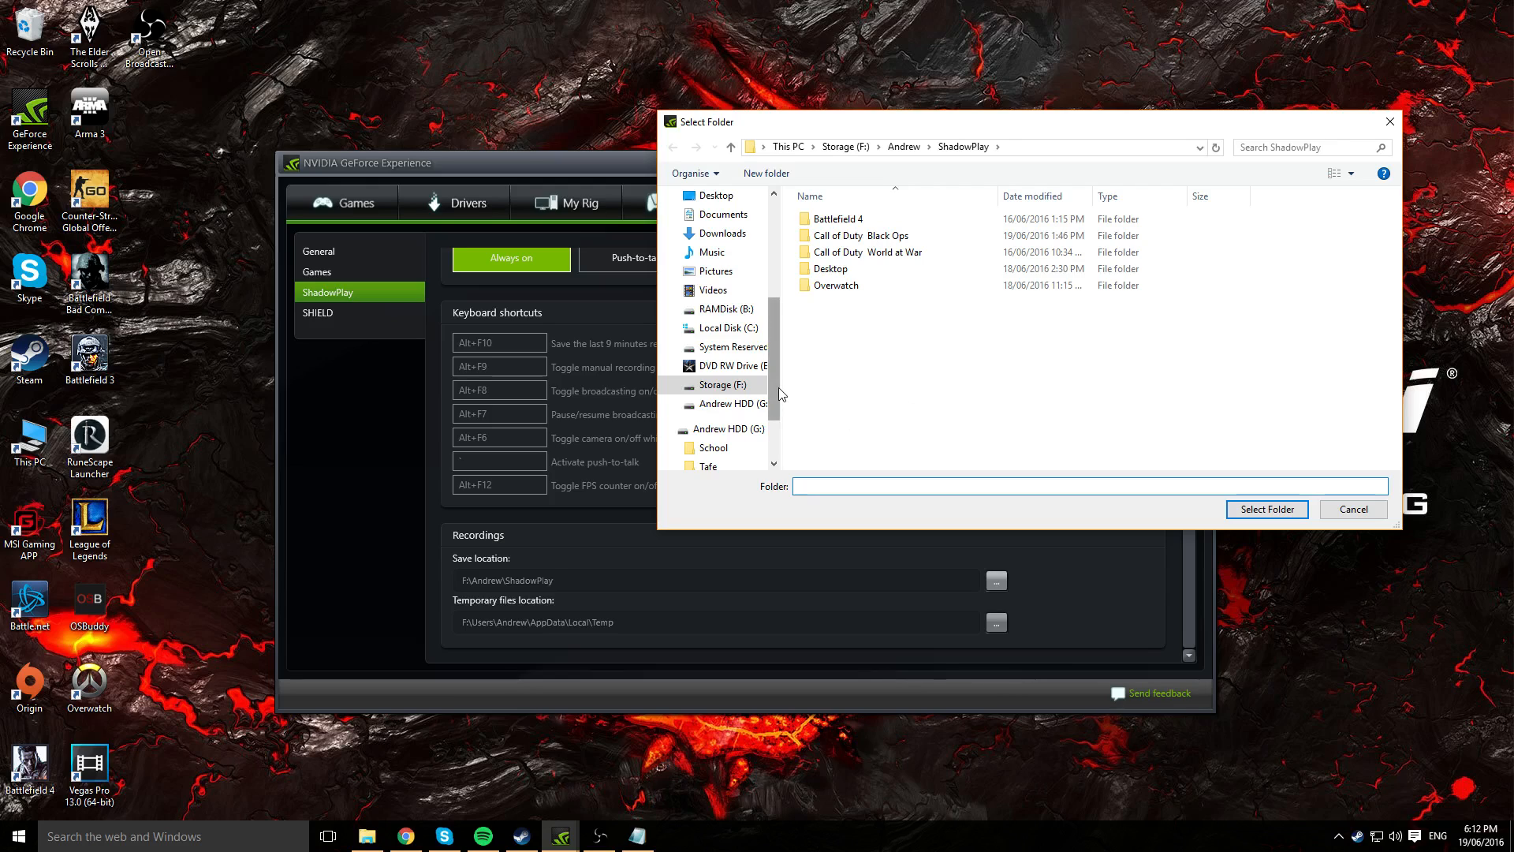
scroll("down", 3)
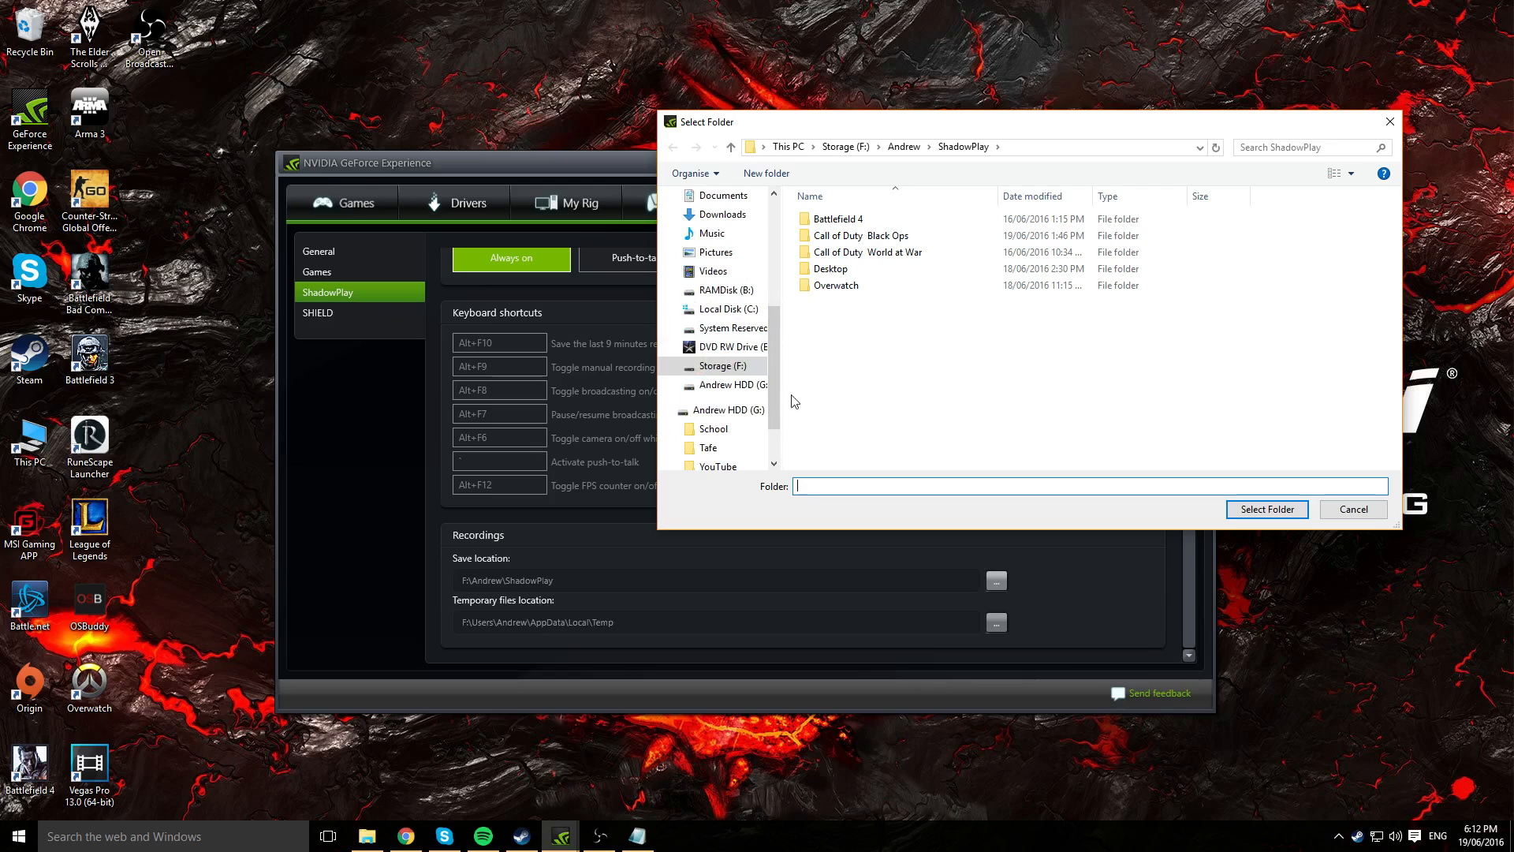
left_click(1351, 509)
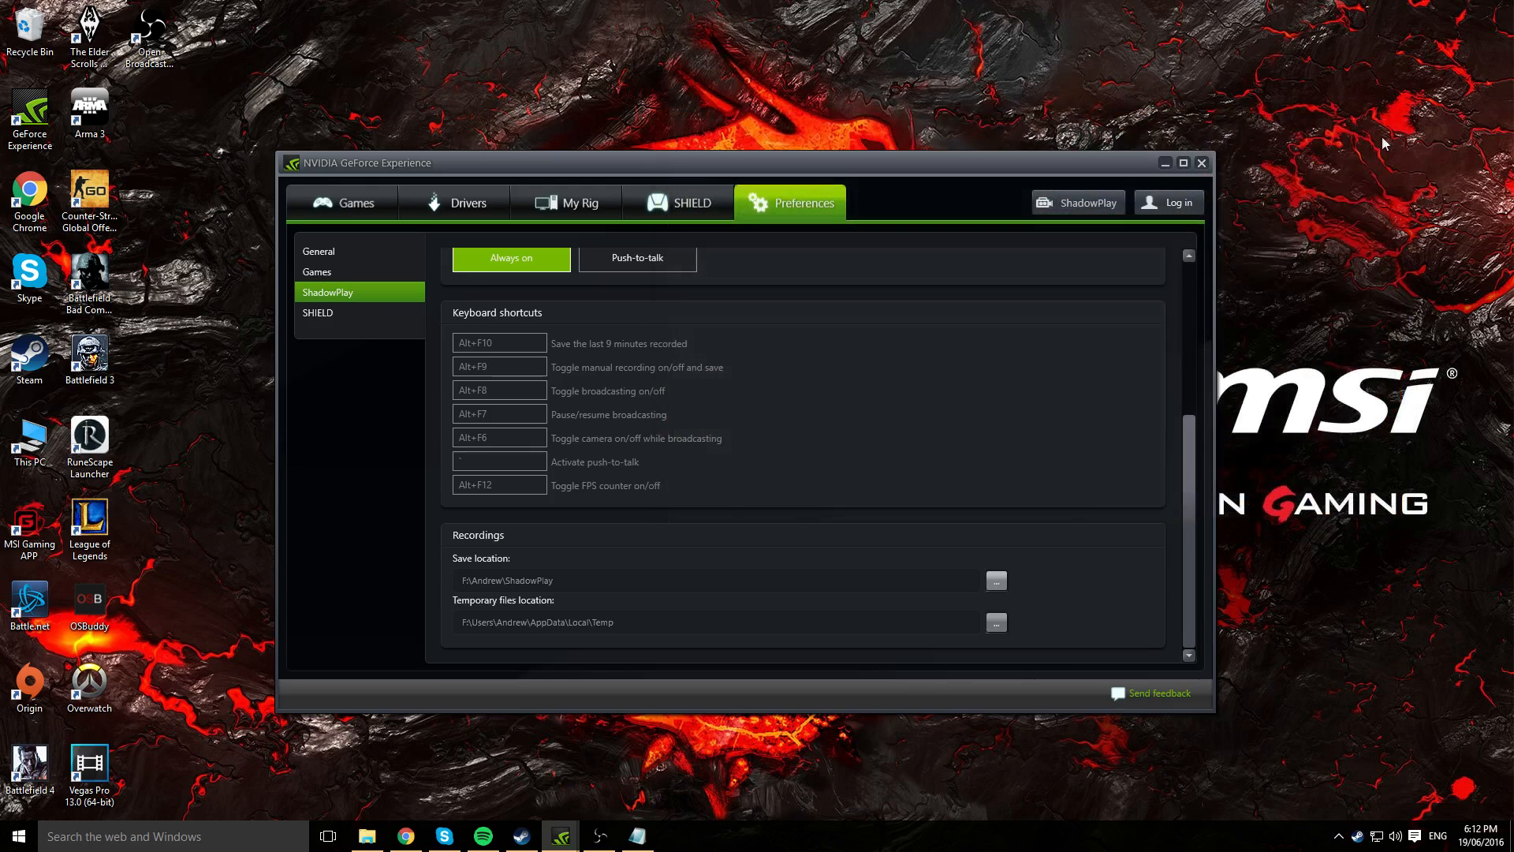
mouse_move(1231, 329)
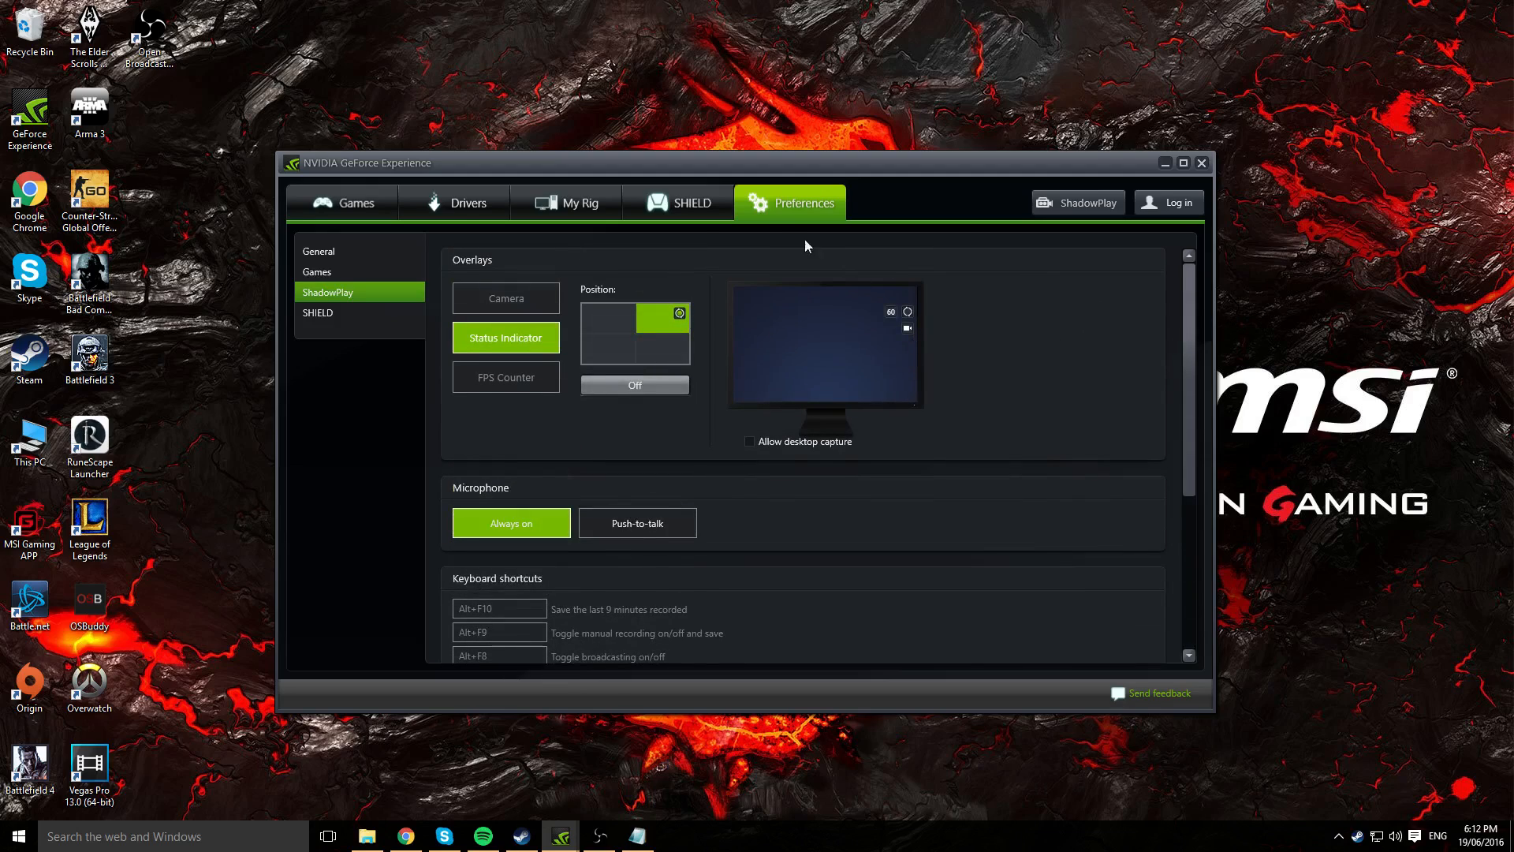
mouse_move(719, 407)
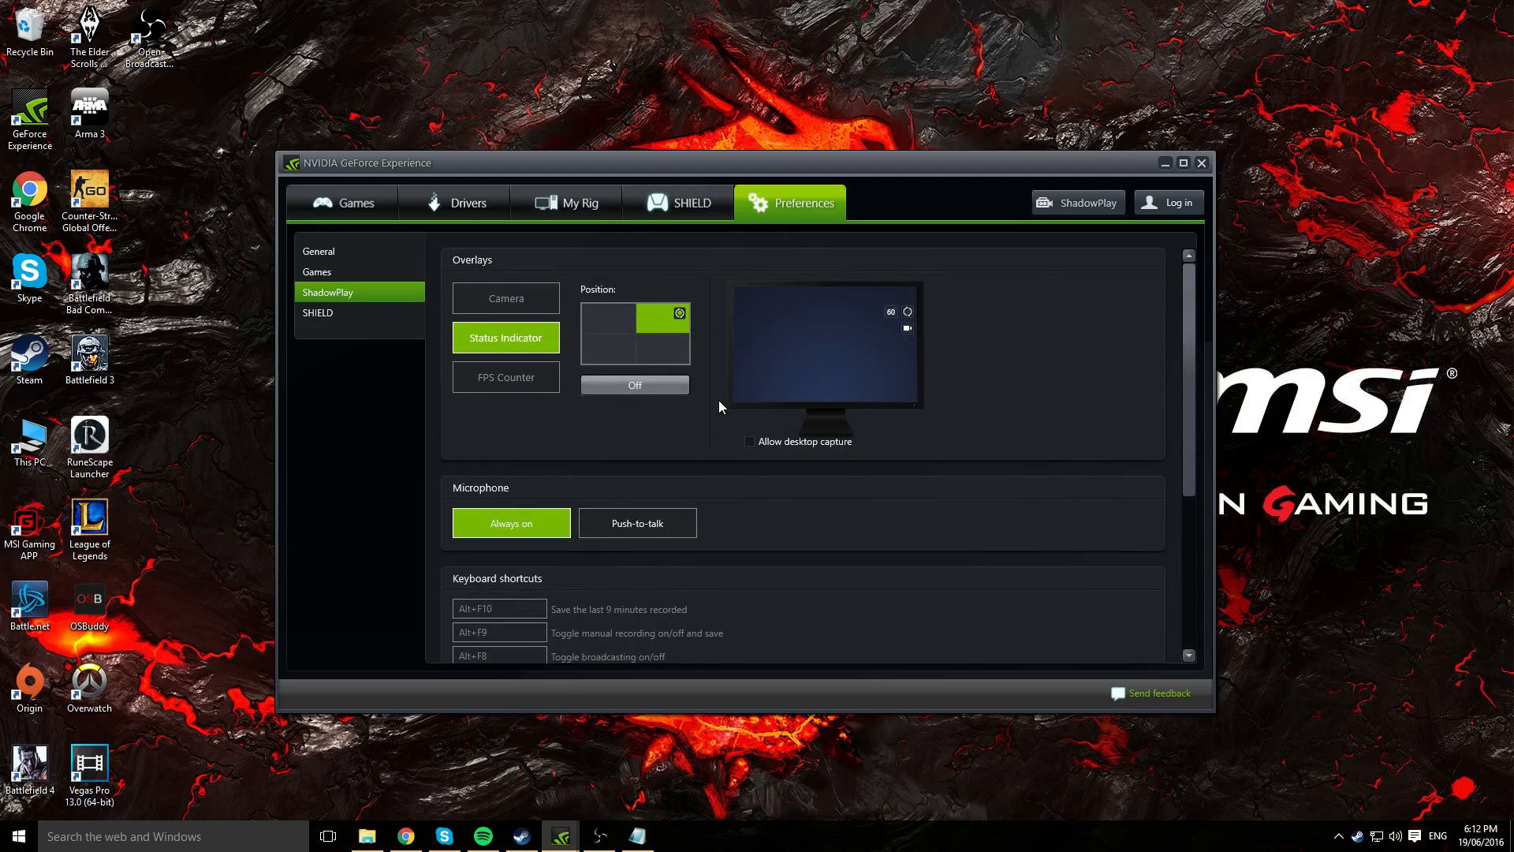
scroll("down", 3)
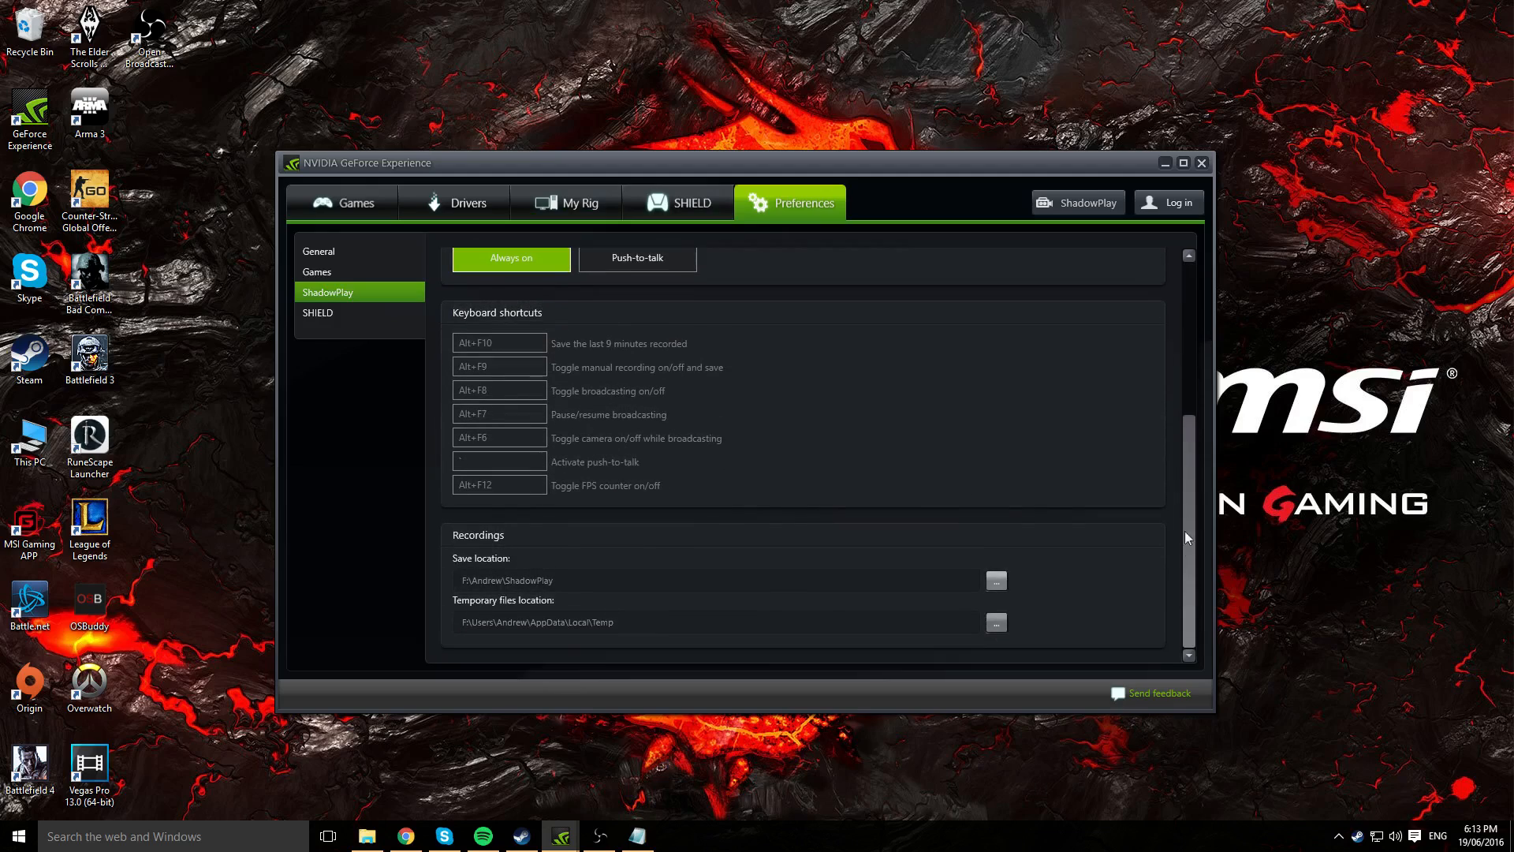